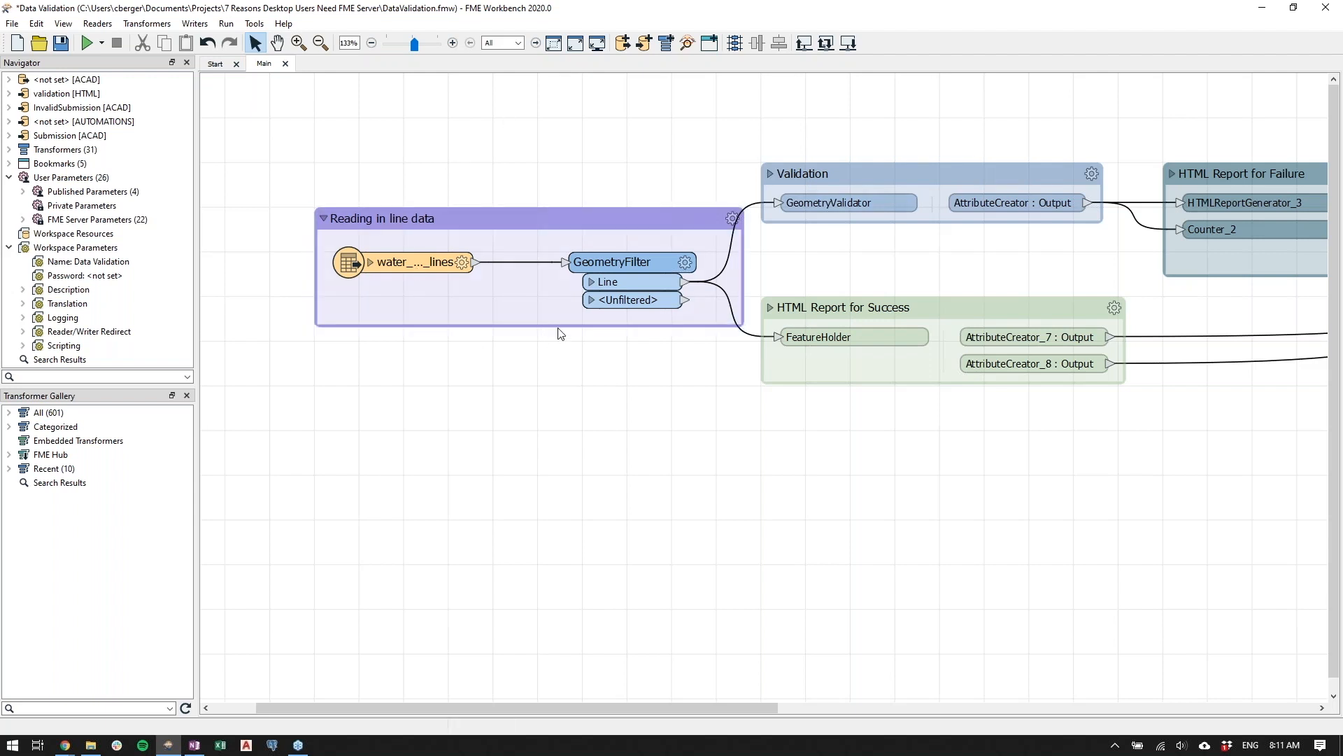
mouse_move(503, 375)
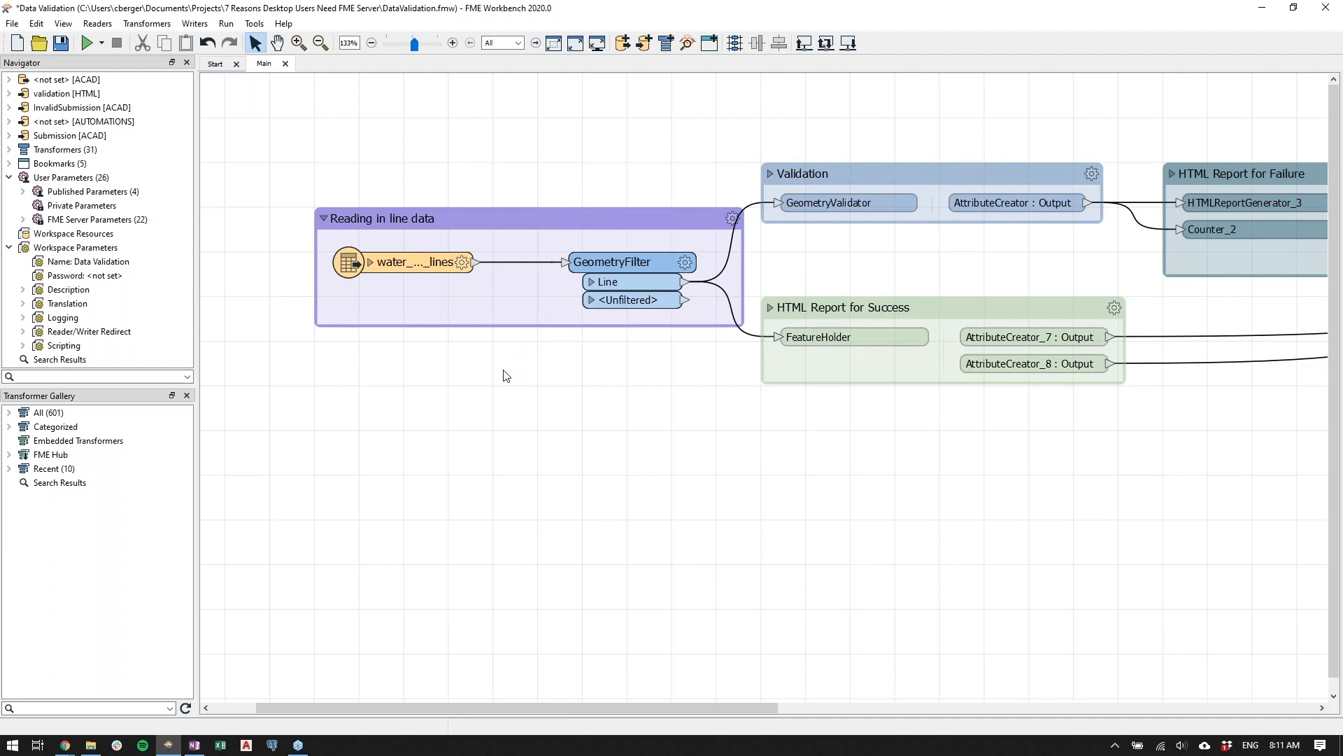
mouse_move(403, 262)
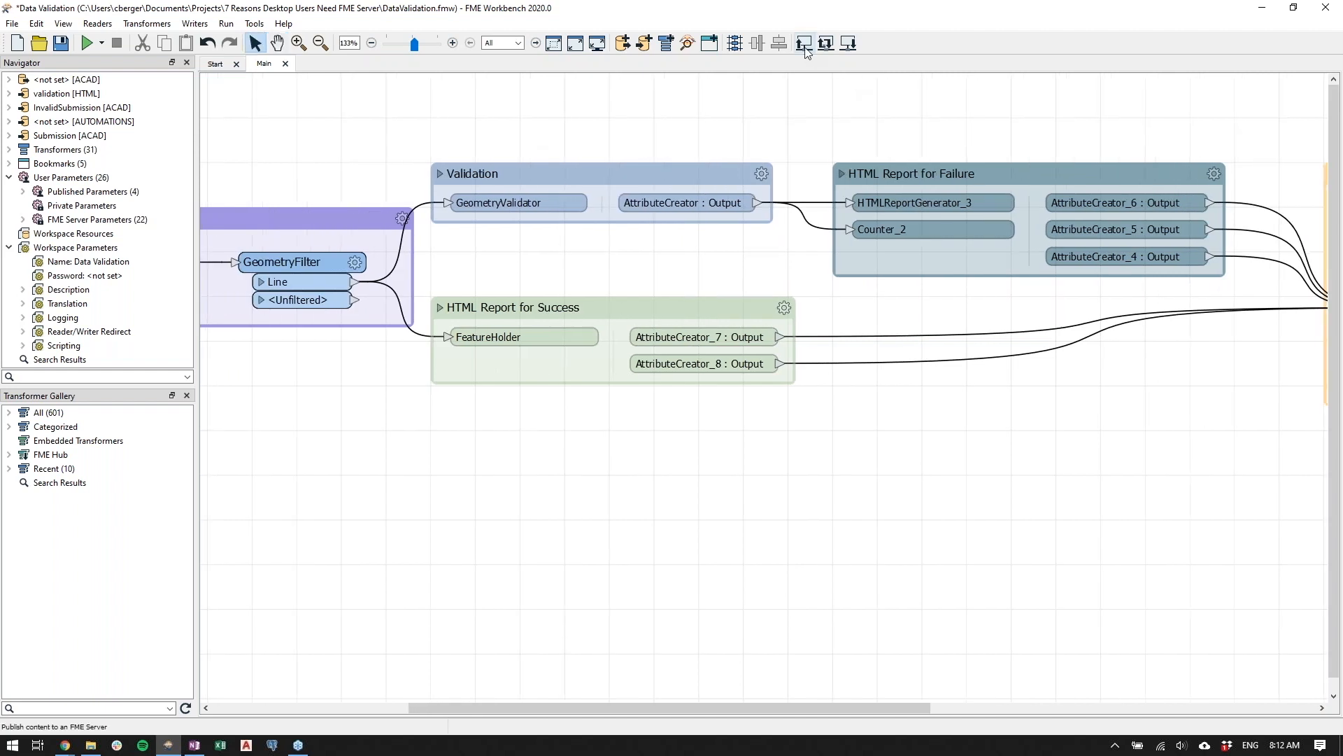
mouse_move(804, 44)
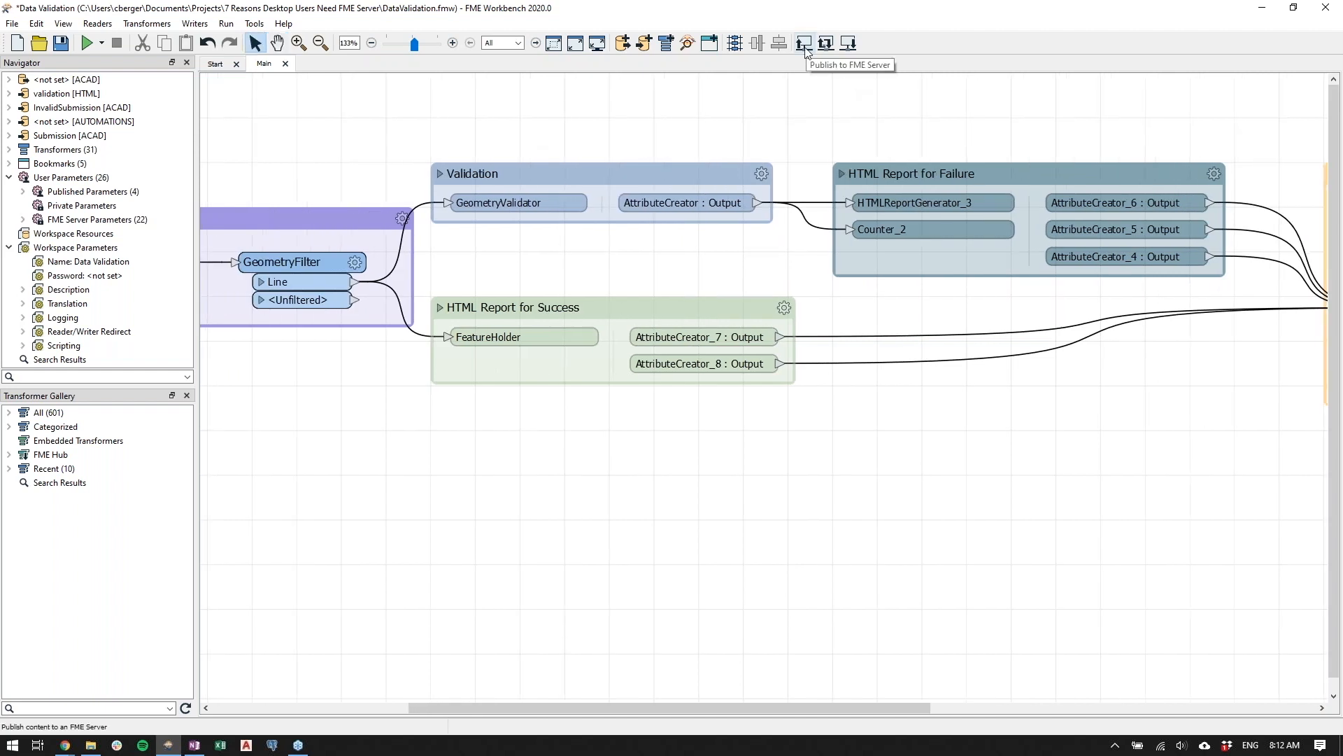
Publish DataValidation.fmw to the Bluesky server's CBerger repository, overwriting the existing copy
click(803, 43)
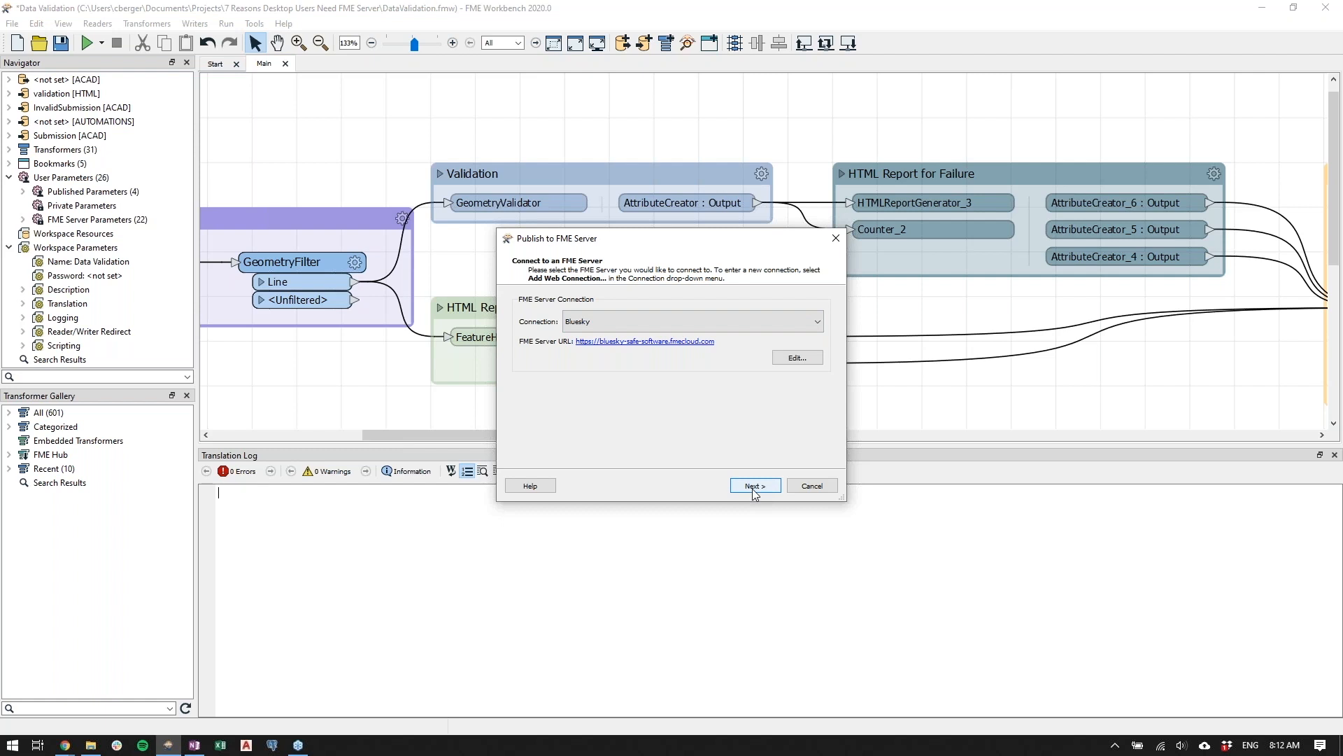
click(755, 486)
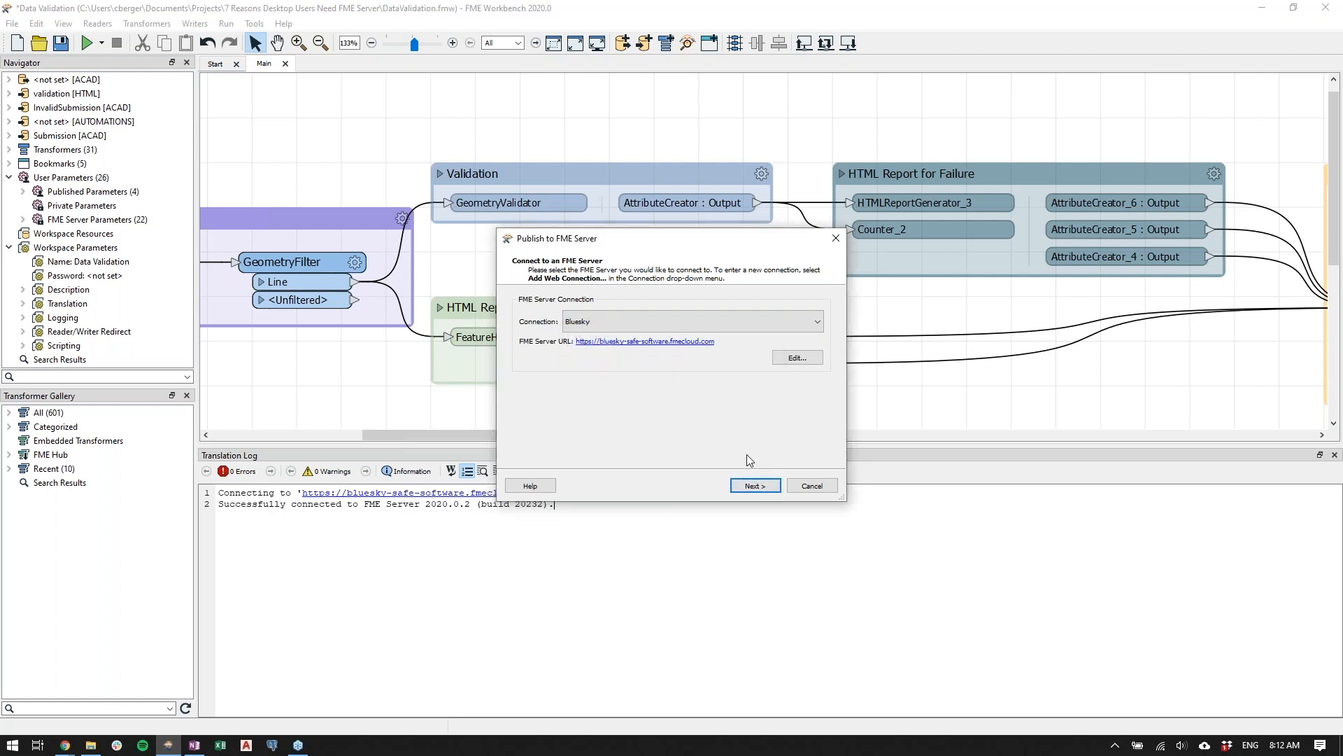
click(754, 485)
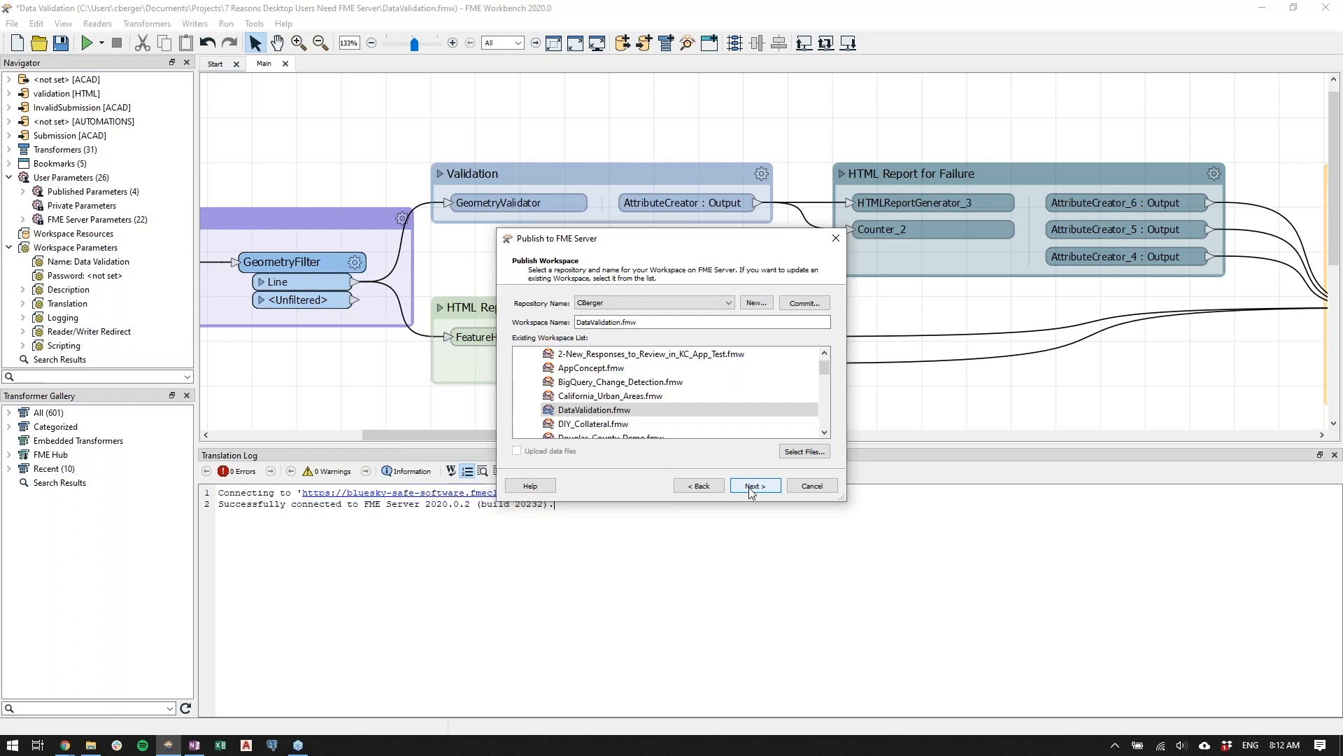
click(753, 485)
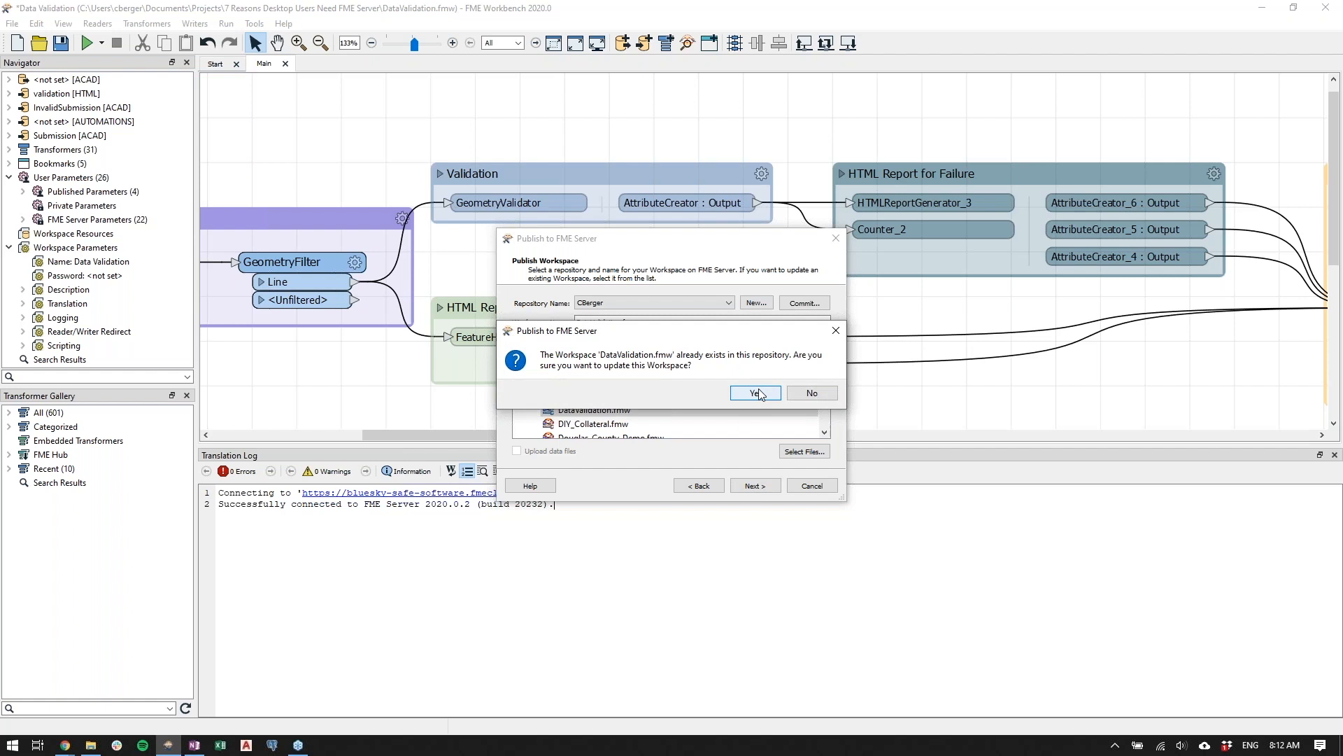
click(752, 393)
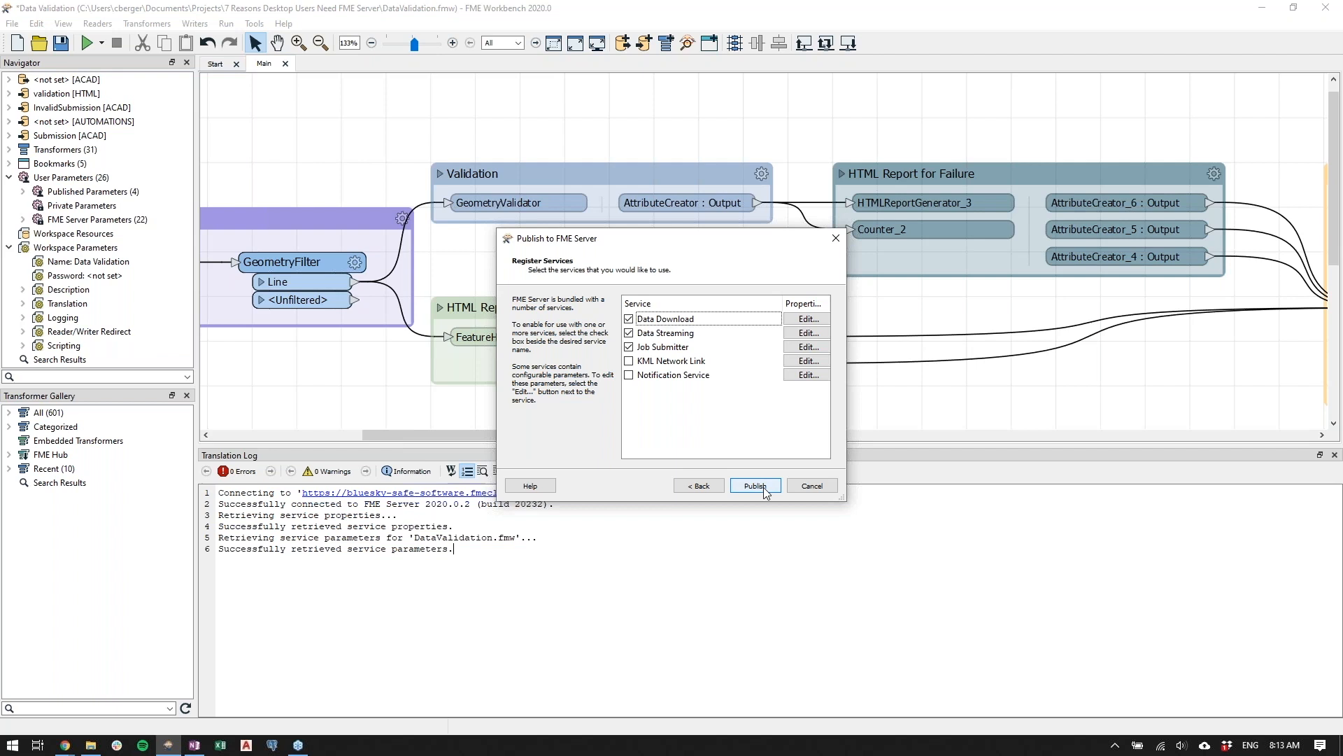
click(755, 485)
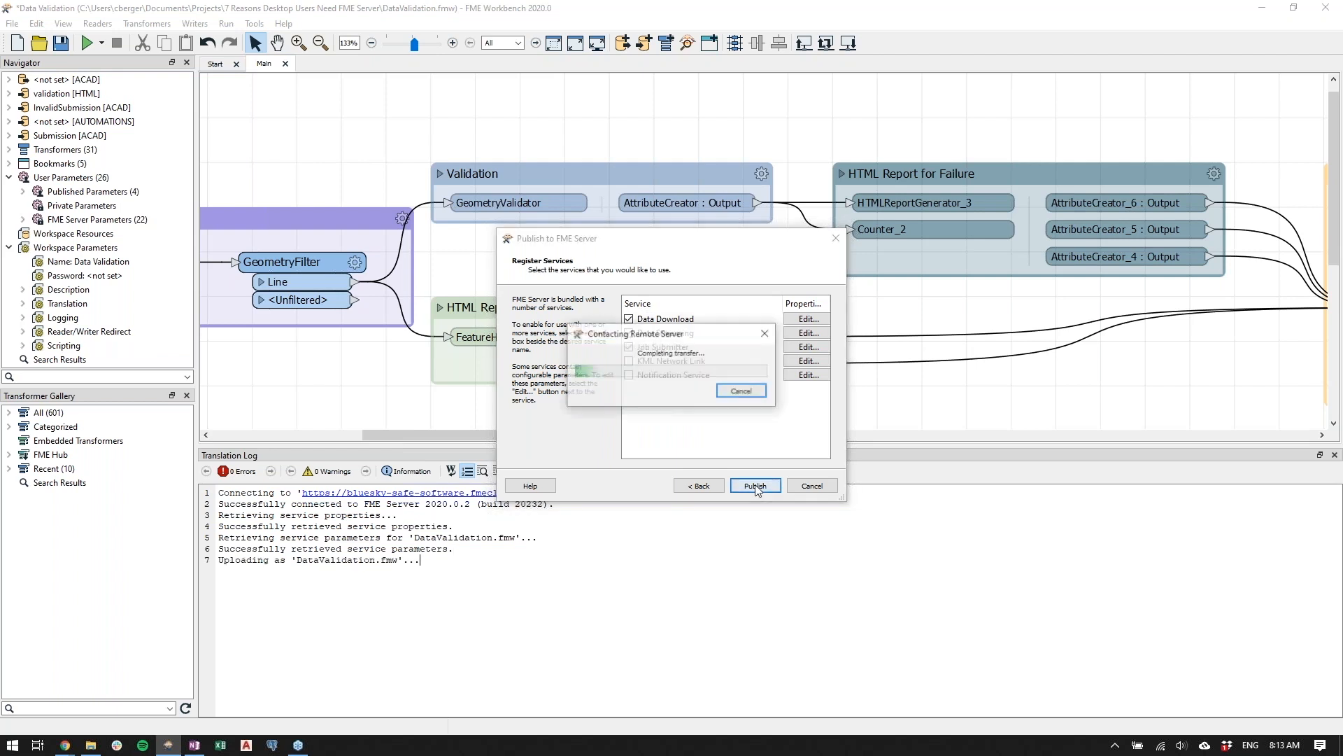
click(753, 485)
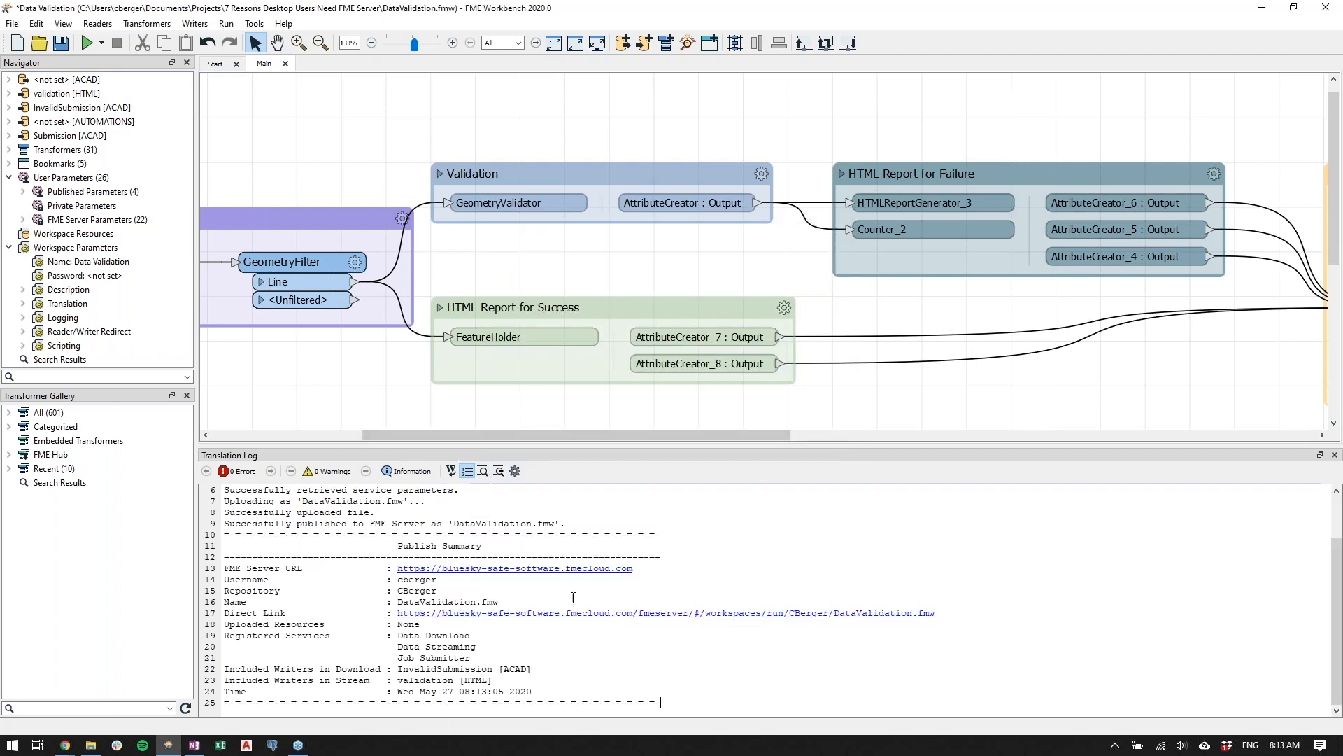
mouse_move(510, 615)
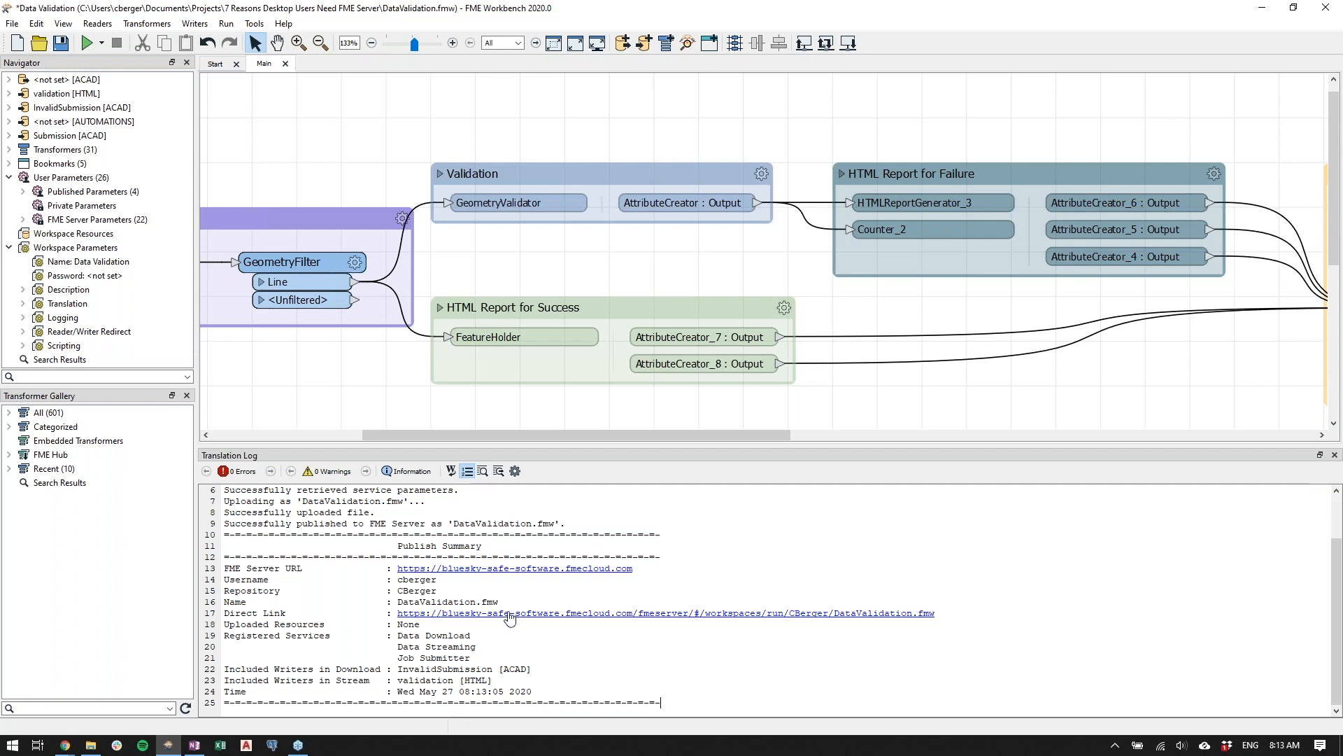
mouse_move(488, 580)
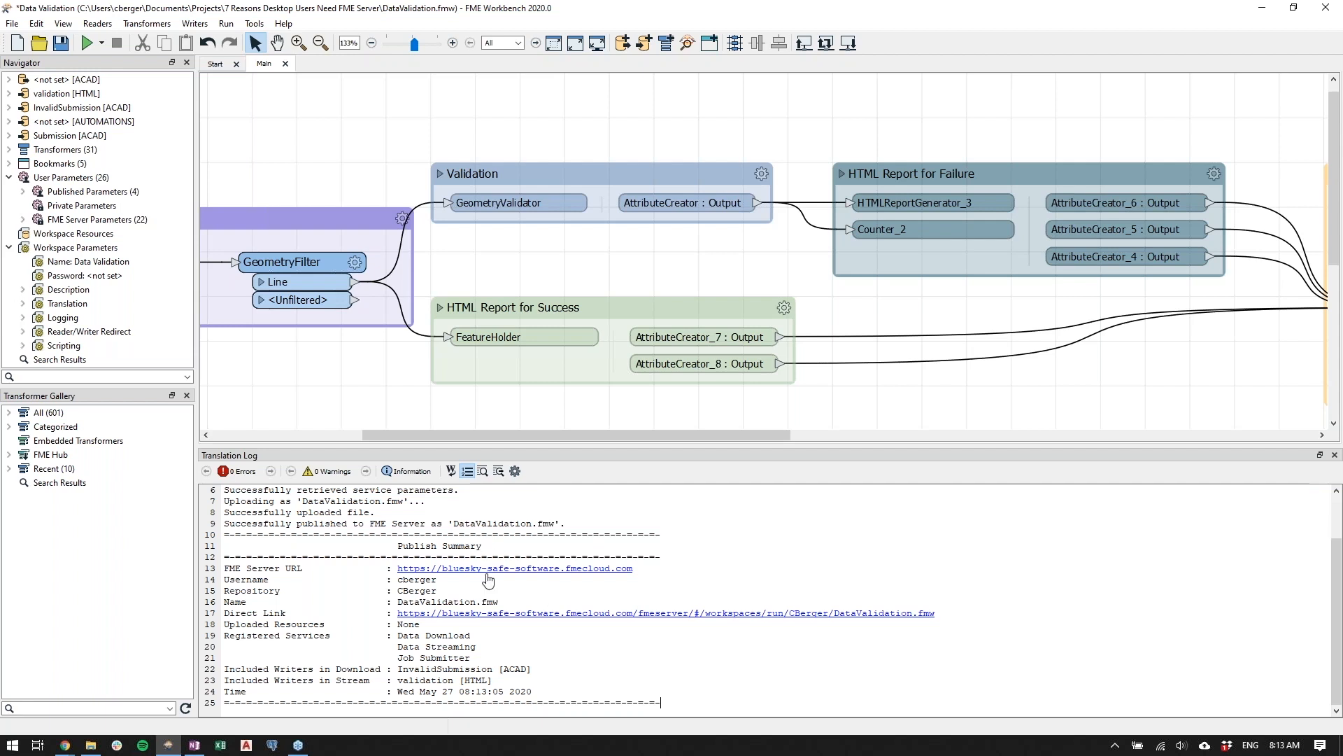
mouse_move(487, 580)
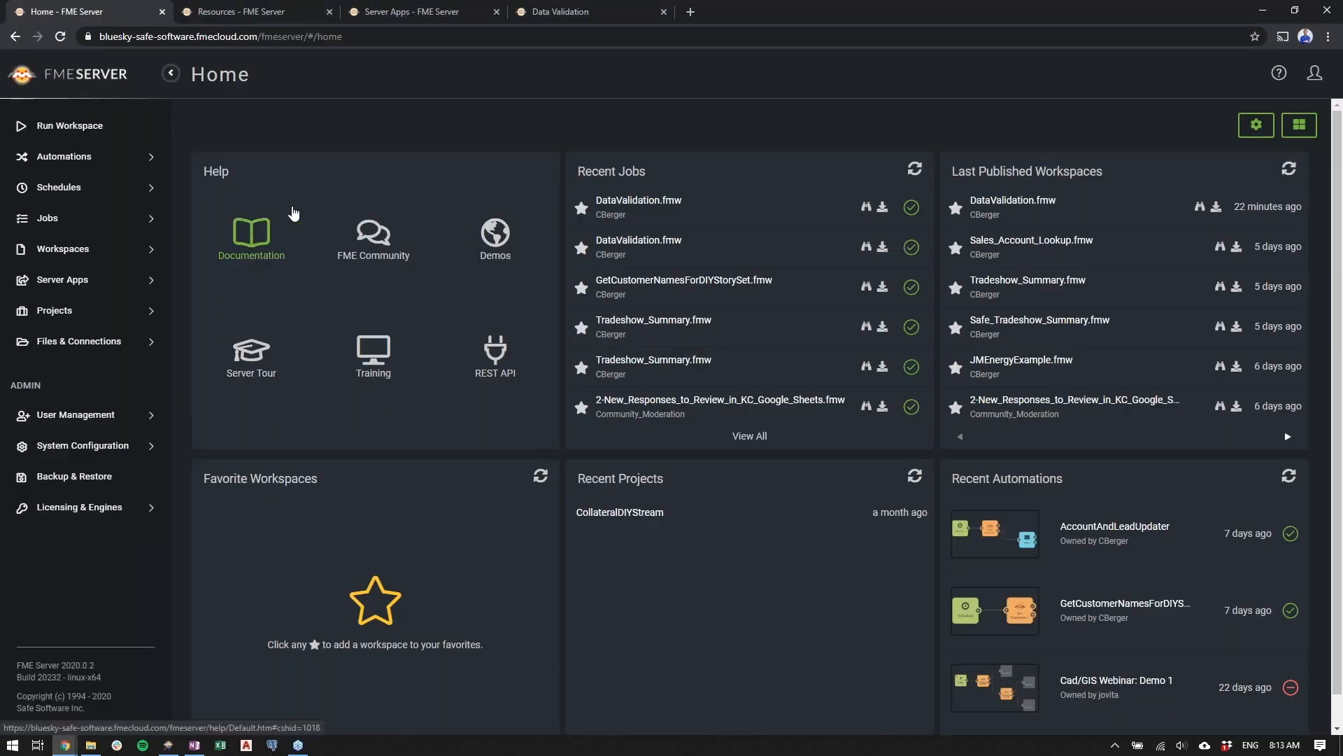
mouse_move(325, 205)
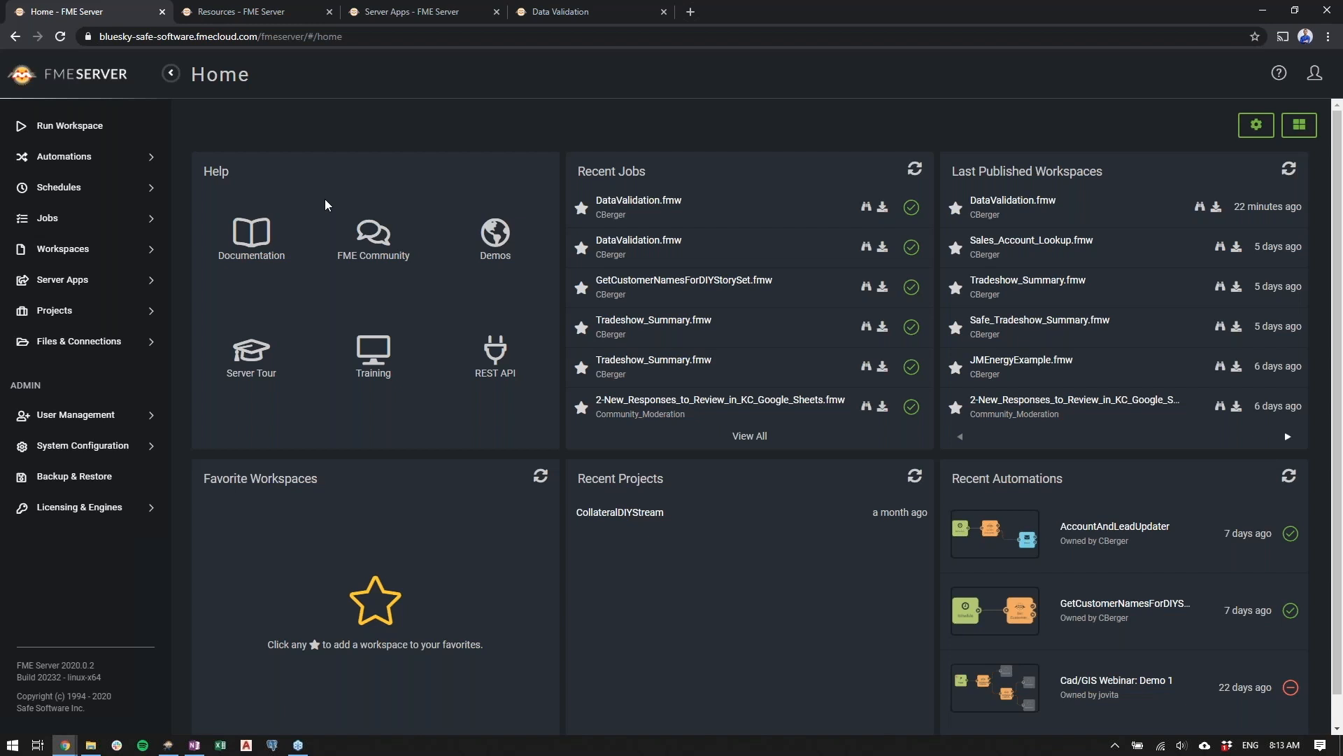
mouse_move(152, 180)
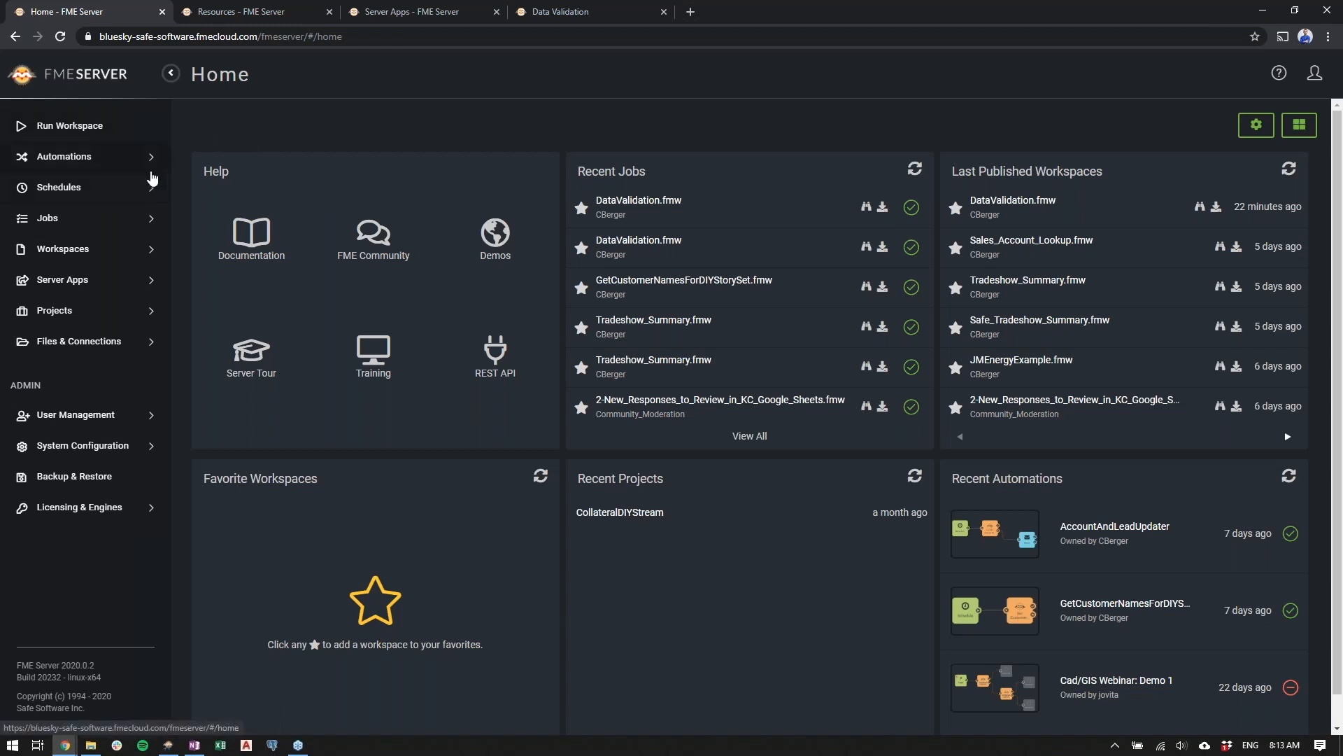
mouse_move(211, 198)
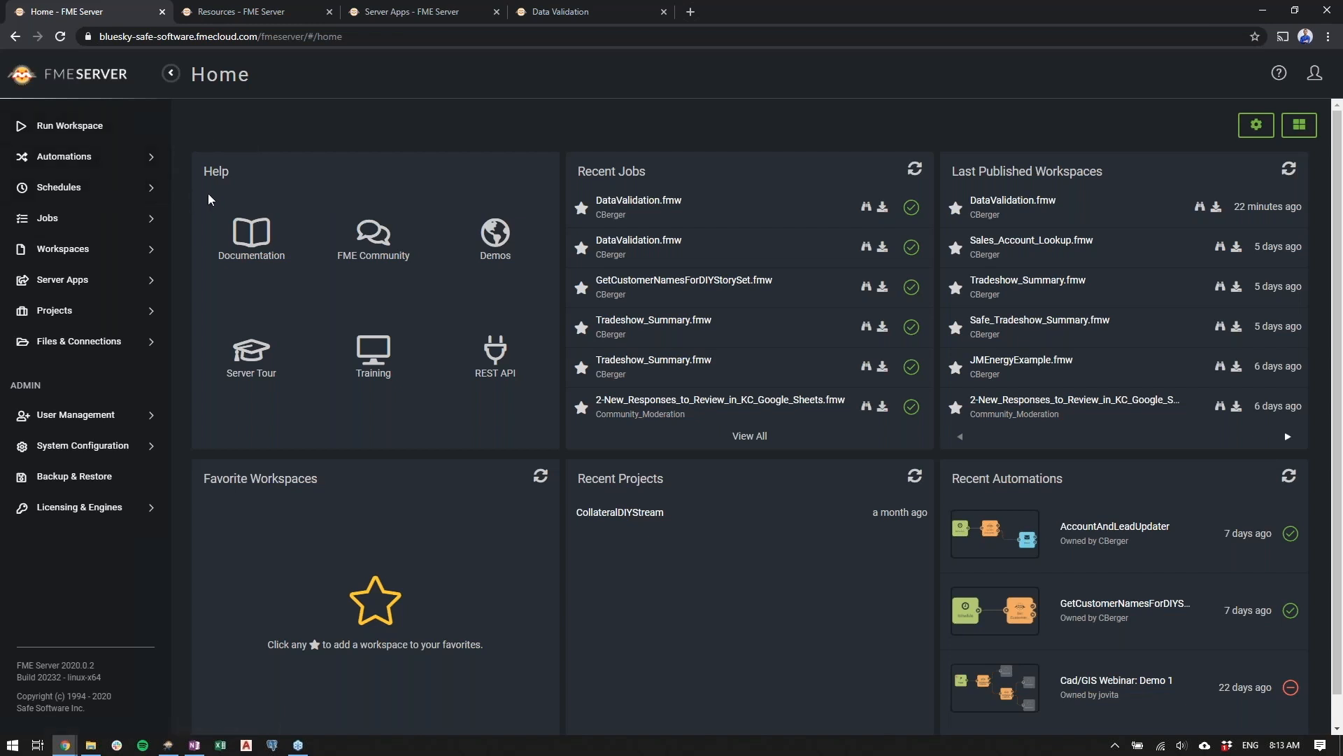
Expand the Automations menu in the FME Server sidebar
click(64, 156)
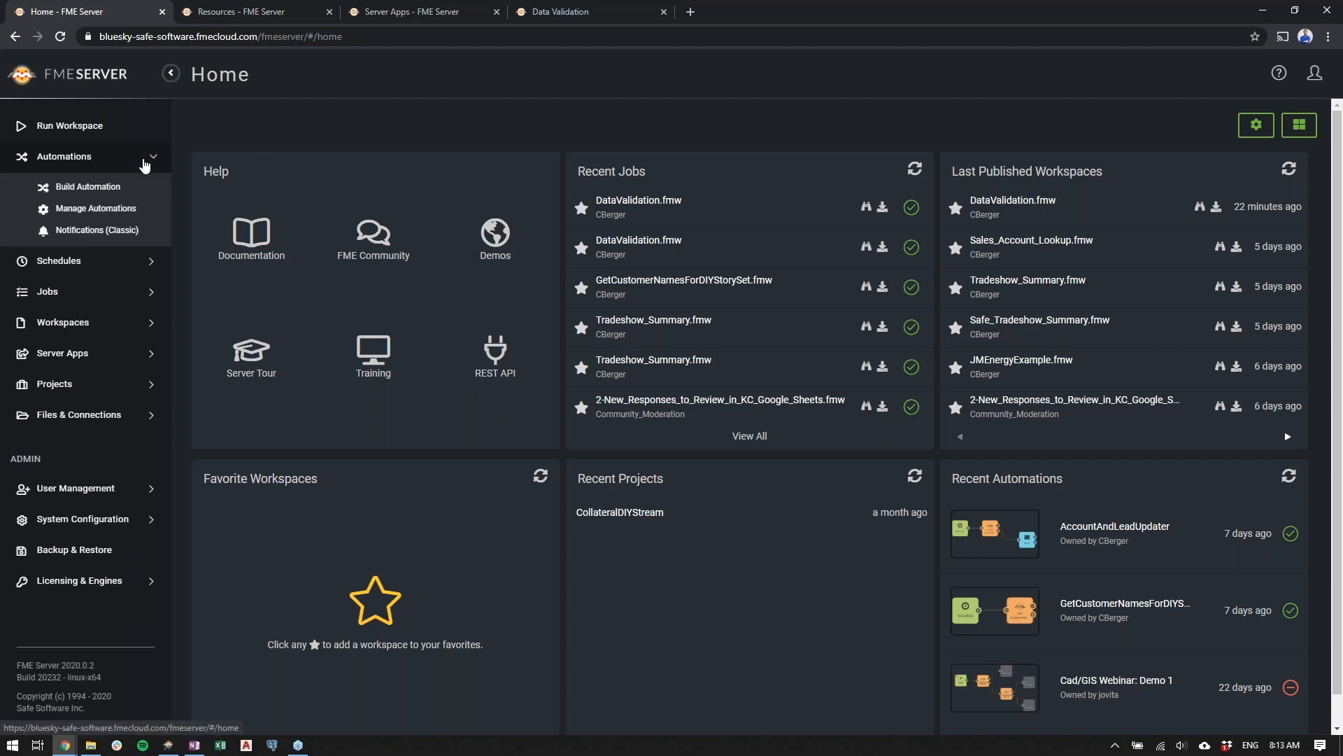
mouse_move(88, 187)
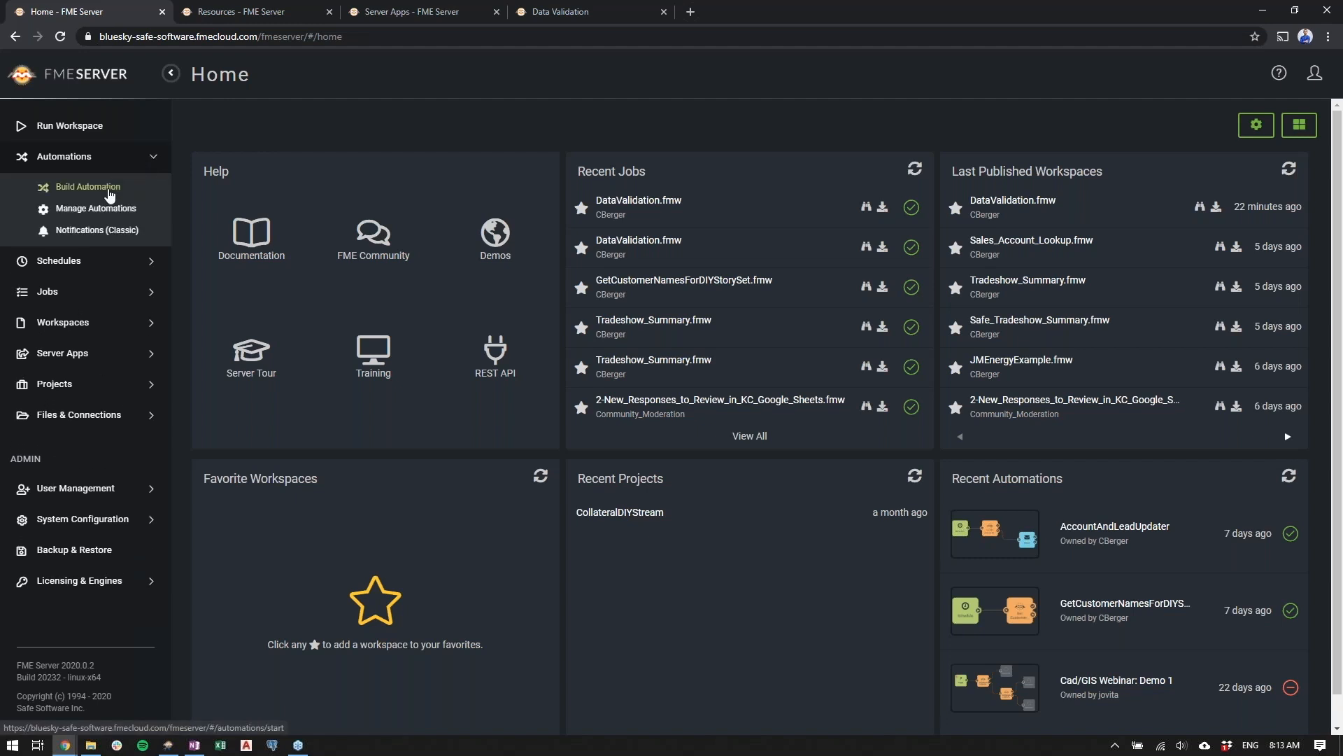
Create a new automation whose trigger watches a Data subfolder for directory modifications
click(88, 187)
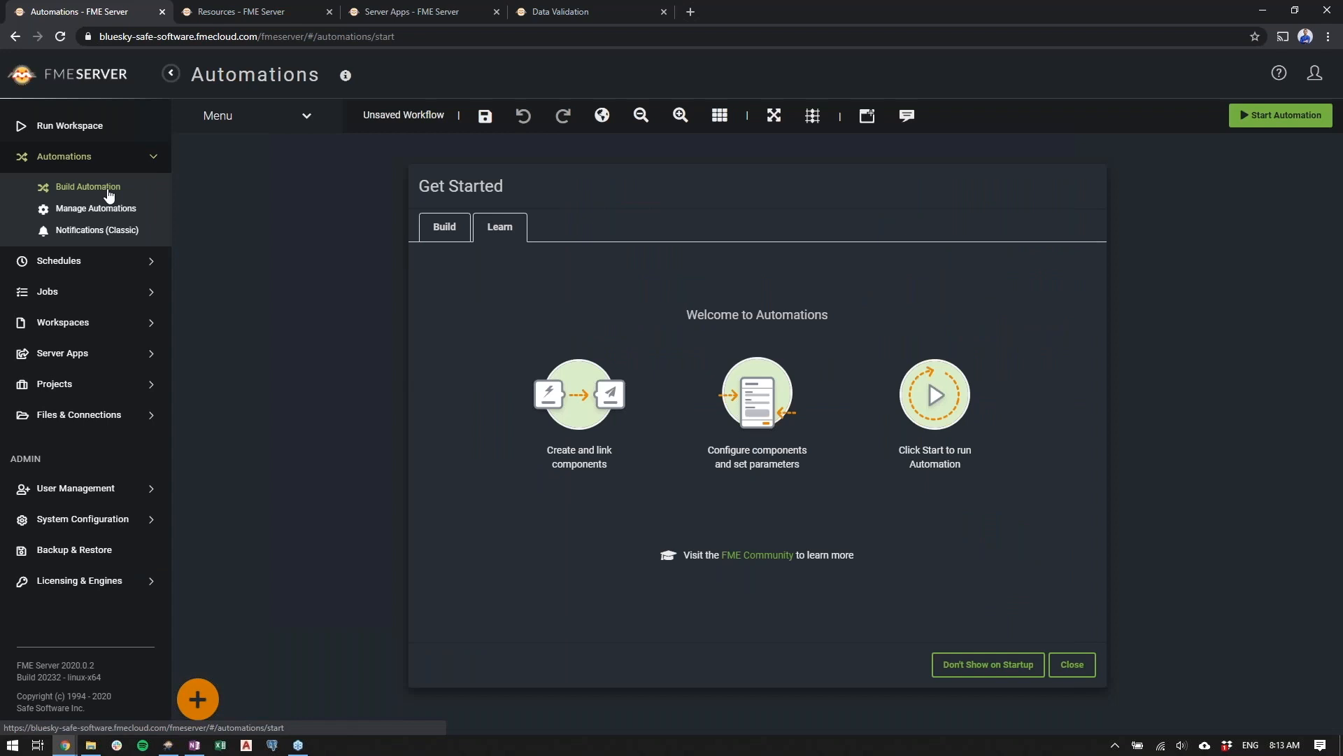
mouse_move(648, 358)
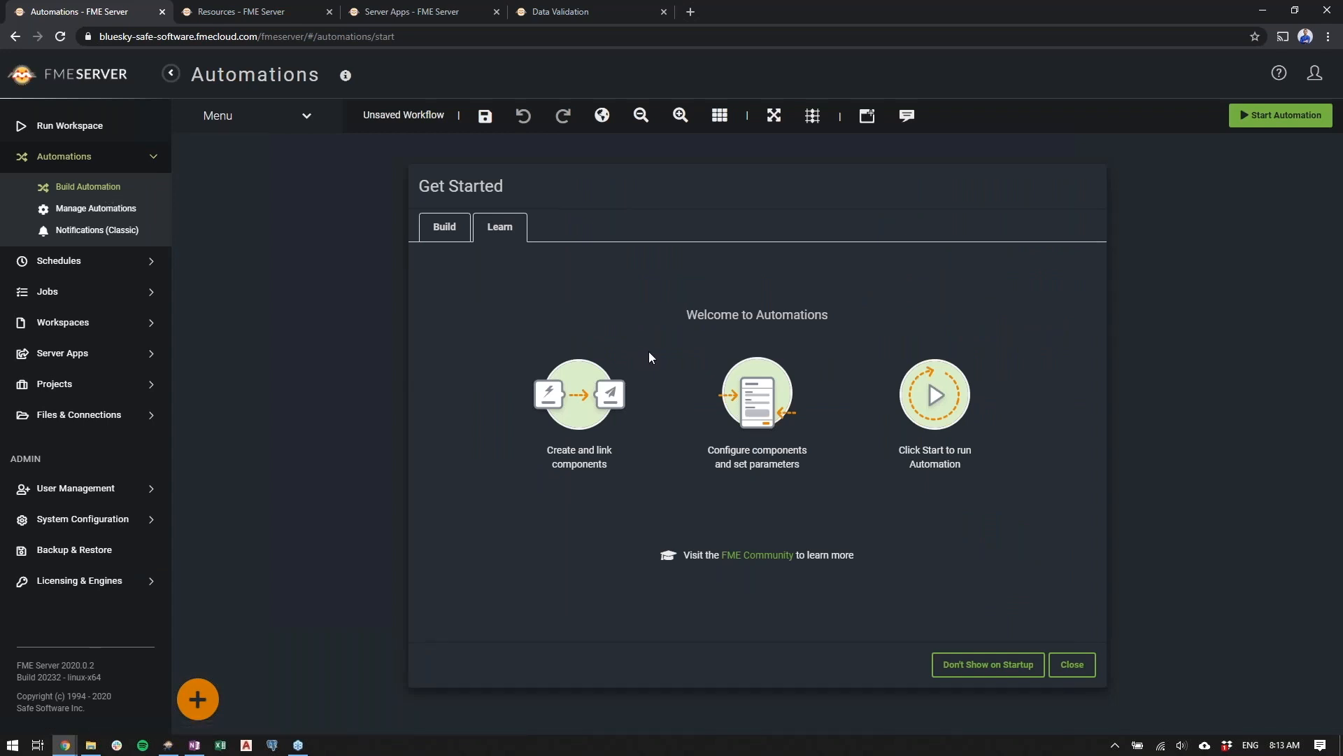
mouse_move(938, 588)
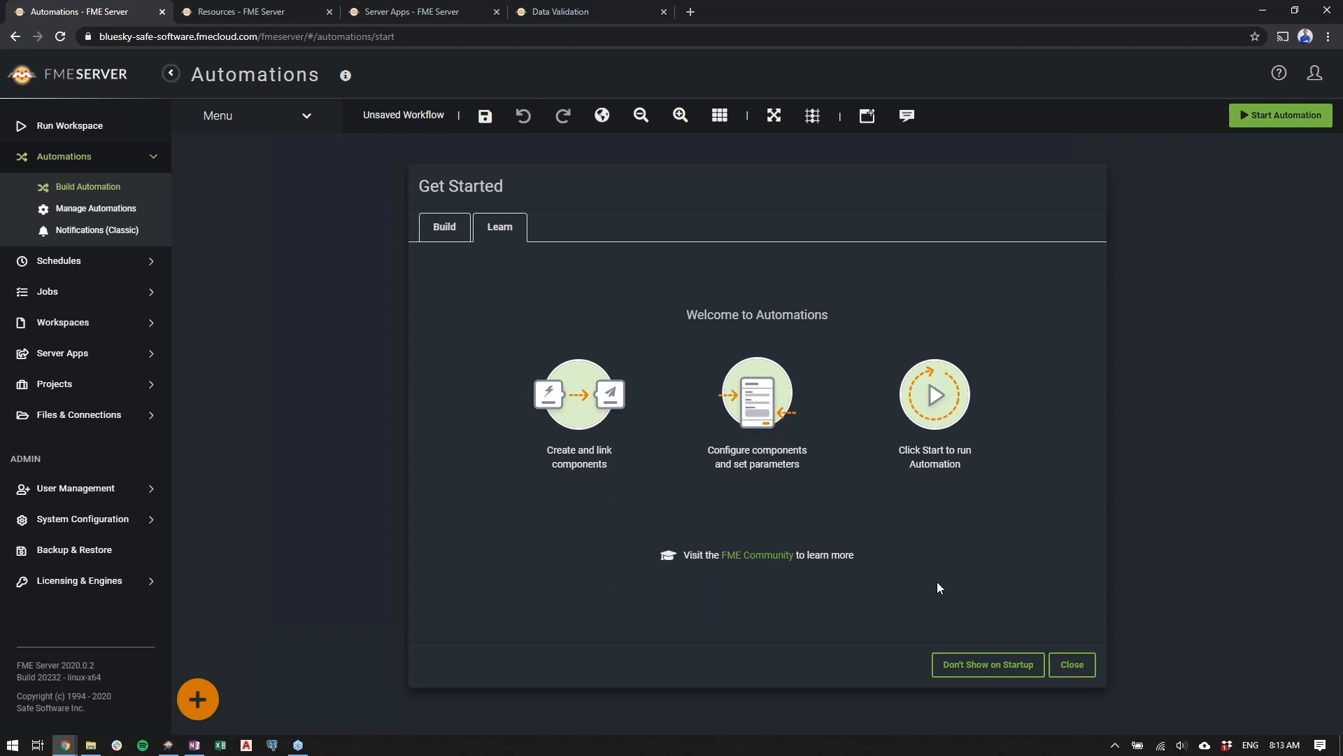
click(1071, 663)
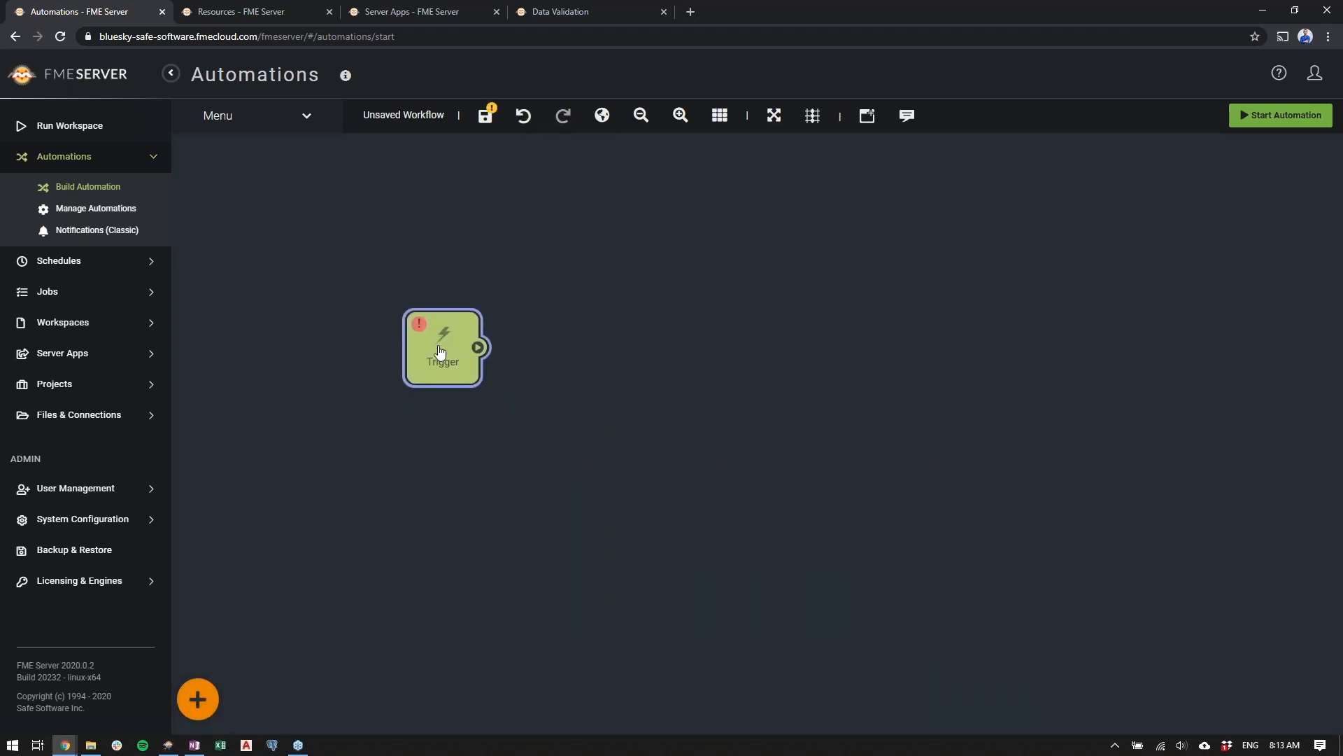
click(442, 347)
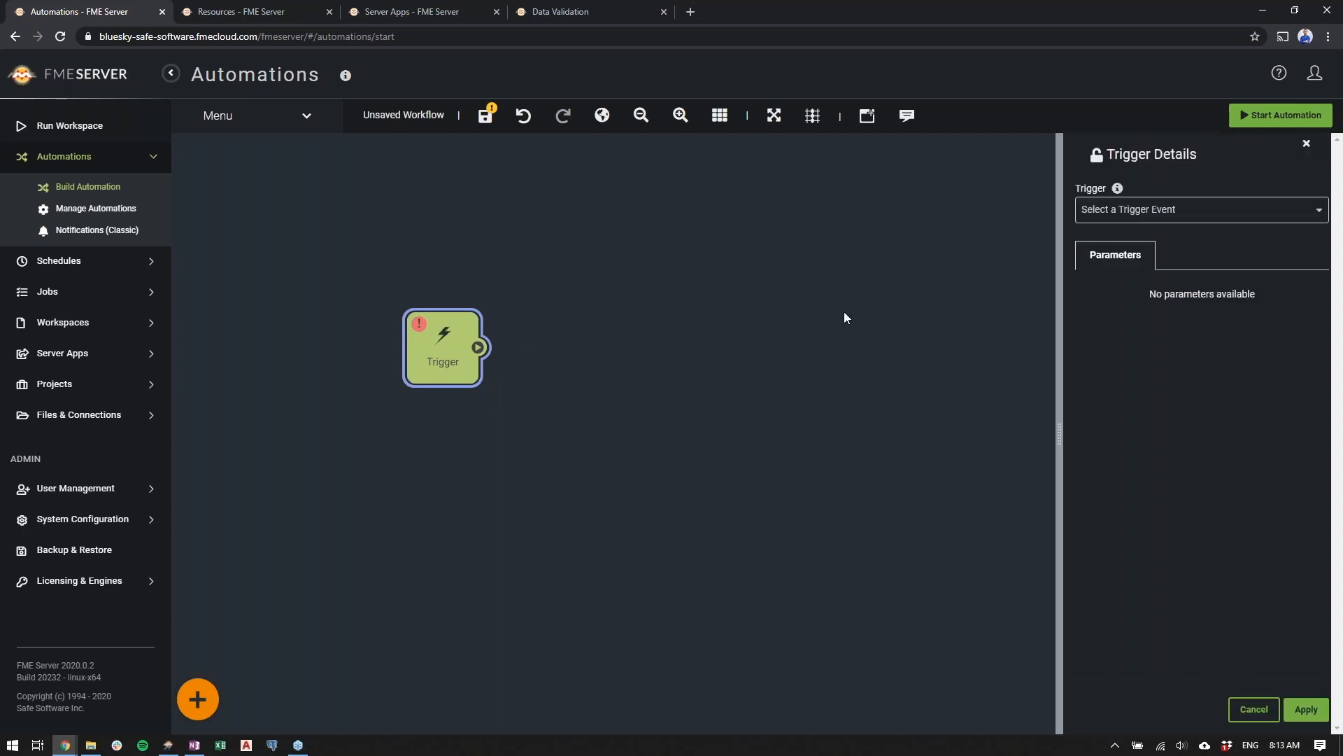
click(1199, 209)
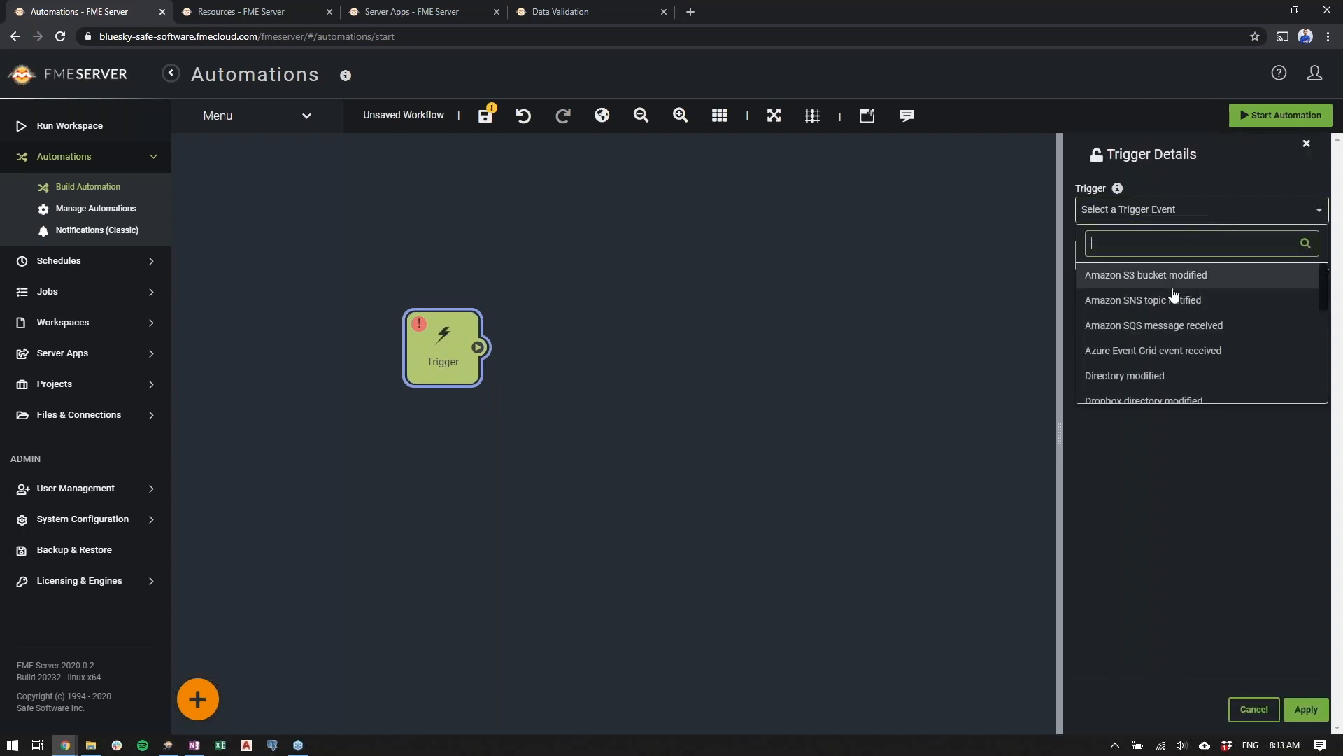
scroll(down, 3)
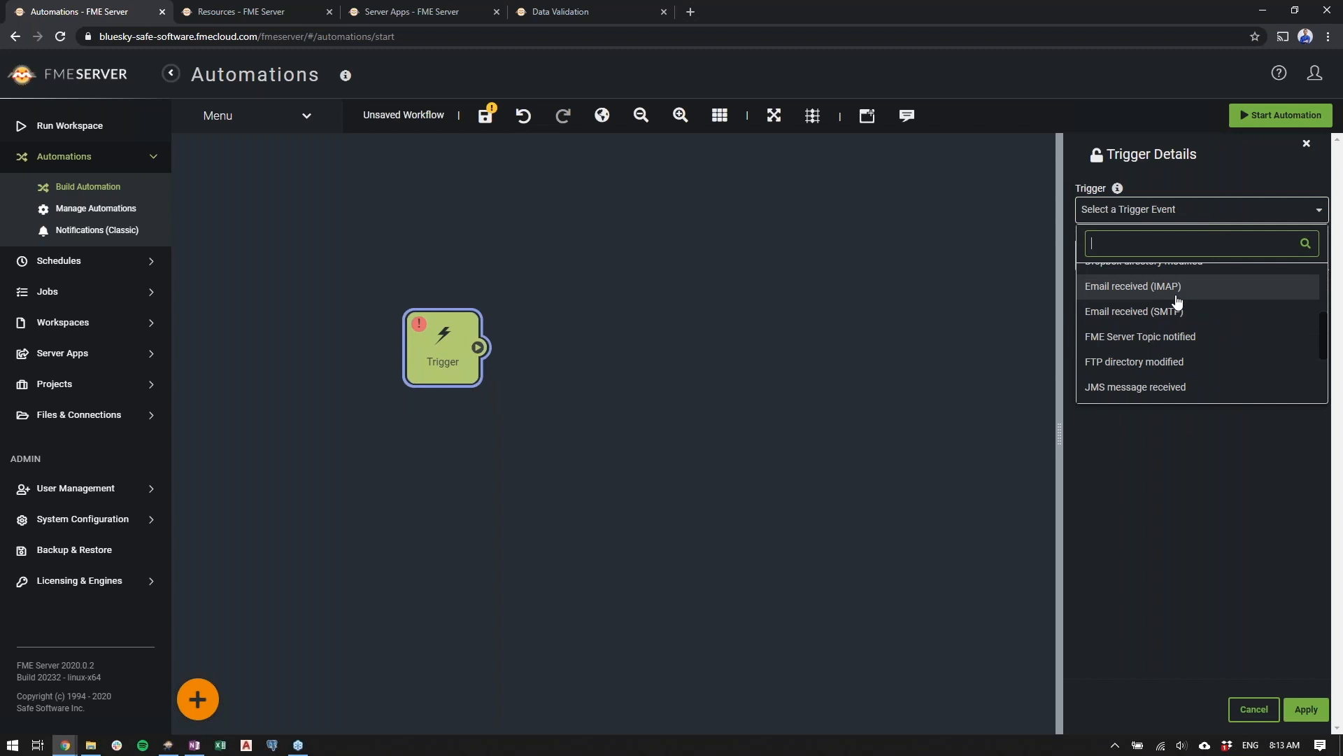
click(1148, 262)
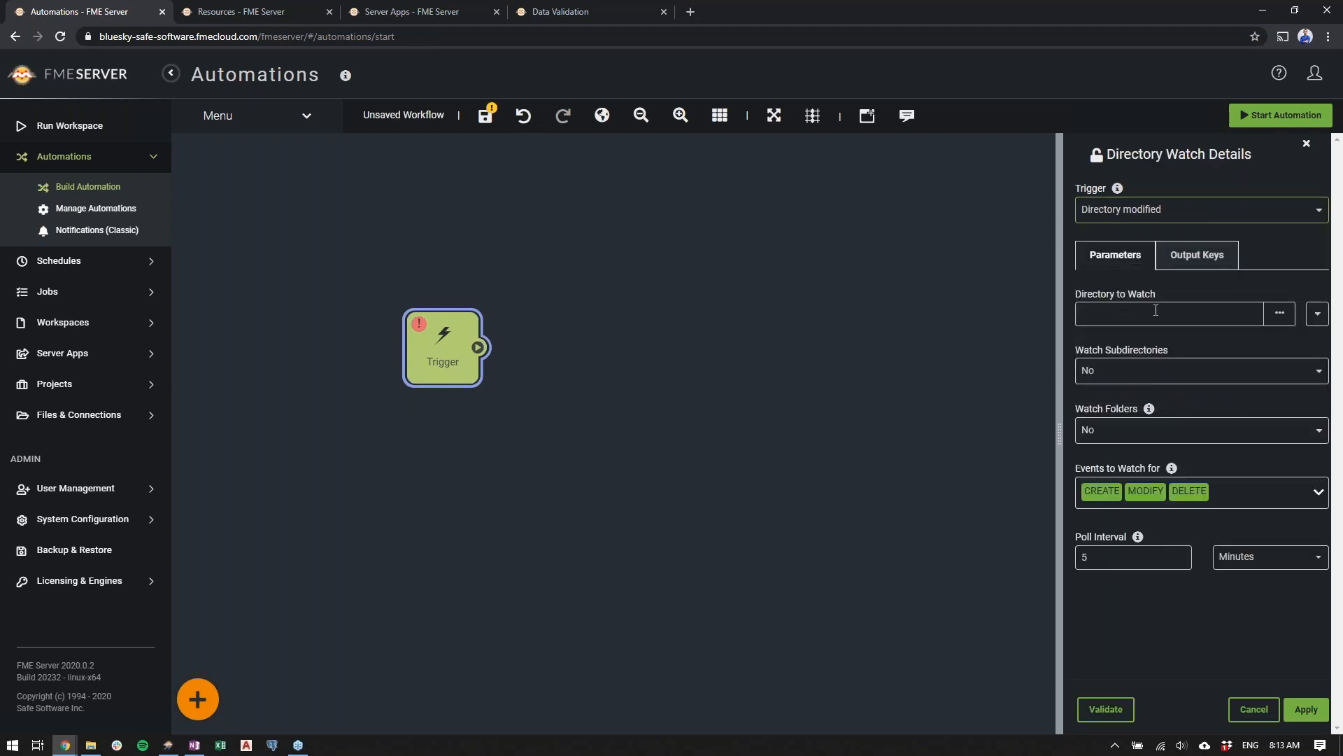
click(1278, 312)
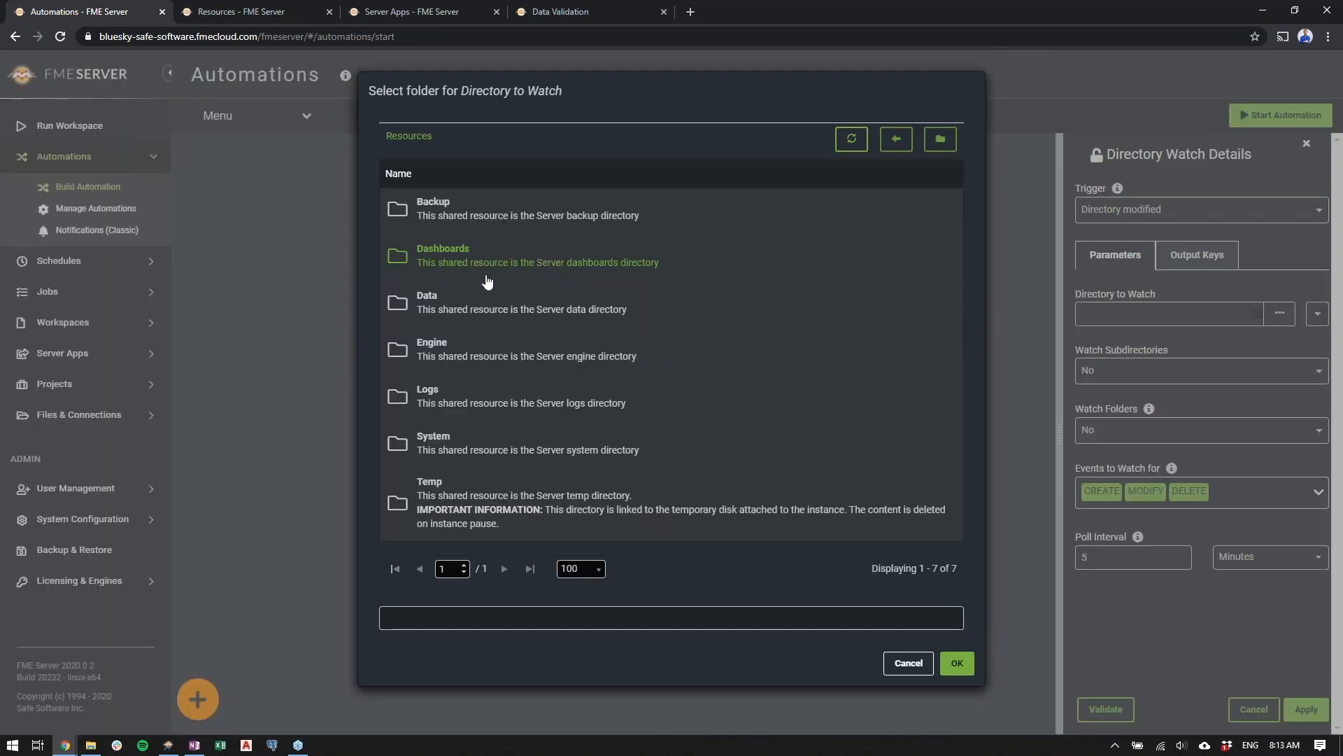
double_click(427, 301)
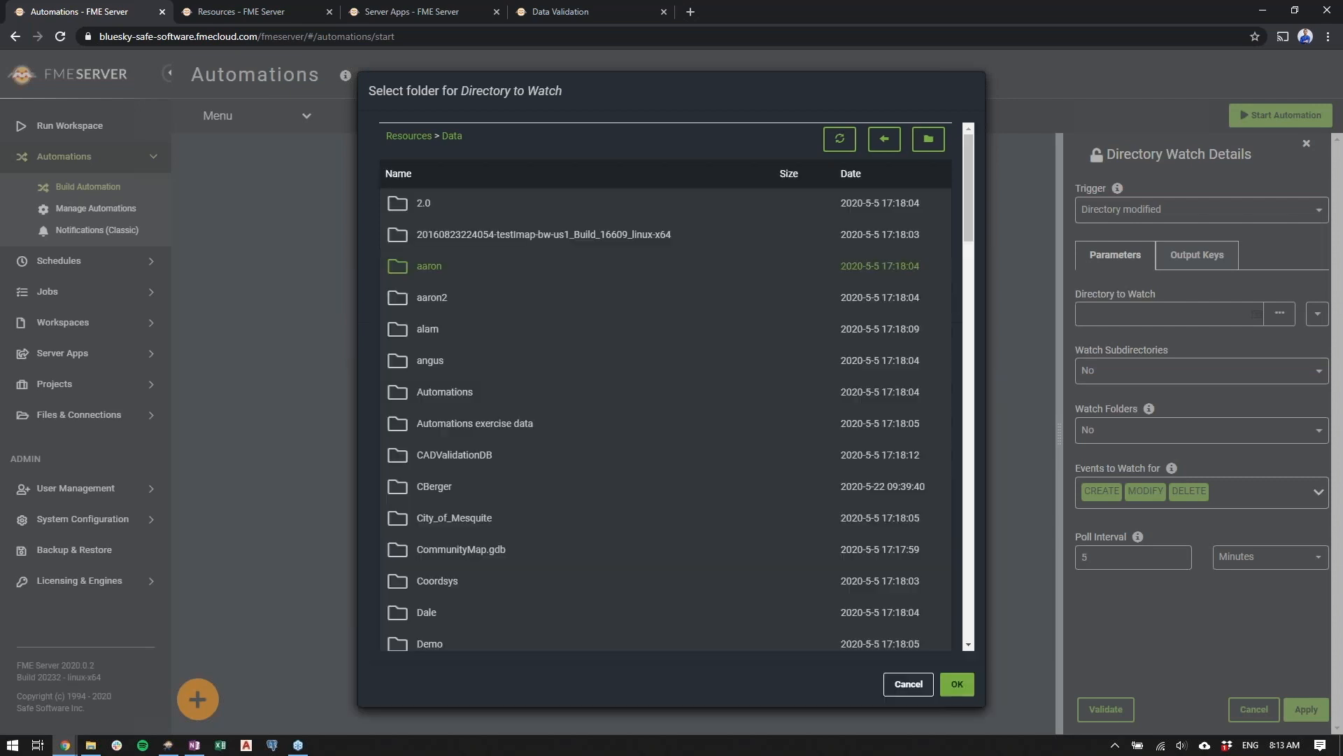
double_click(434, 486)
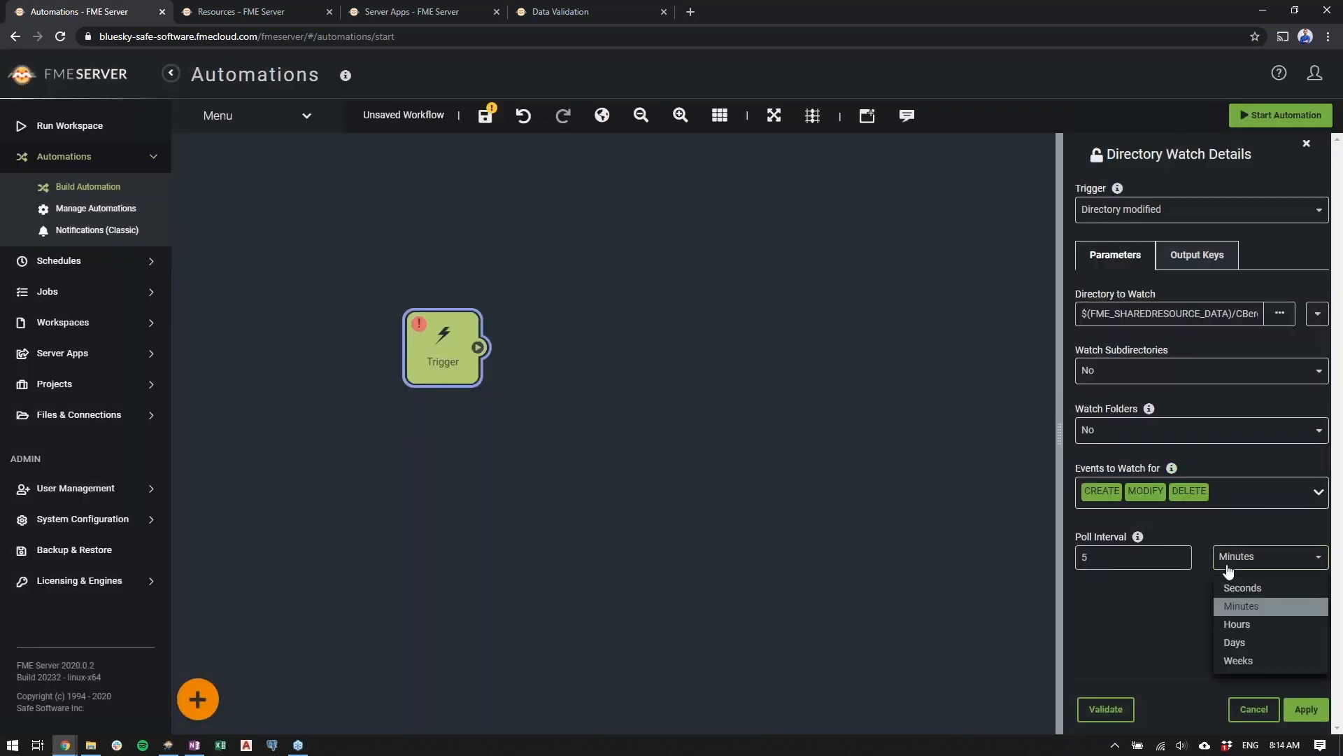
Set the poll interval to 10 seconds, exclude DELETE events, and apply
click(1241, 588)
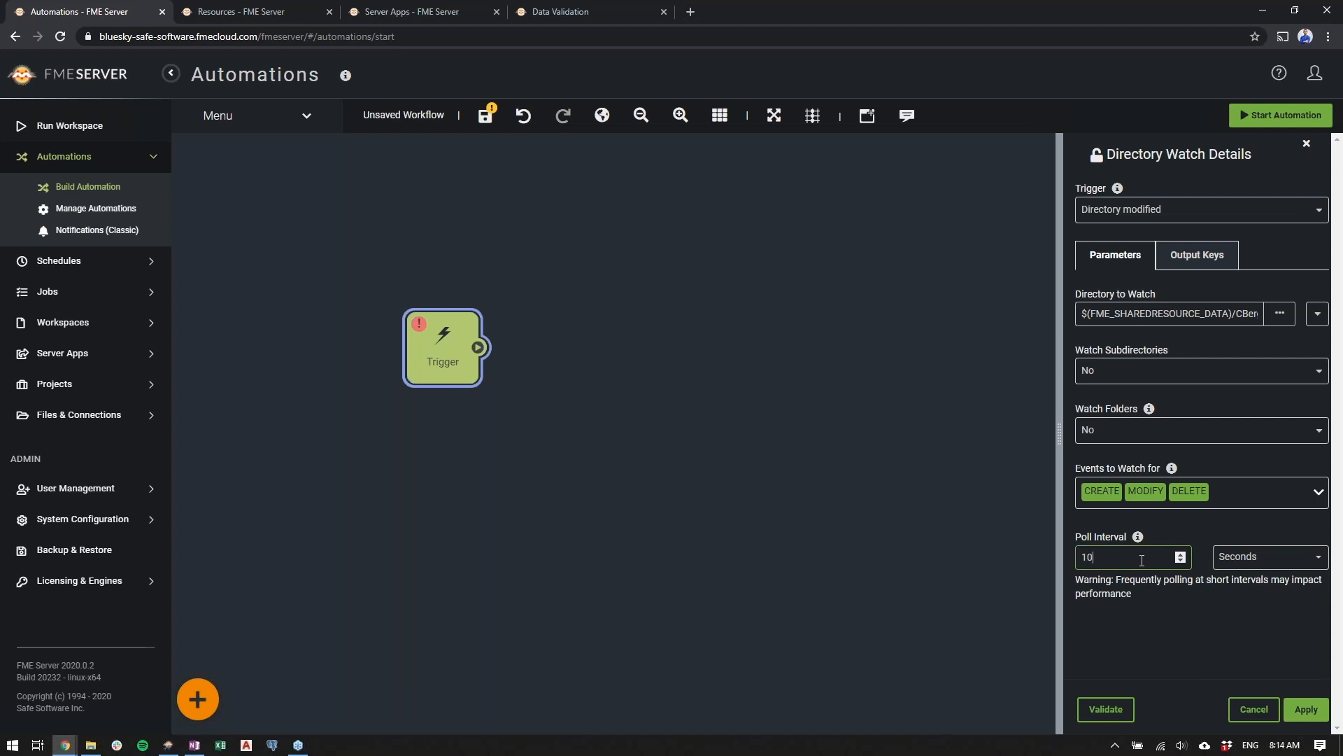
click(1315, 491)
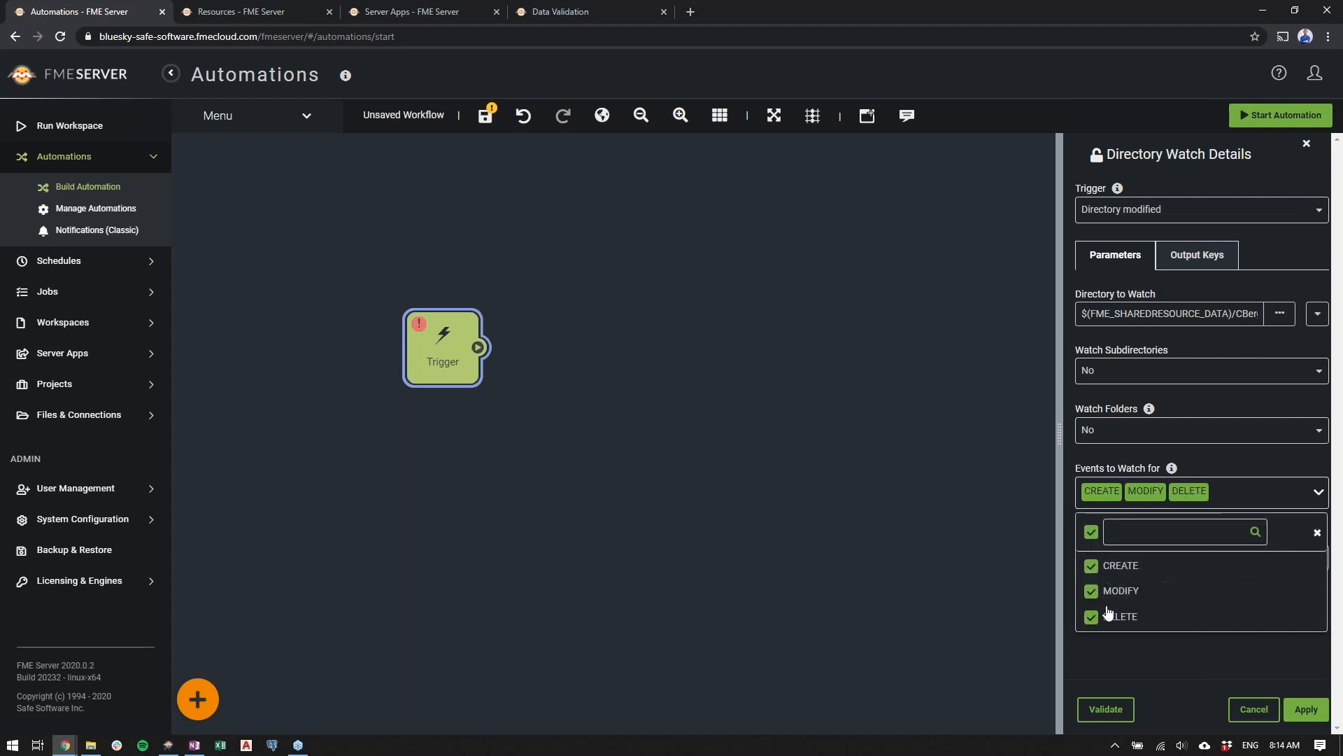
click(1090, 617)
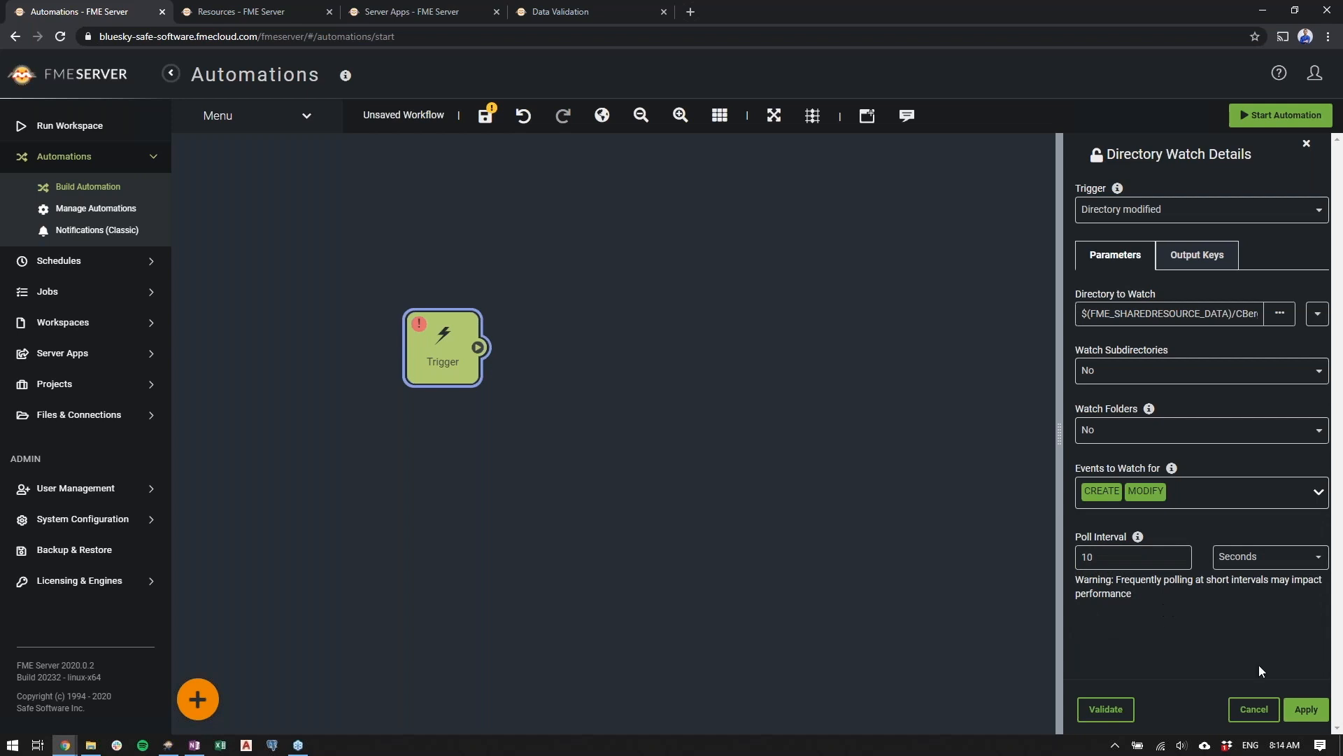
click(1305, 709)
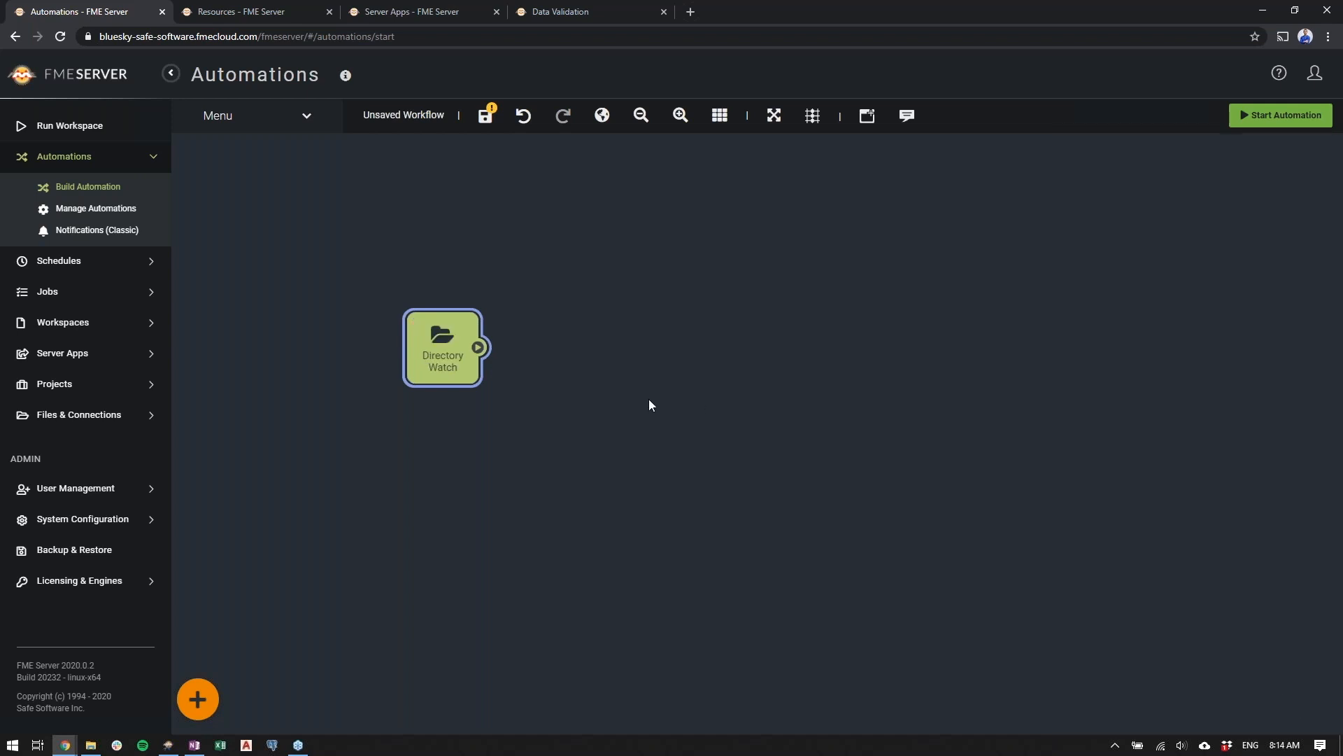
mouse_move(643, 396)
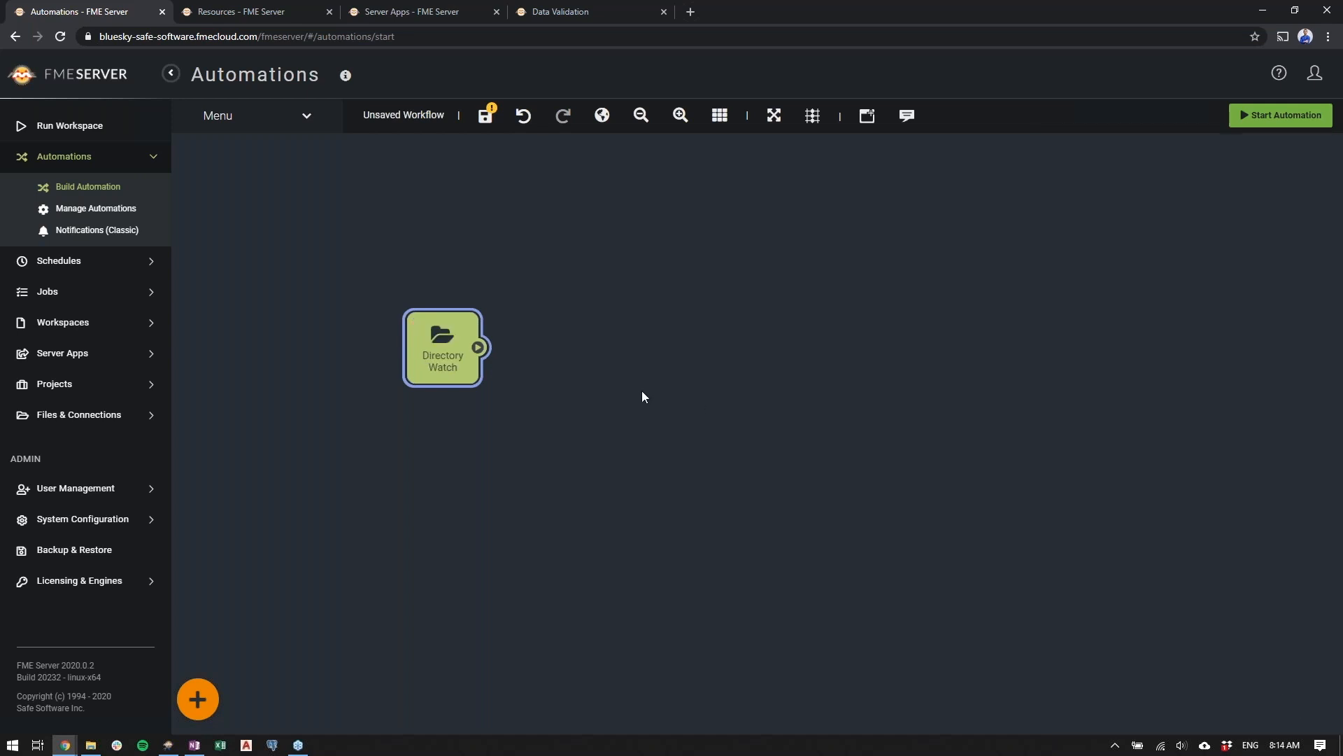
mouse_move(583, 416)
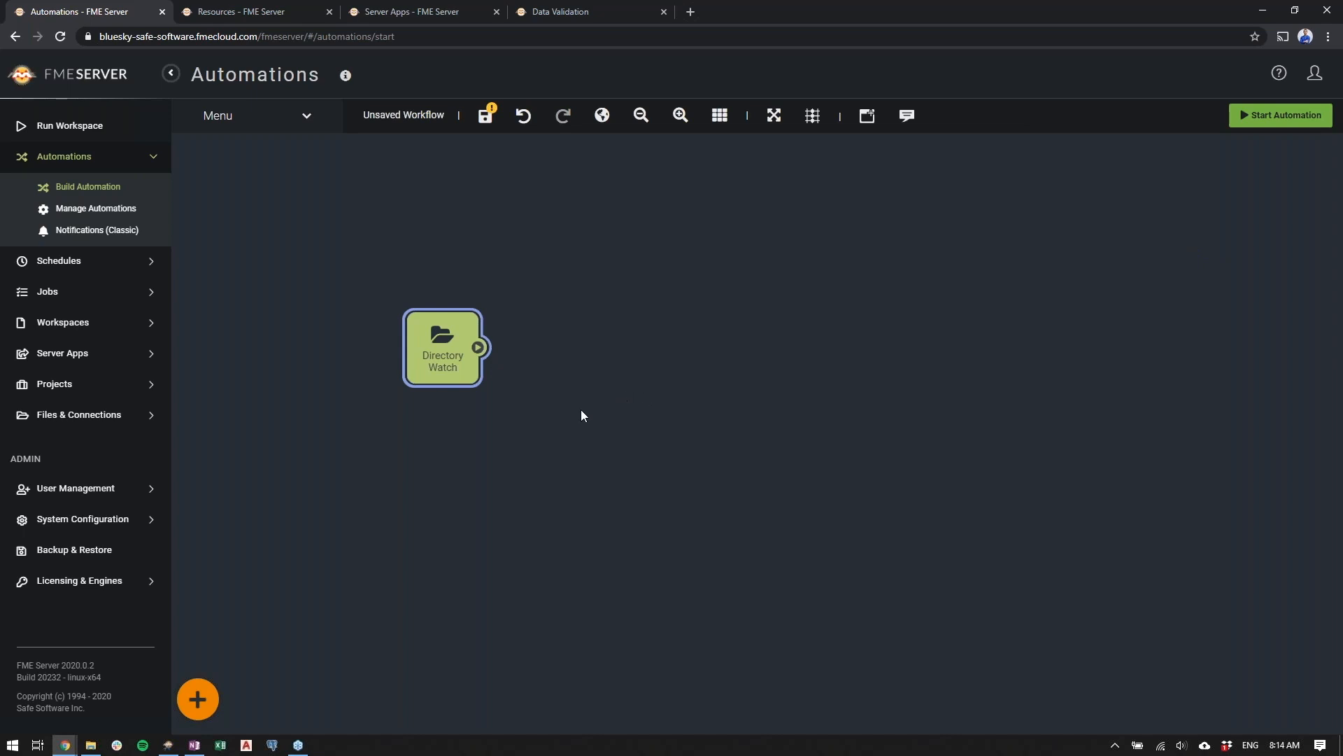
Add an action running DataValidation.fmw with source DWG/DXF set to Directory File Path
click(198, 699)
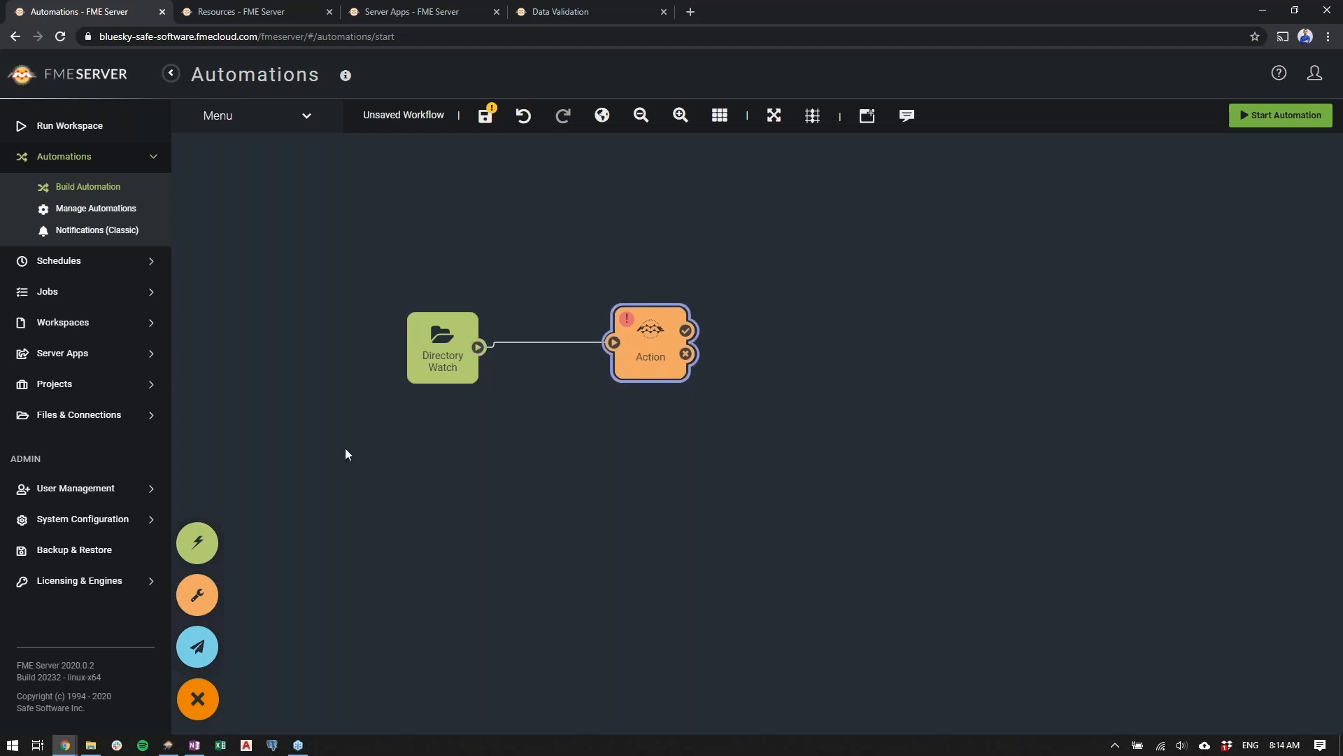
mouse_move(282, 535)
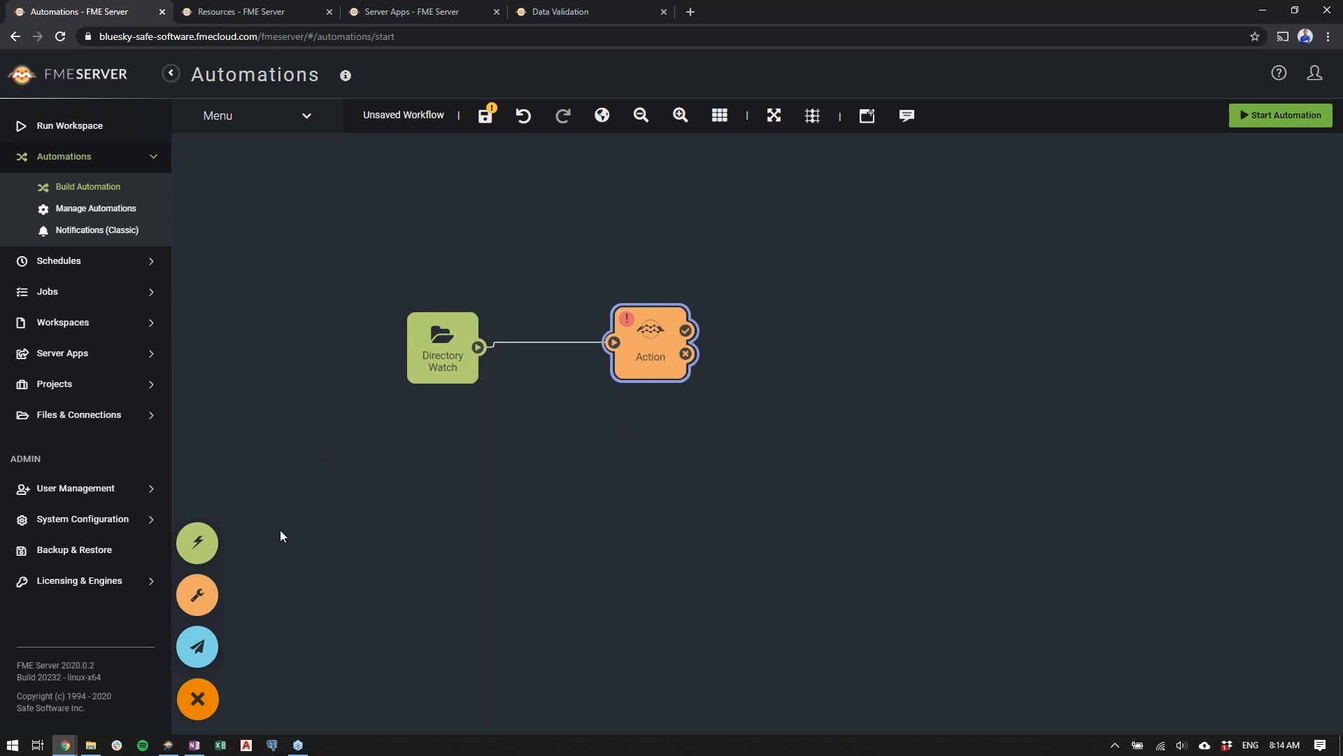
mouse_move(198, 593)
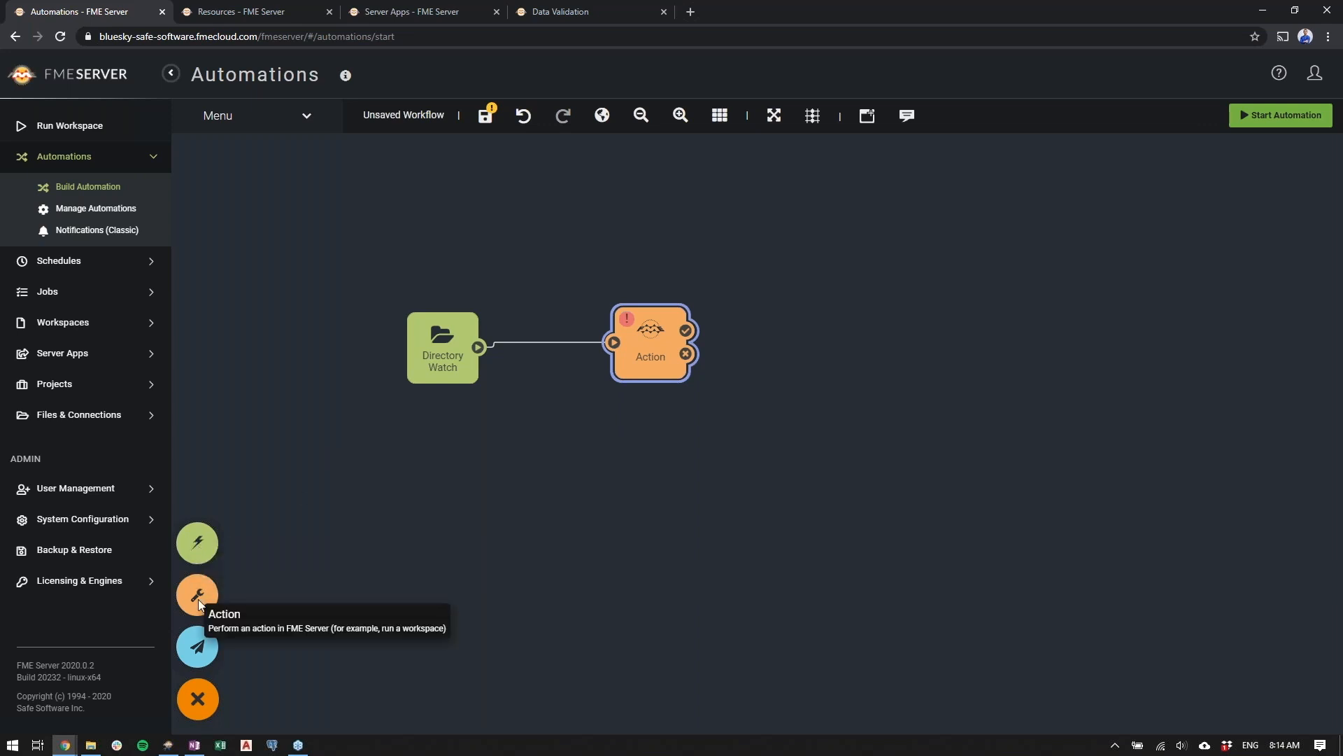
mouse_move(532, 560)
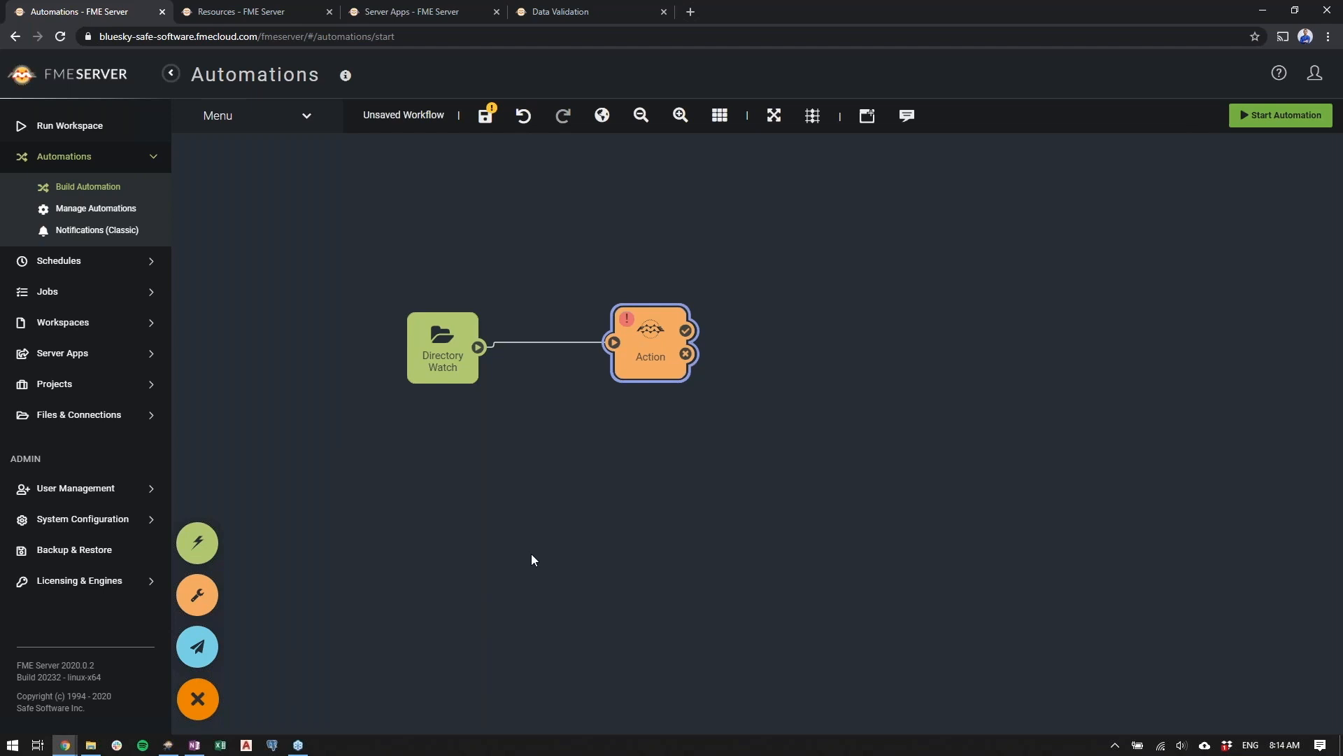
click(650, 329)
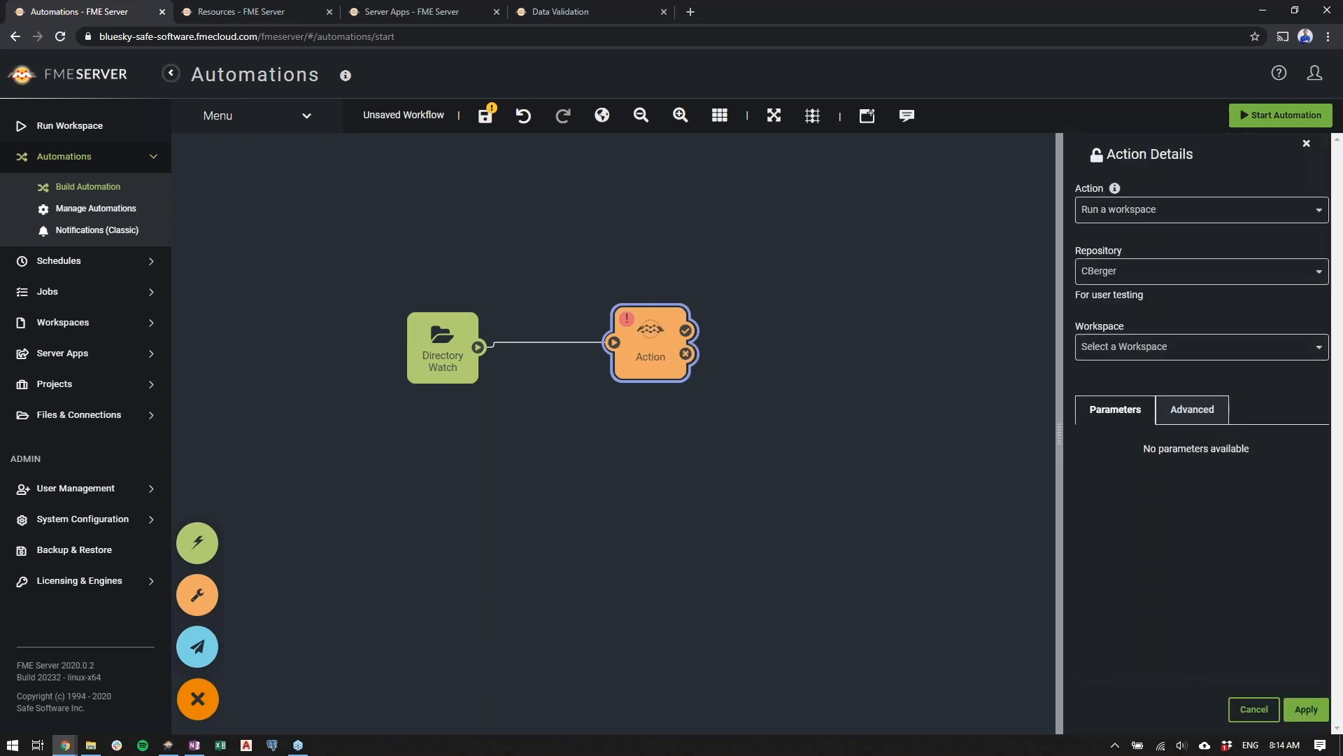
mouse_move(1171, 220)
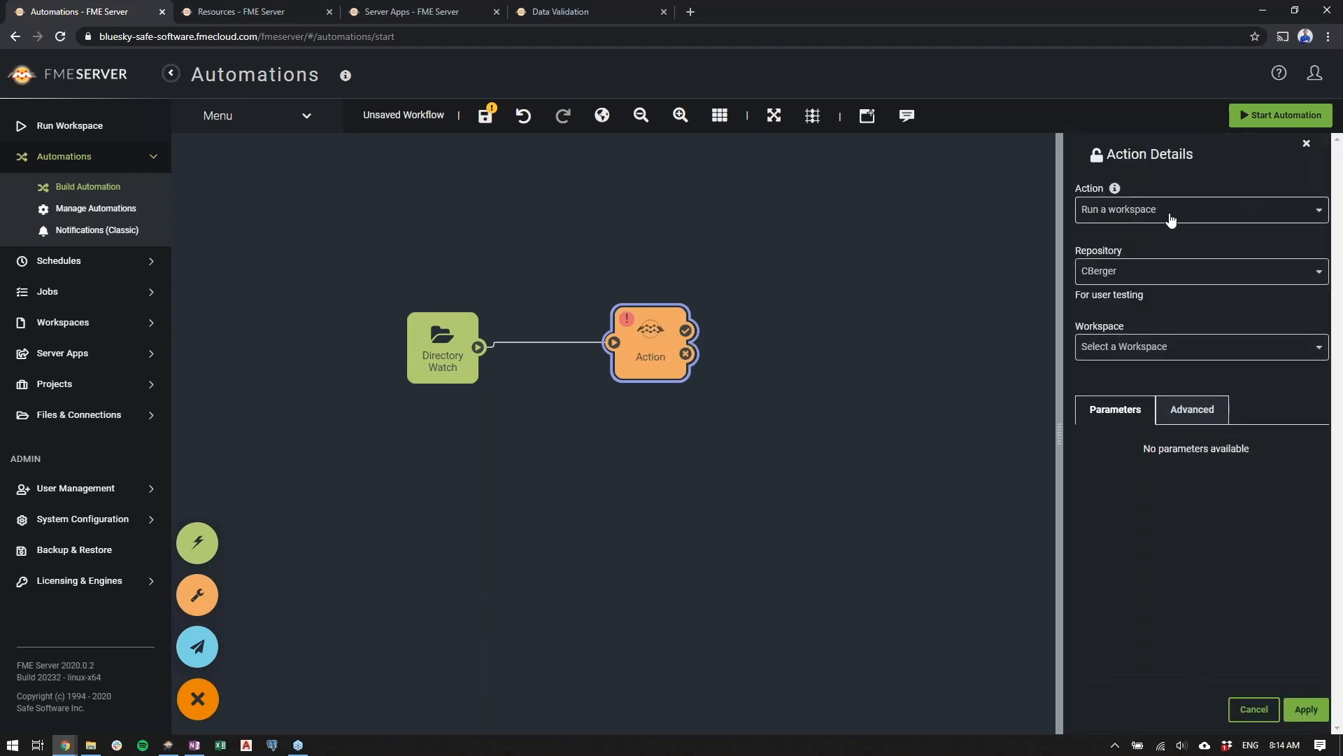
click(1199, 346)
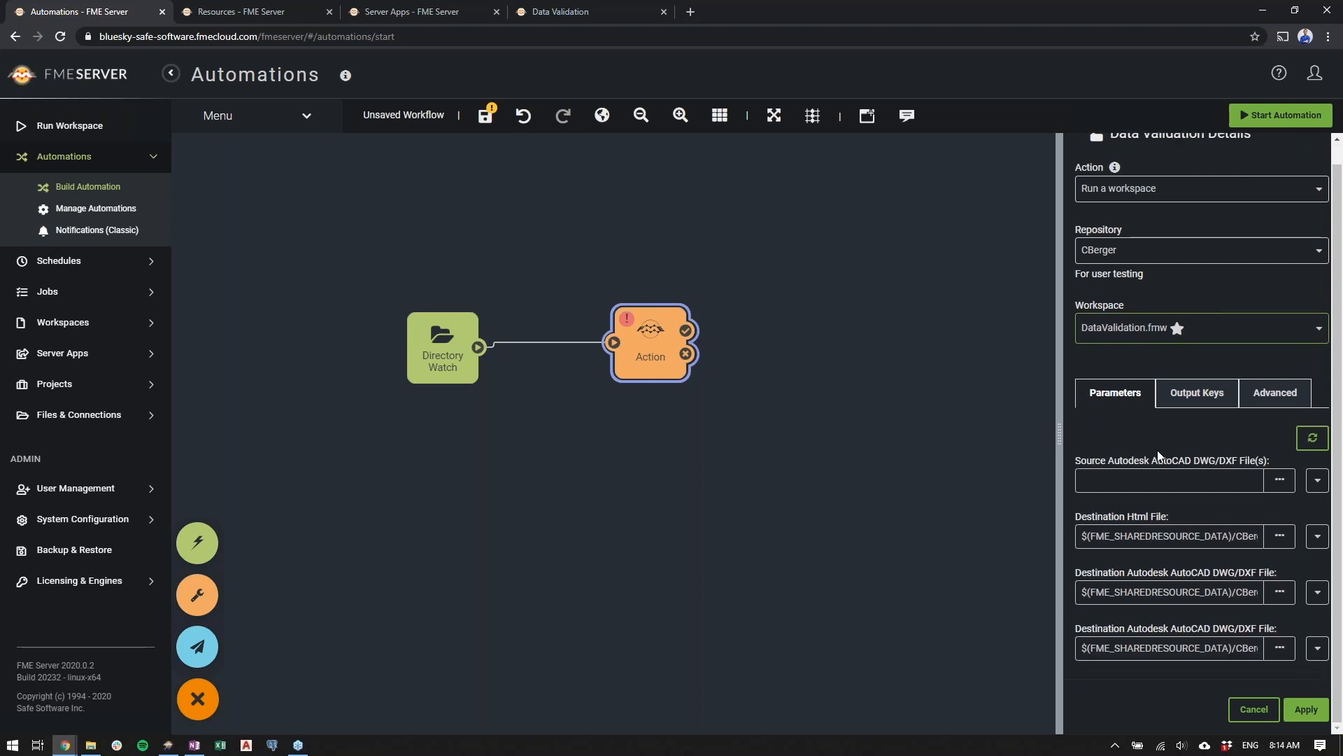
mouse_move(1210, 492)
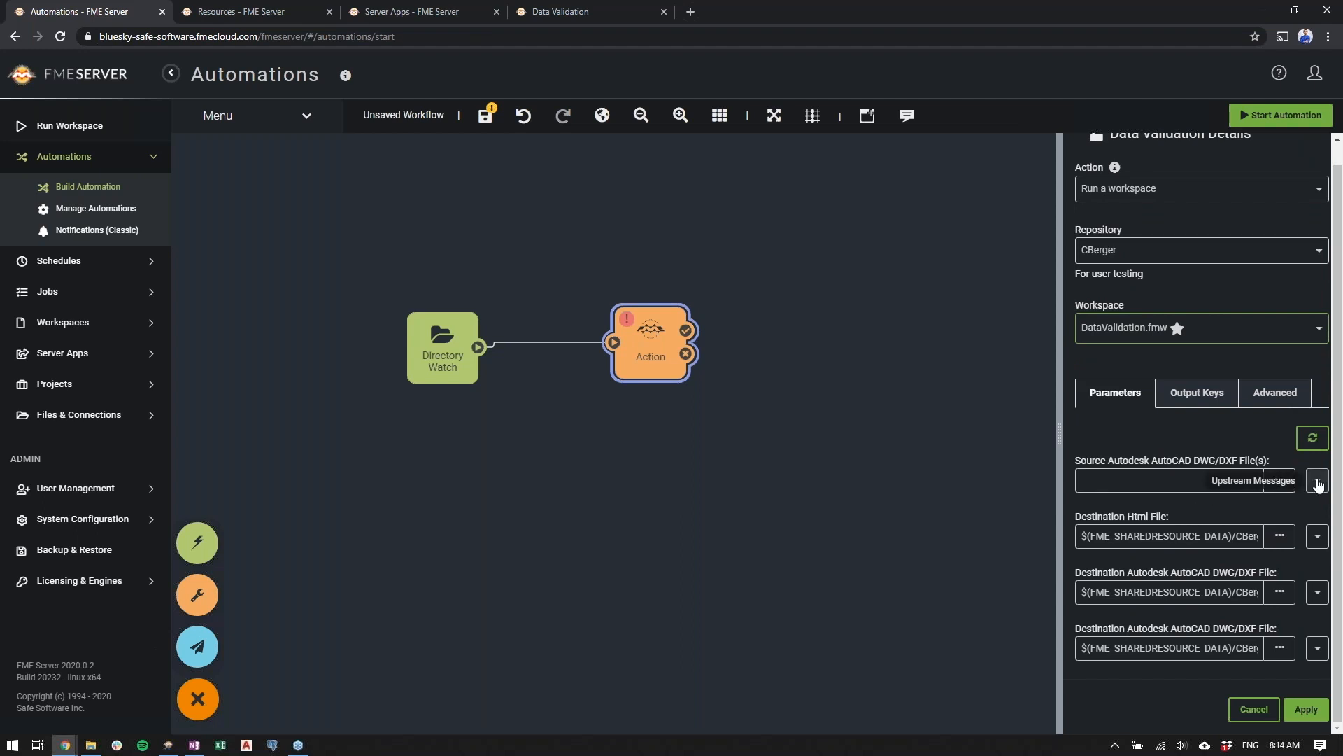
click(1316, 480)
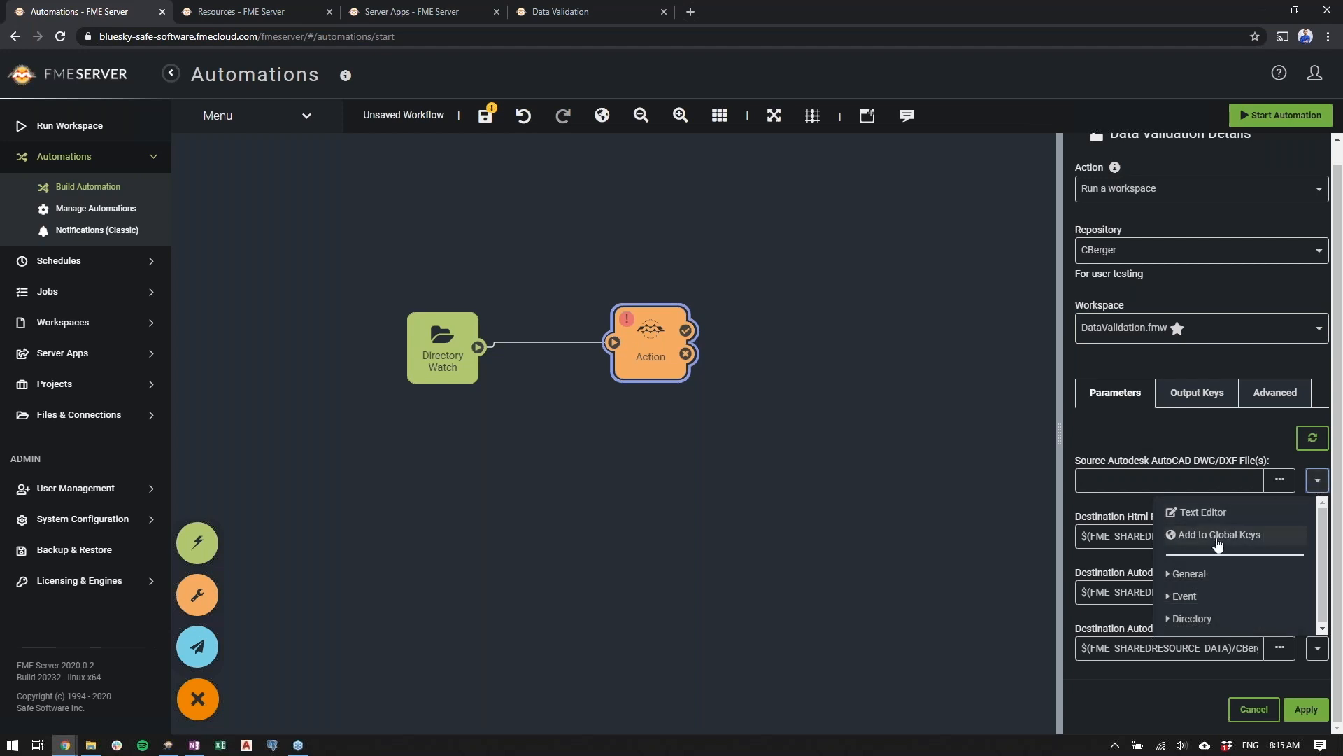
click(1191, 618)
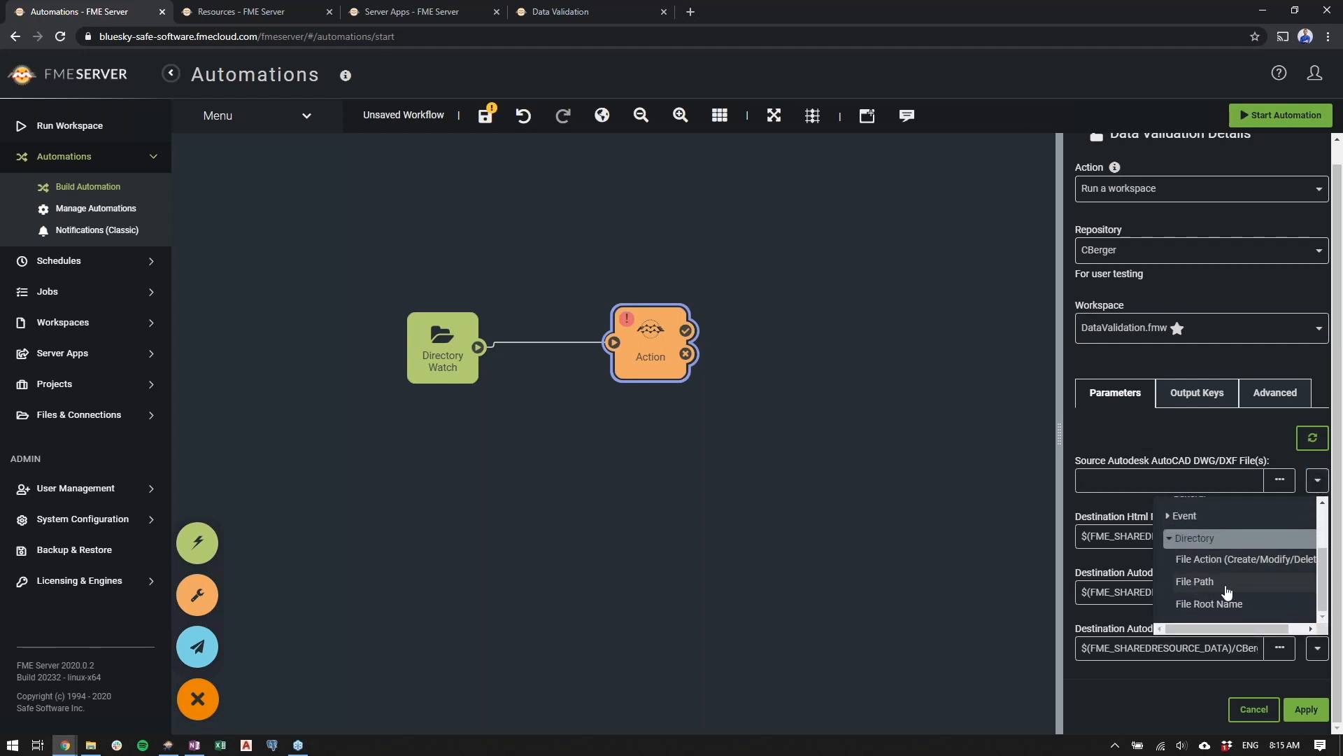
click(1194, 581)
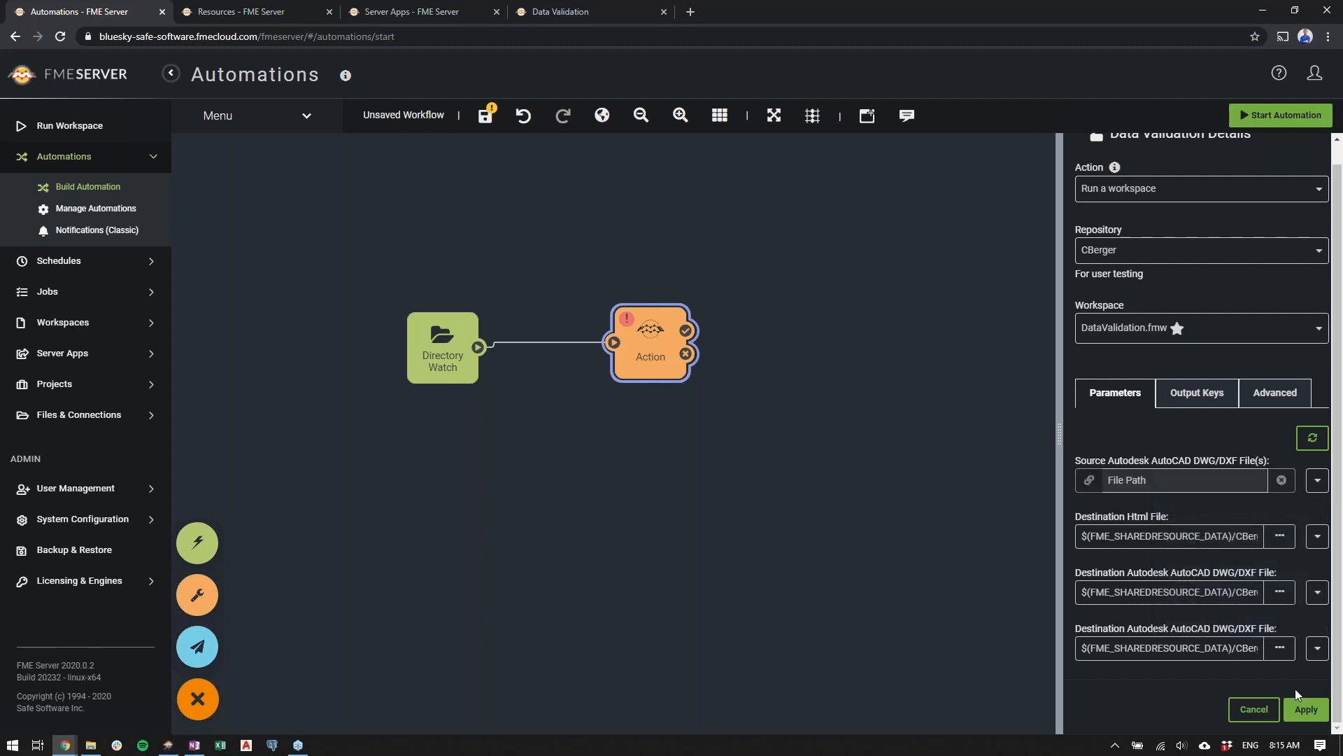
click(1305, 709)
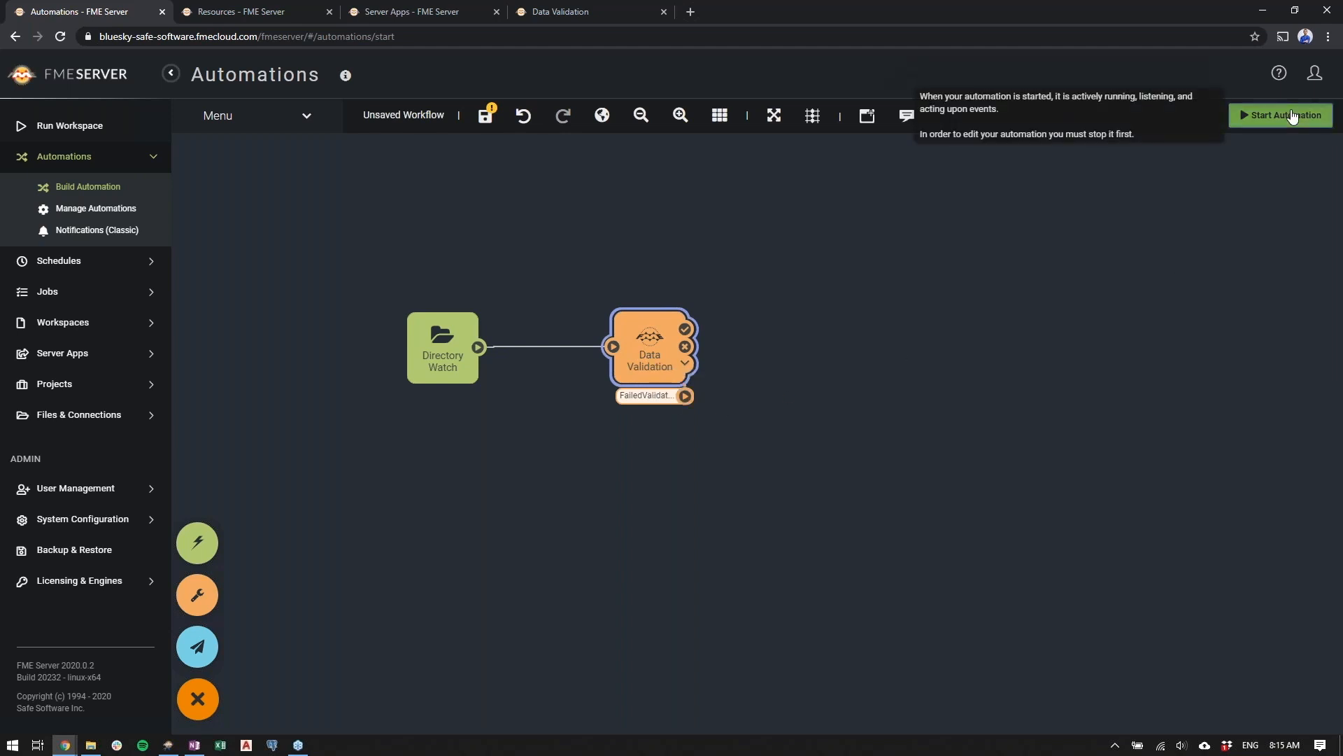
Save the automation as '7 Reasons Webinar' and start it running
click(1280, 115)
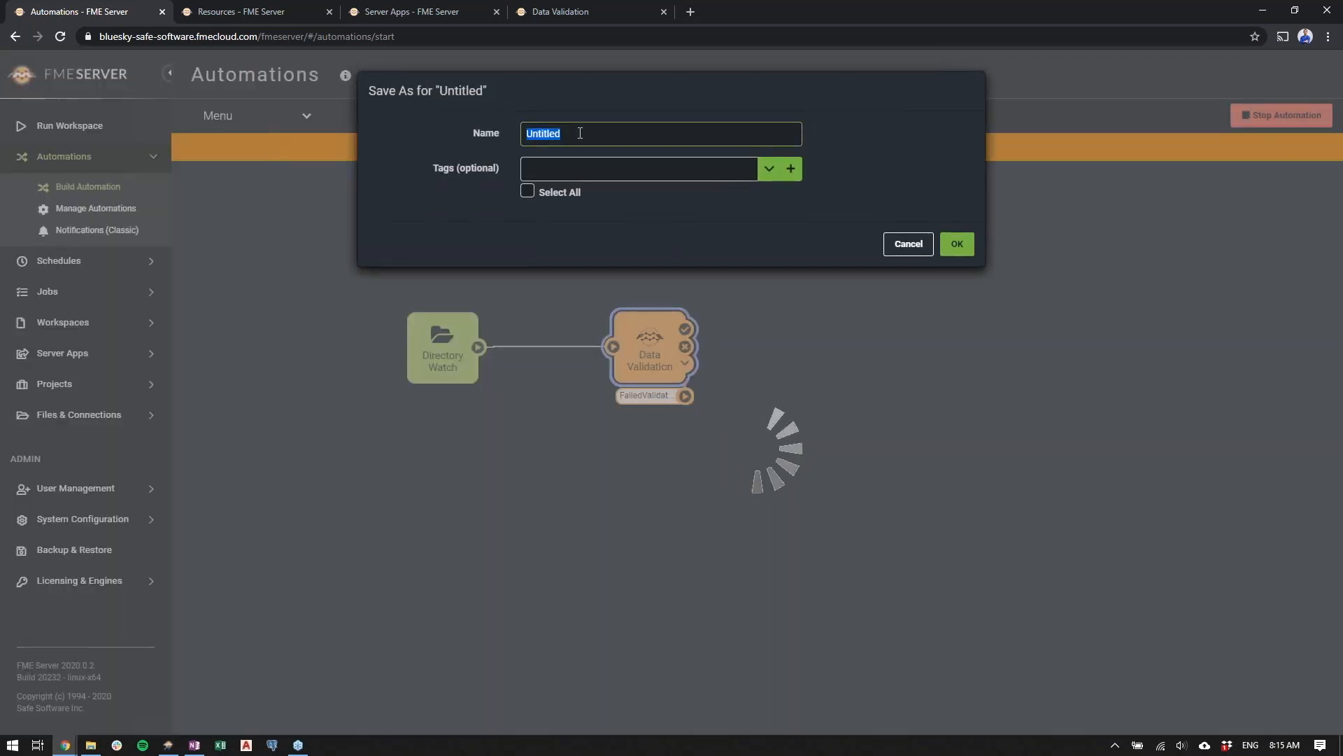
text(7 Reasons)
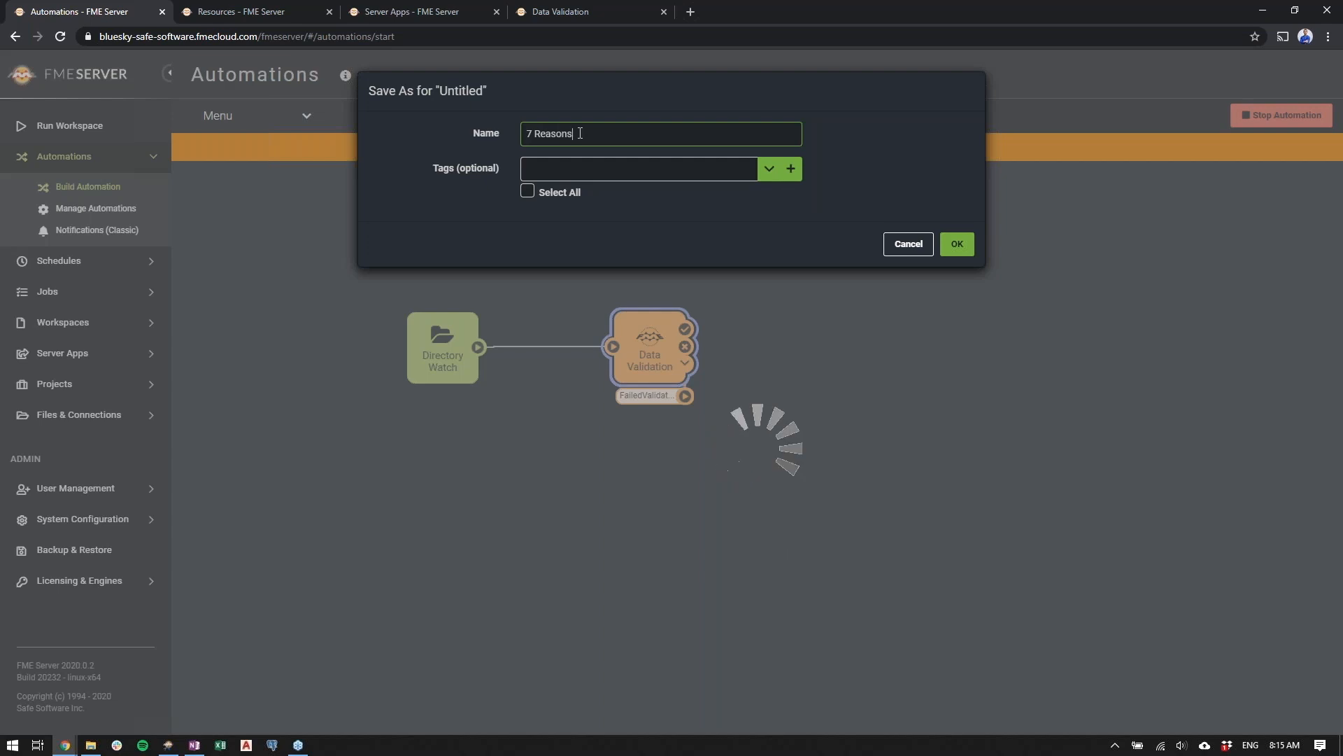
text(Webinar)
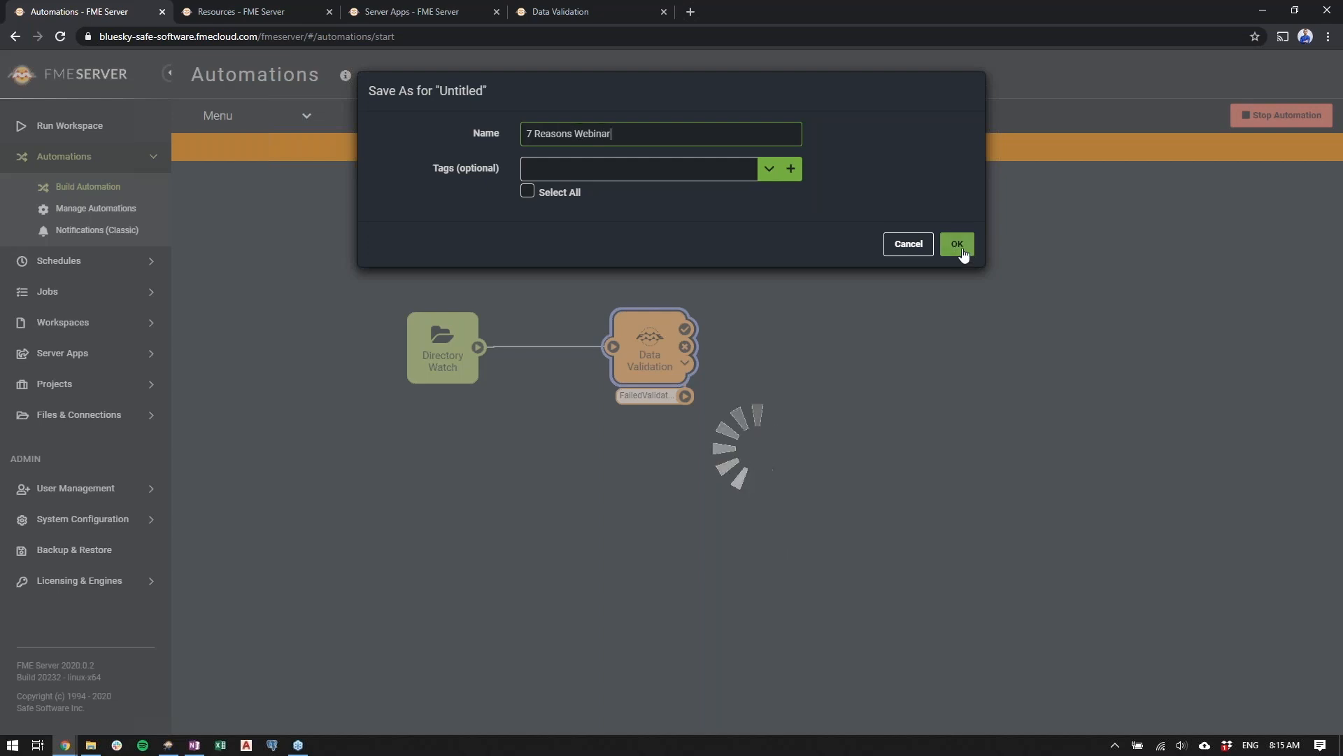
click(956, 244)
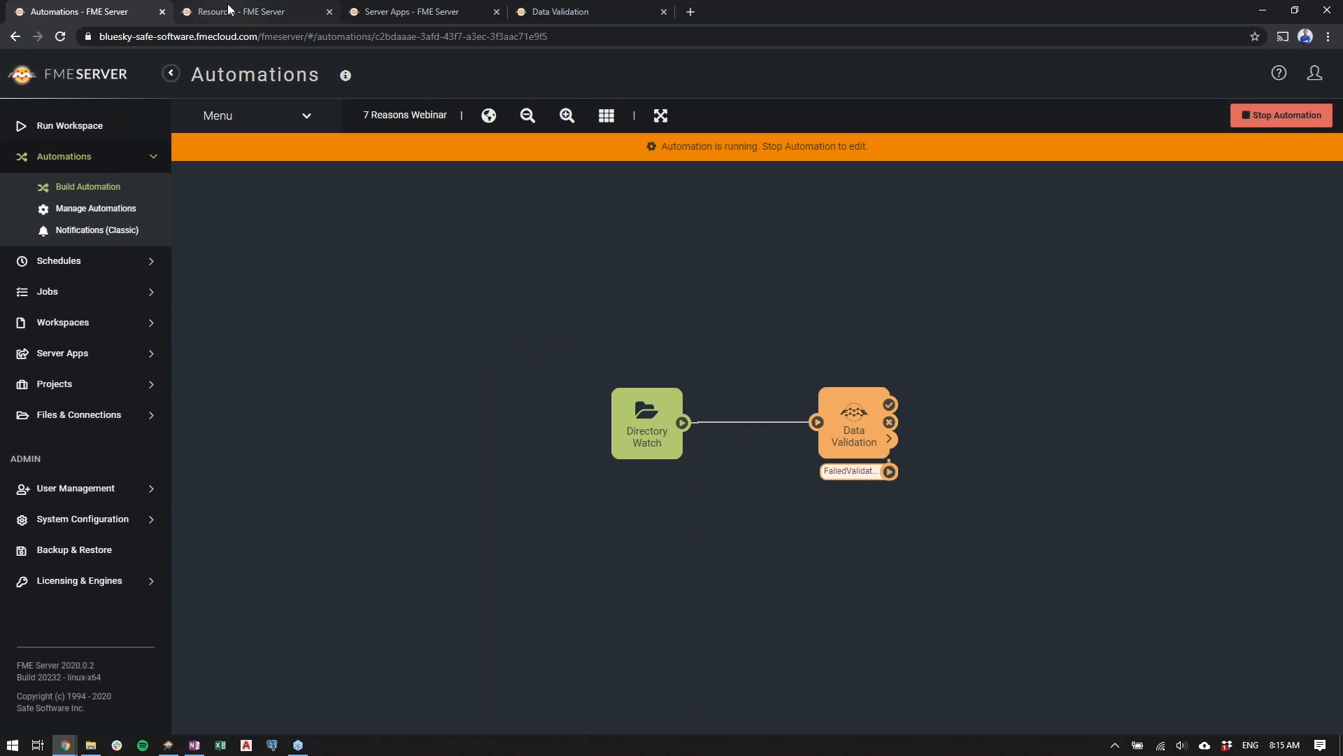
Upload bad_data.dwg to Resources Submissions, then return to the 7 Reasons Webinar folder
click(248, 11)
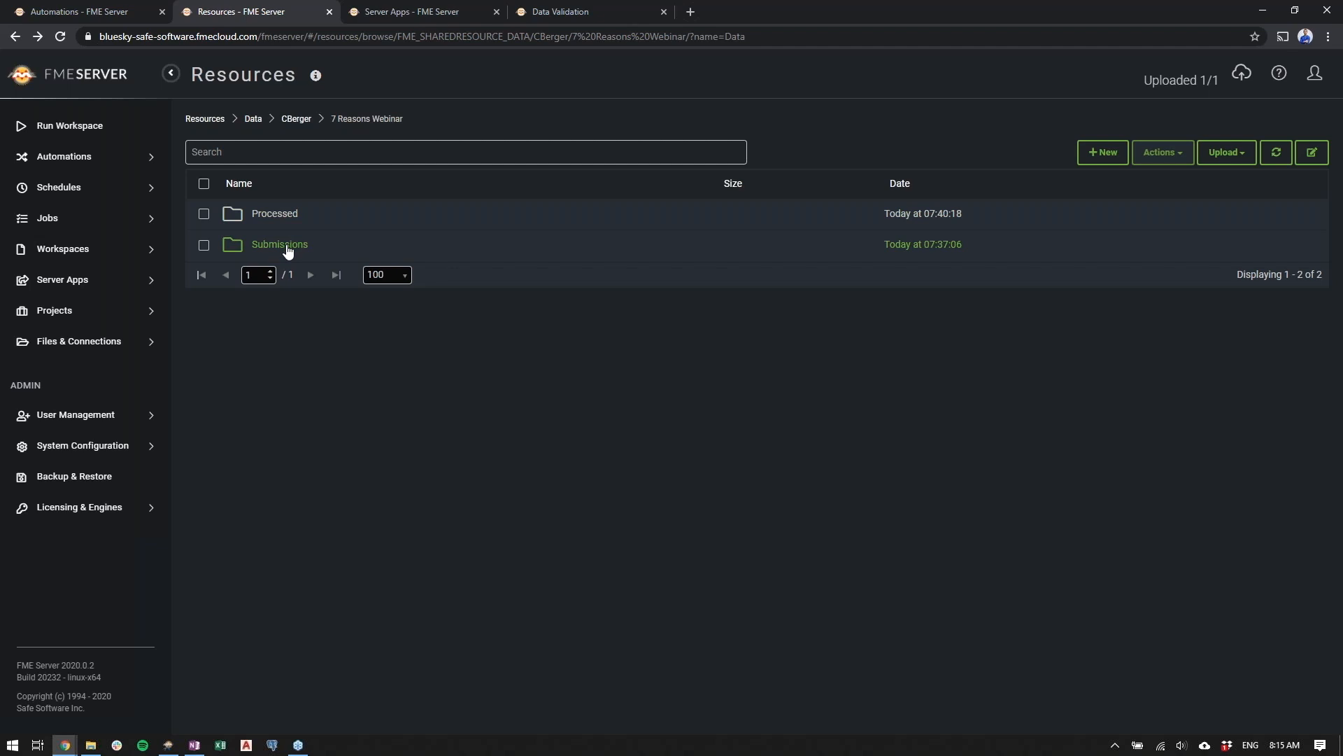
click(279, 244)
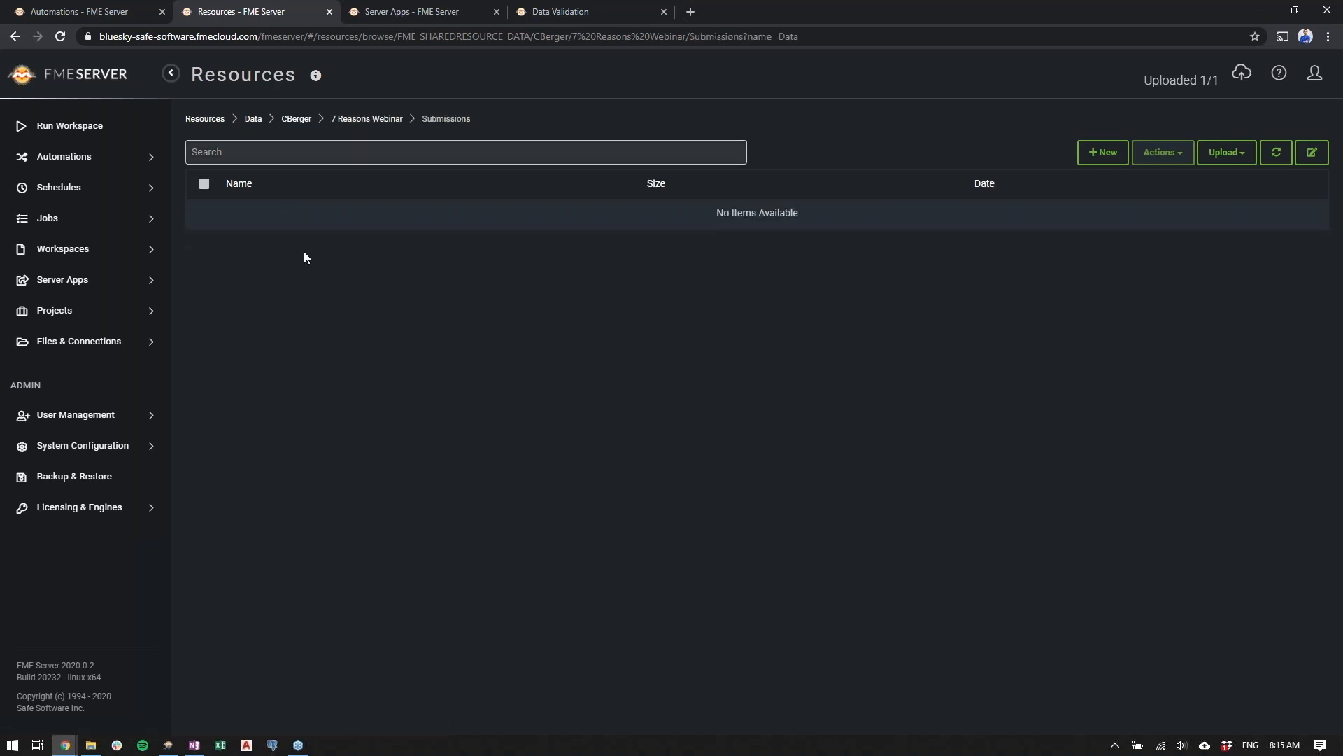
click(91, 748)
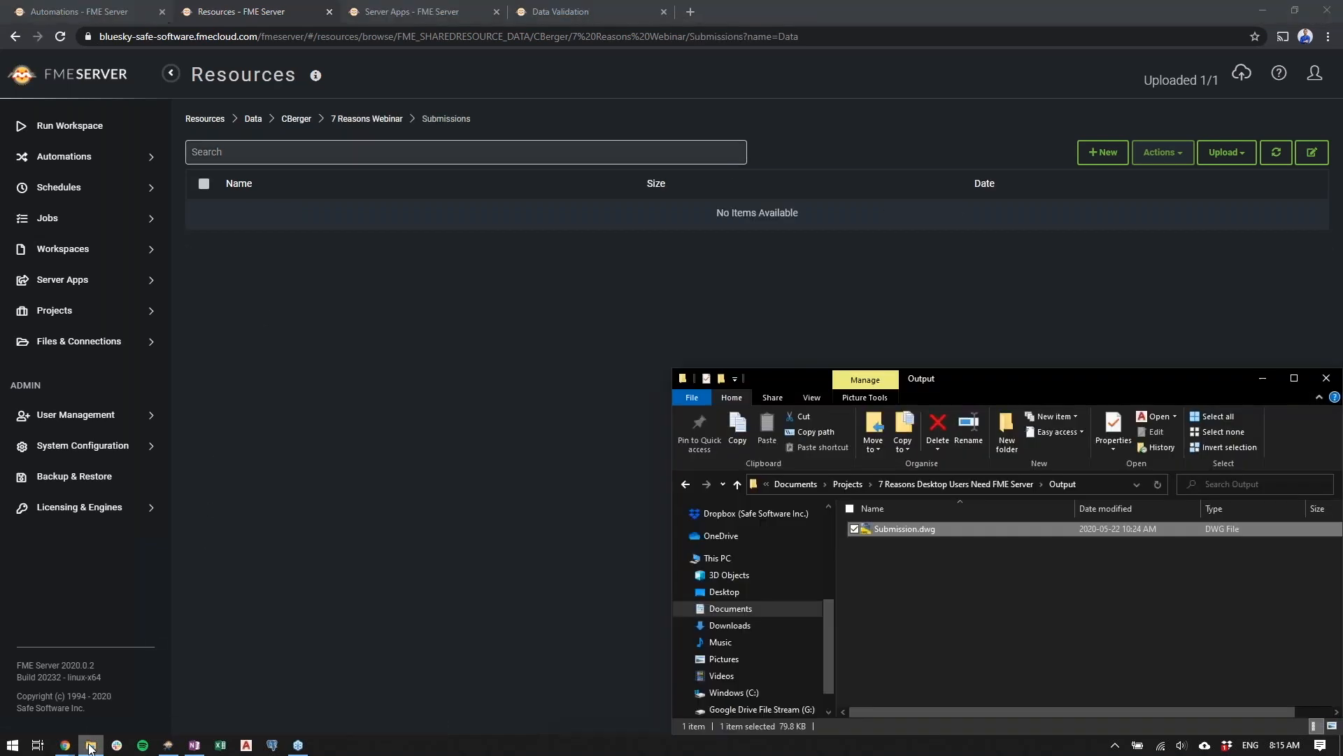
click(736, 483)
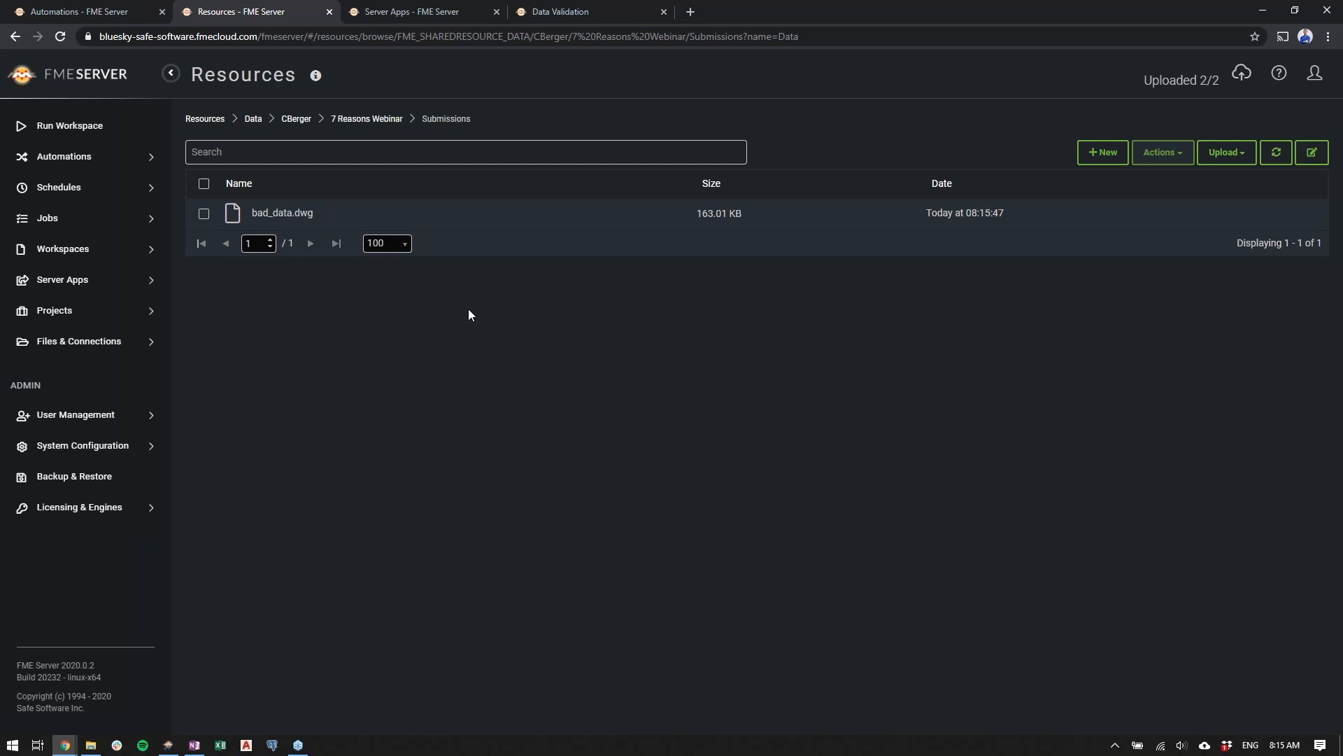
mouse_move(470, 277)
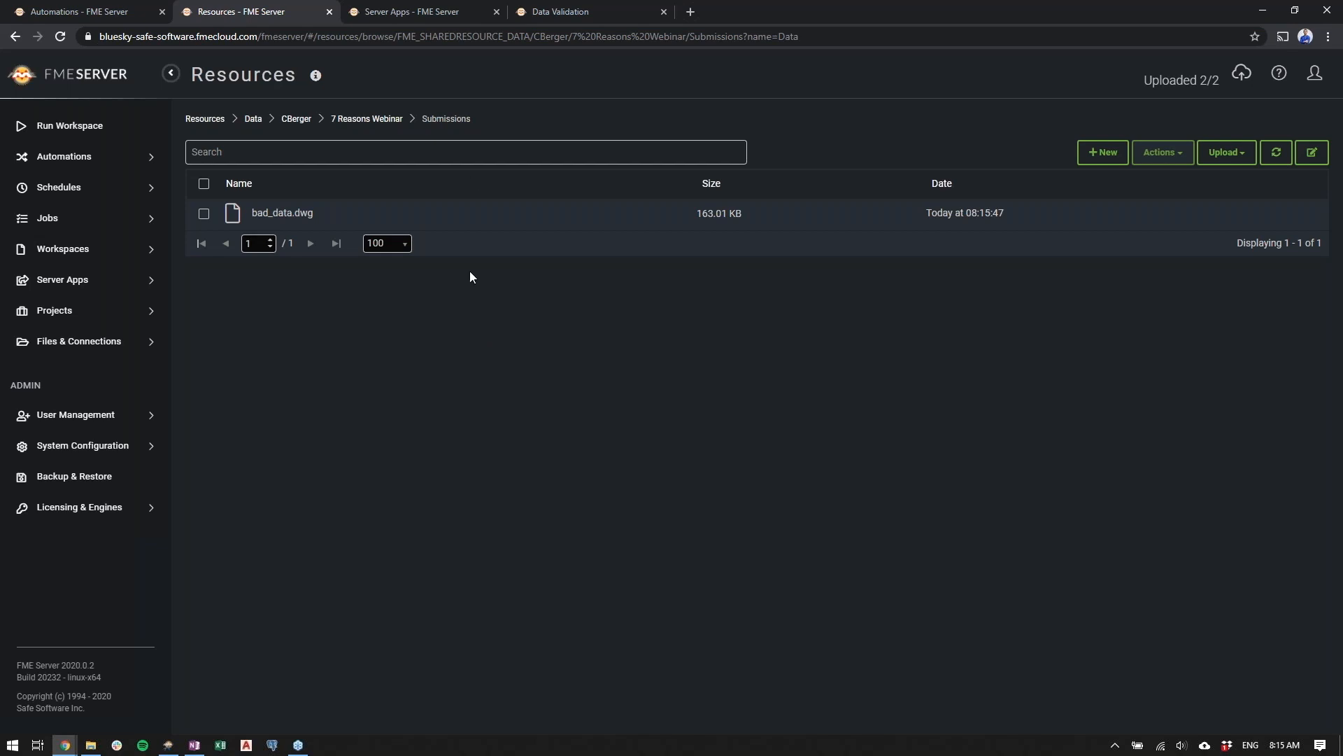
click(366, 119)
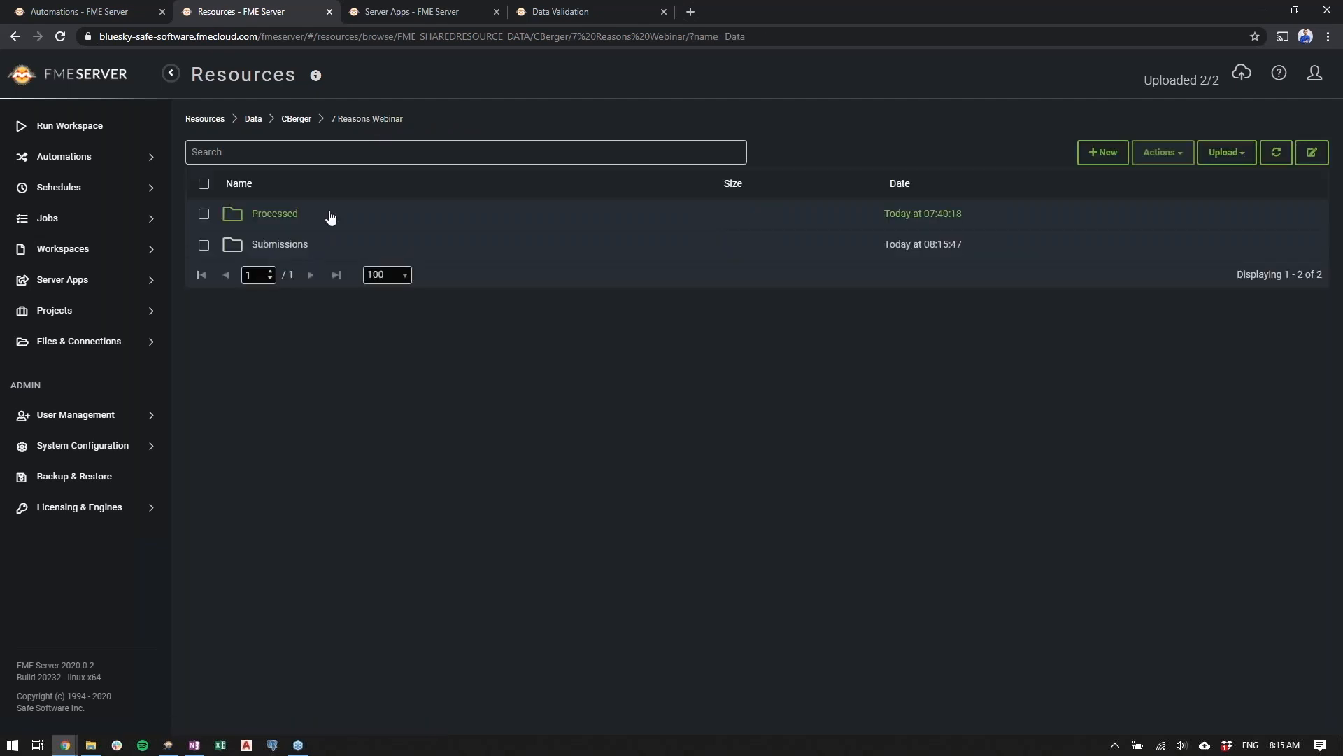
mouse_move(293, 224)
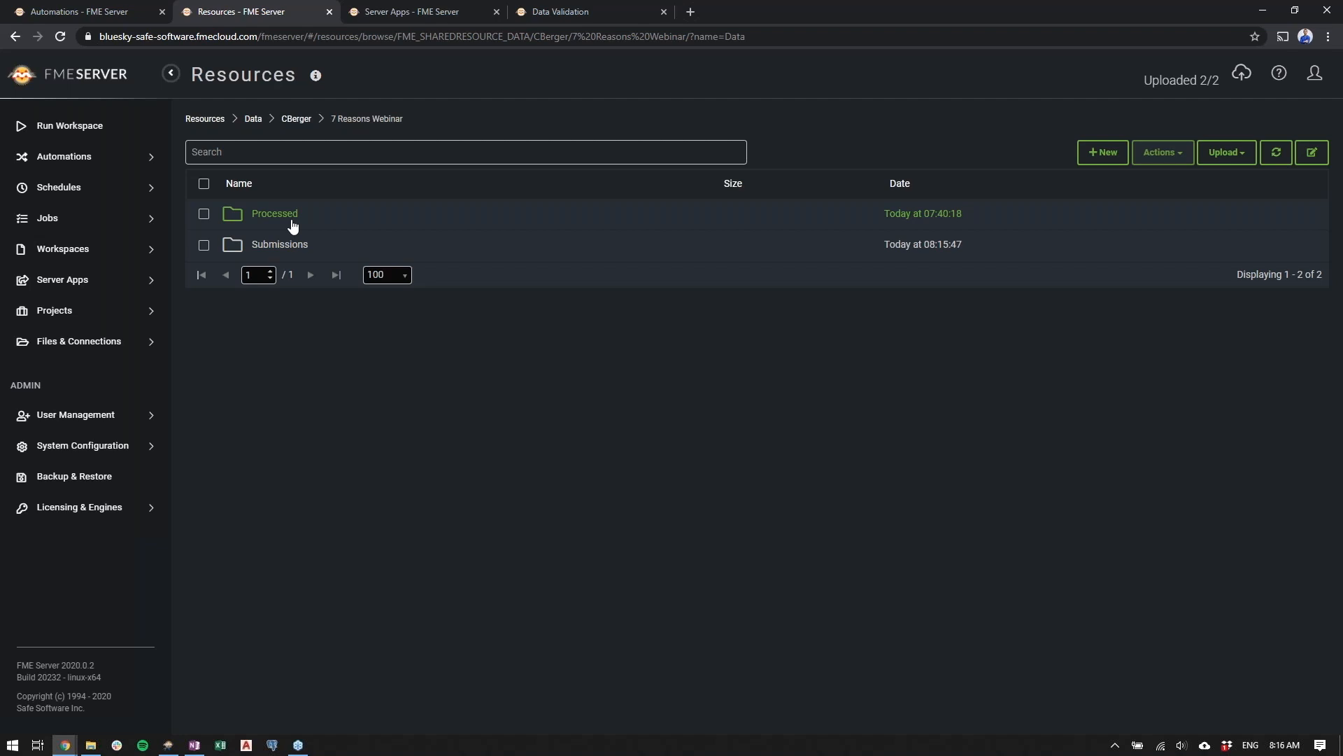
mouse_move(295, 244)
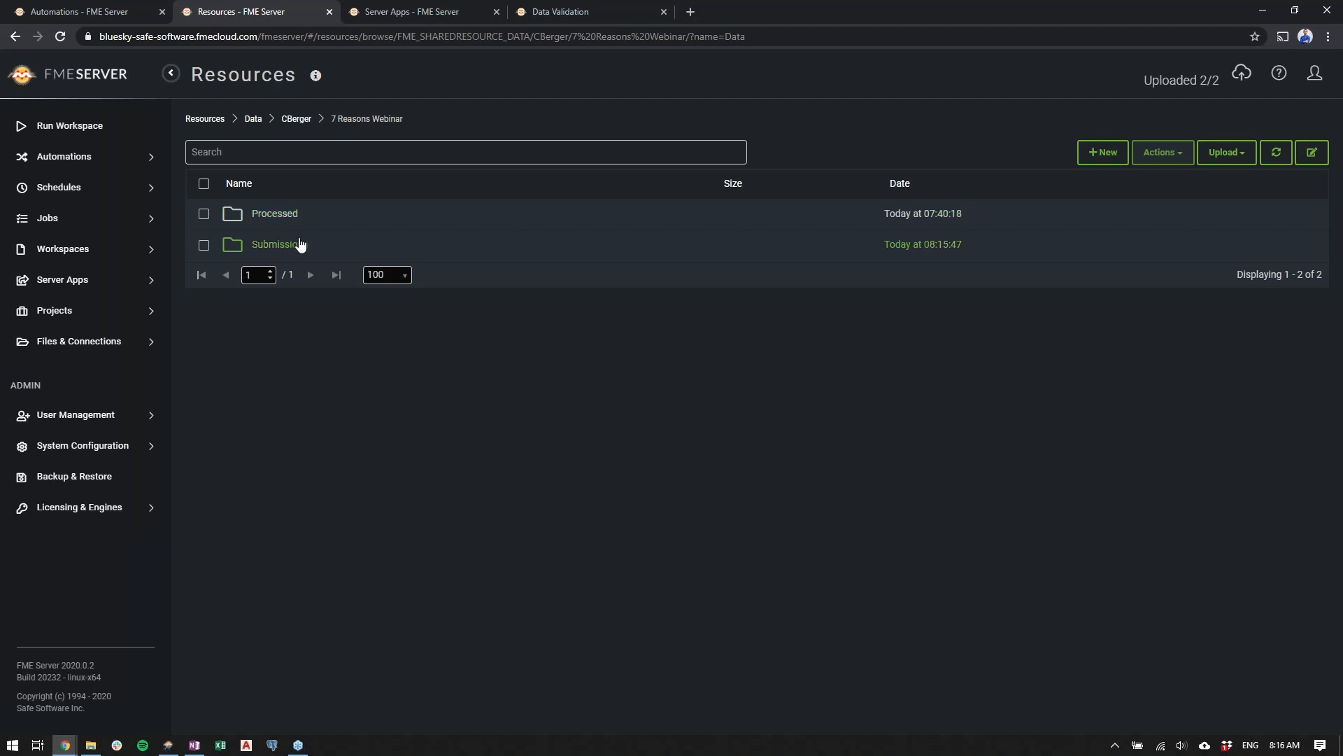
mouse_move(280, 248)
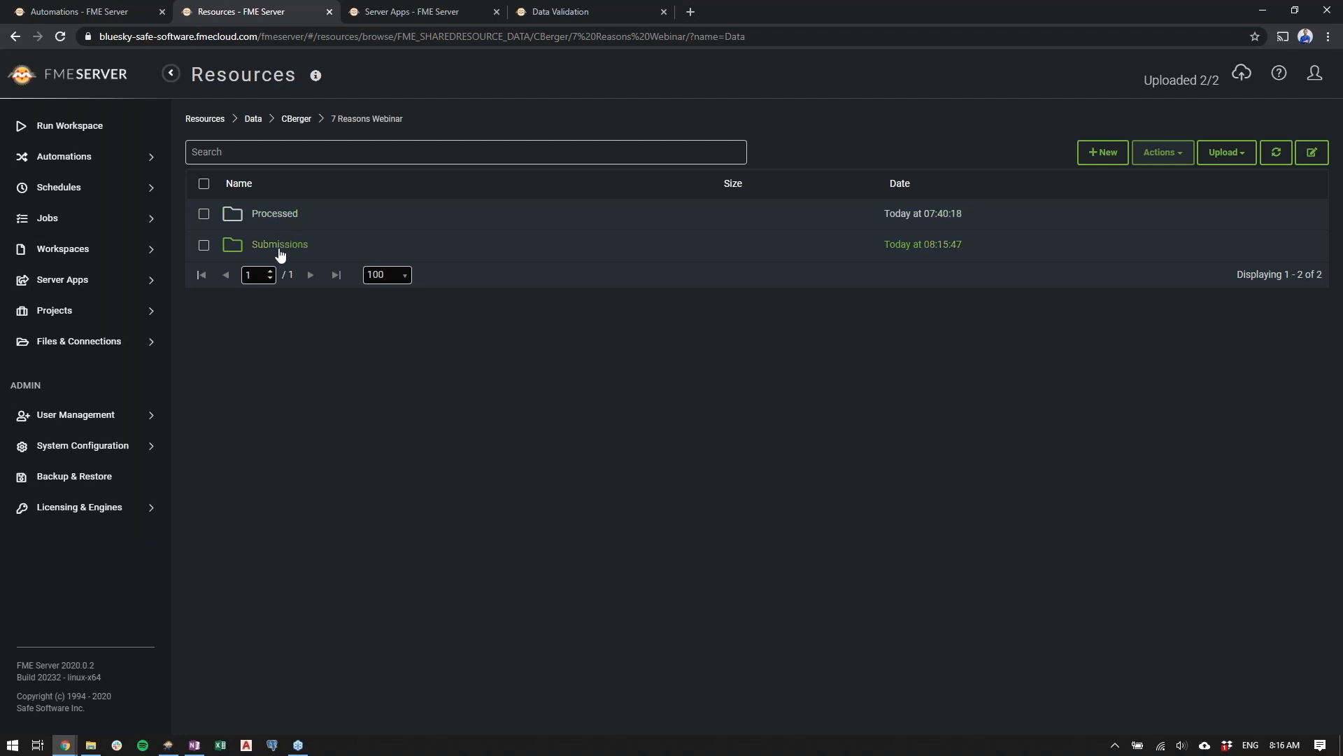
mouse_move(299, 327)
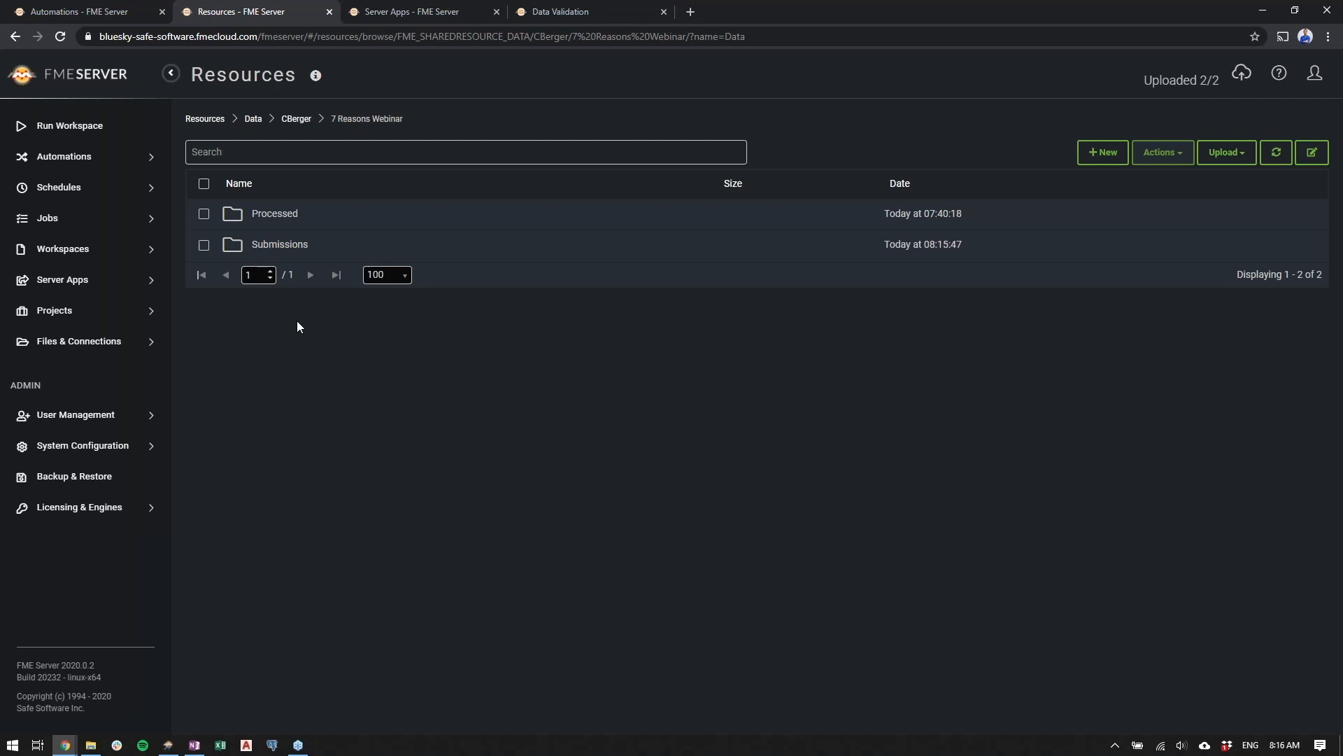
mouse_move(272, 212)
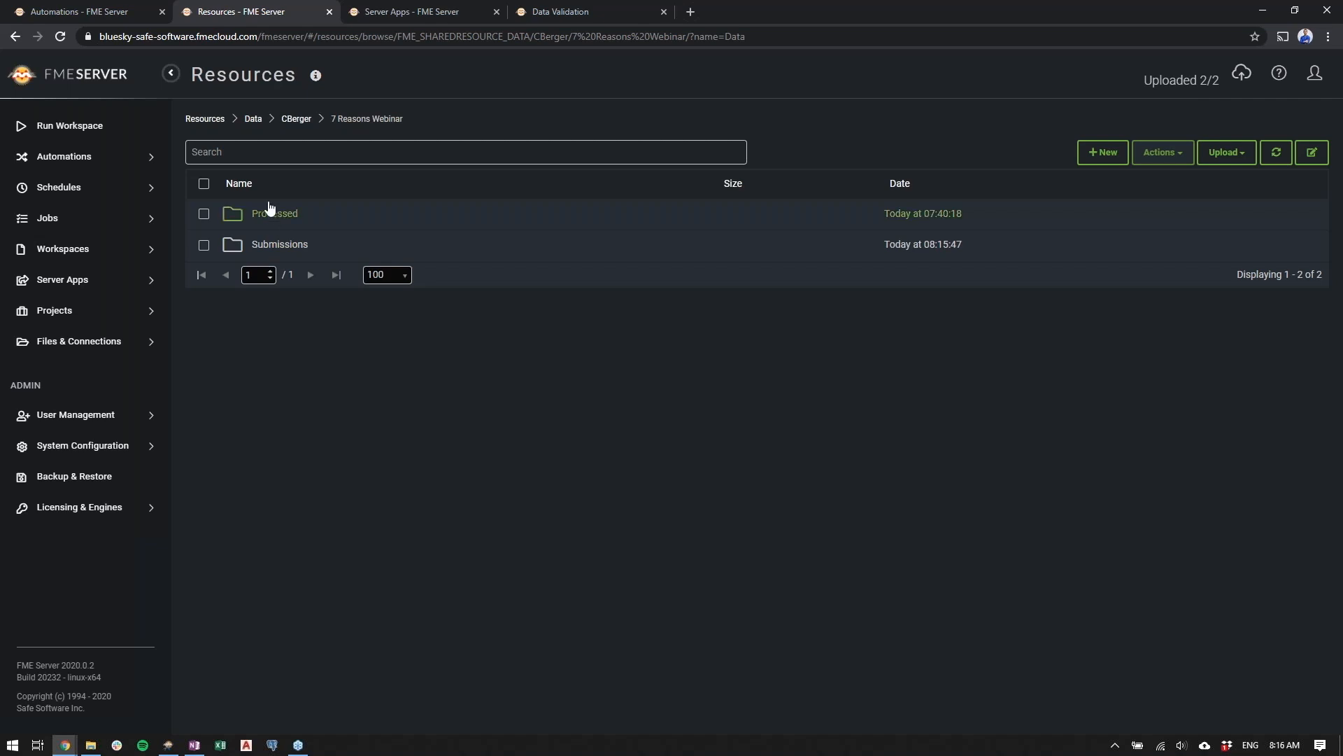
Open the Processed folder showing InvalidSubmission.dwg, Submission.dwg and validation.html
click(275, 213)
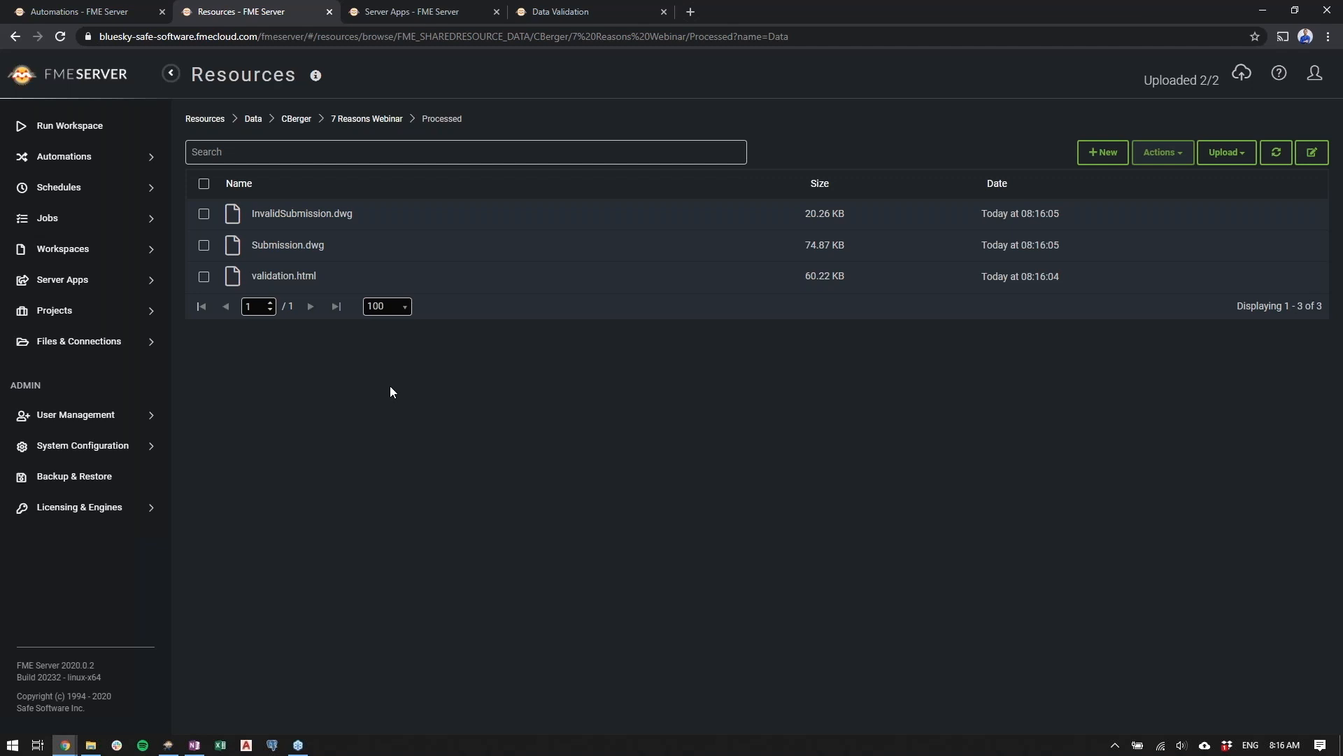
mouse_move(302, 214)
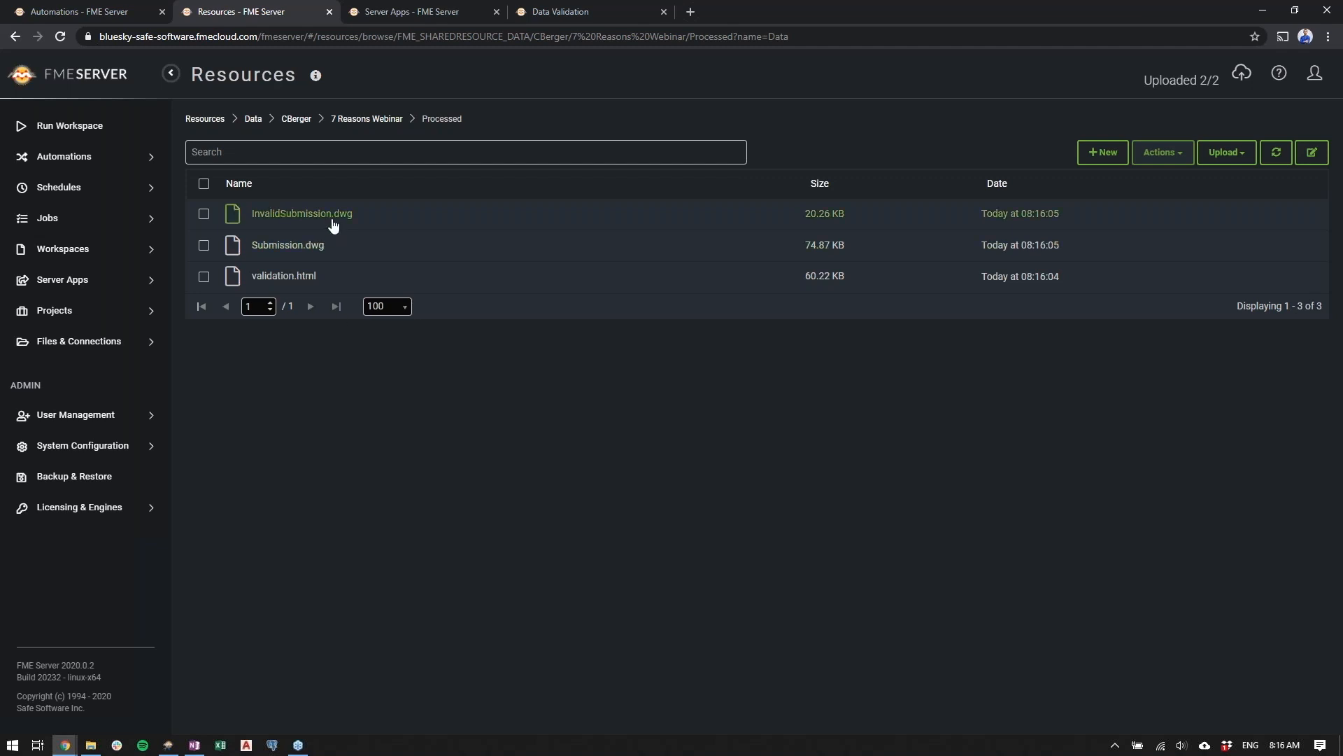
mouse_move(359, 249)
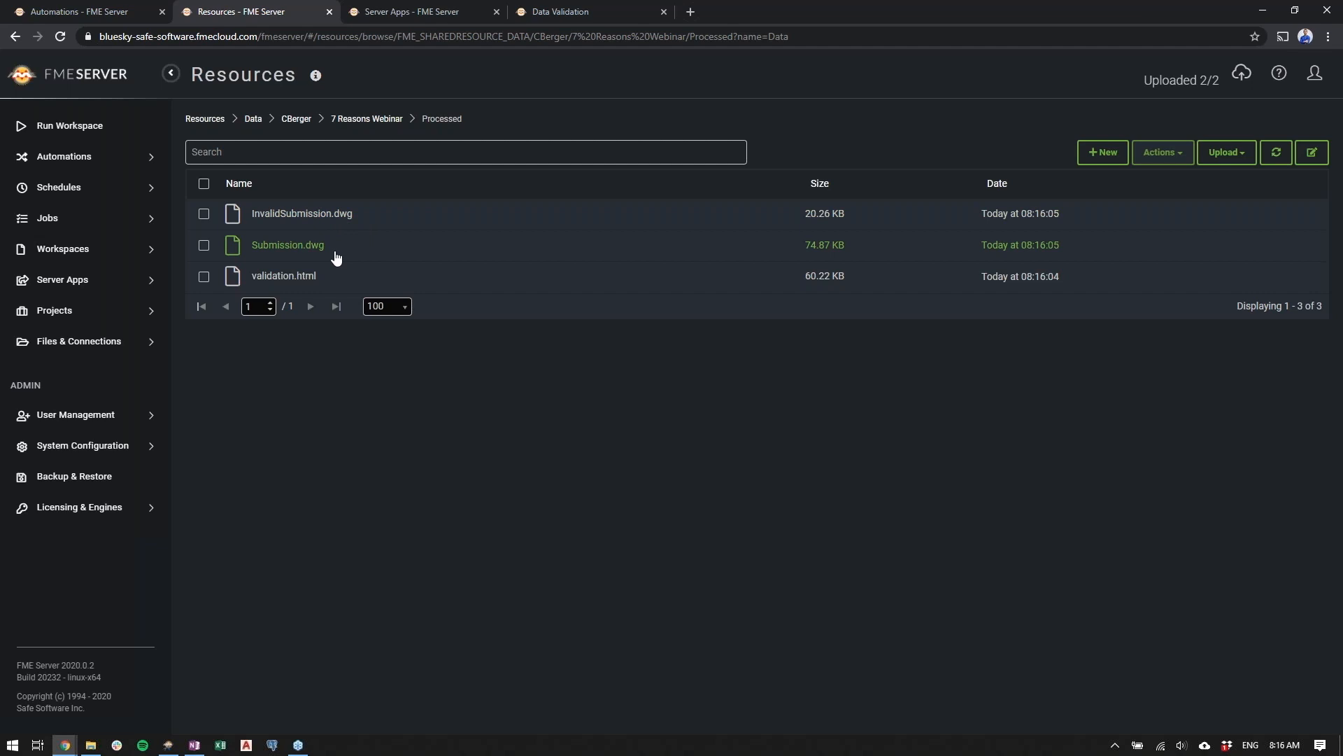
mouse_move(336, 284)
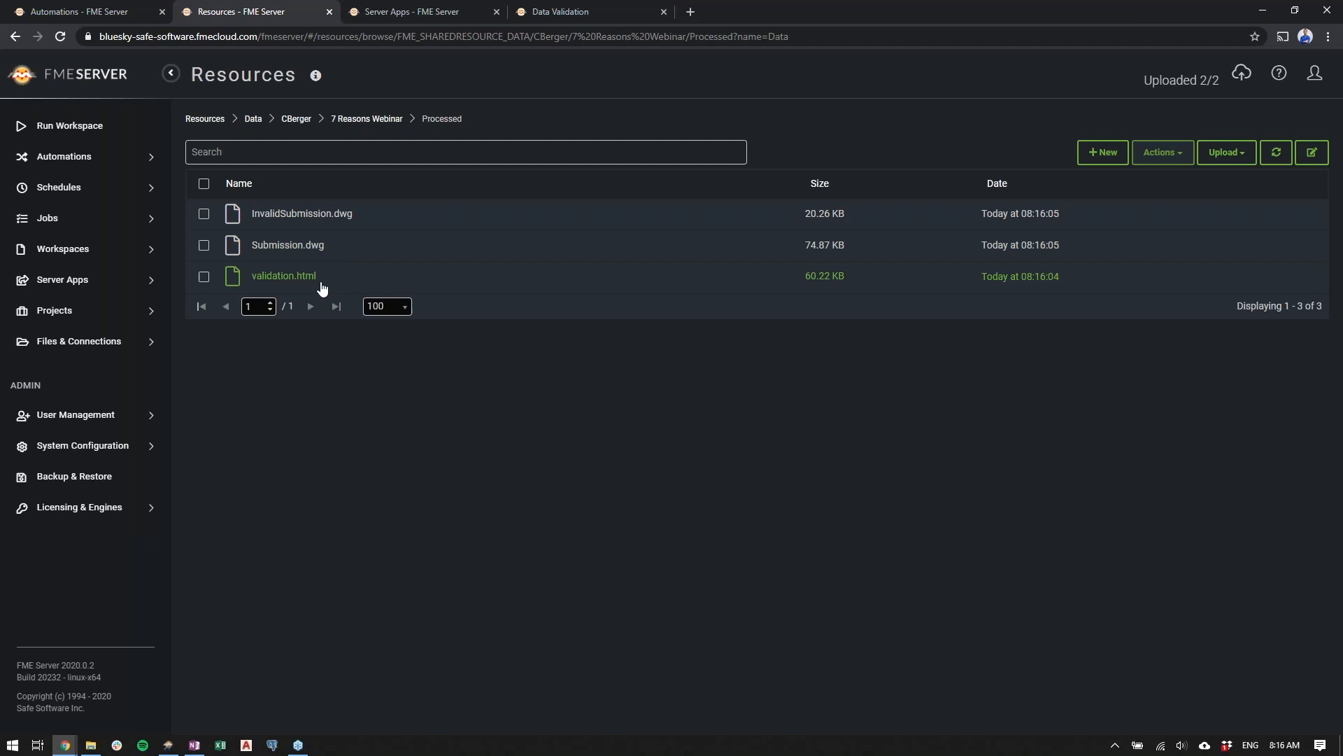
mouse_move(308, 294)
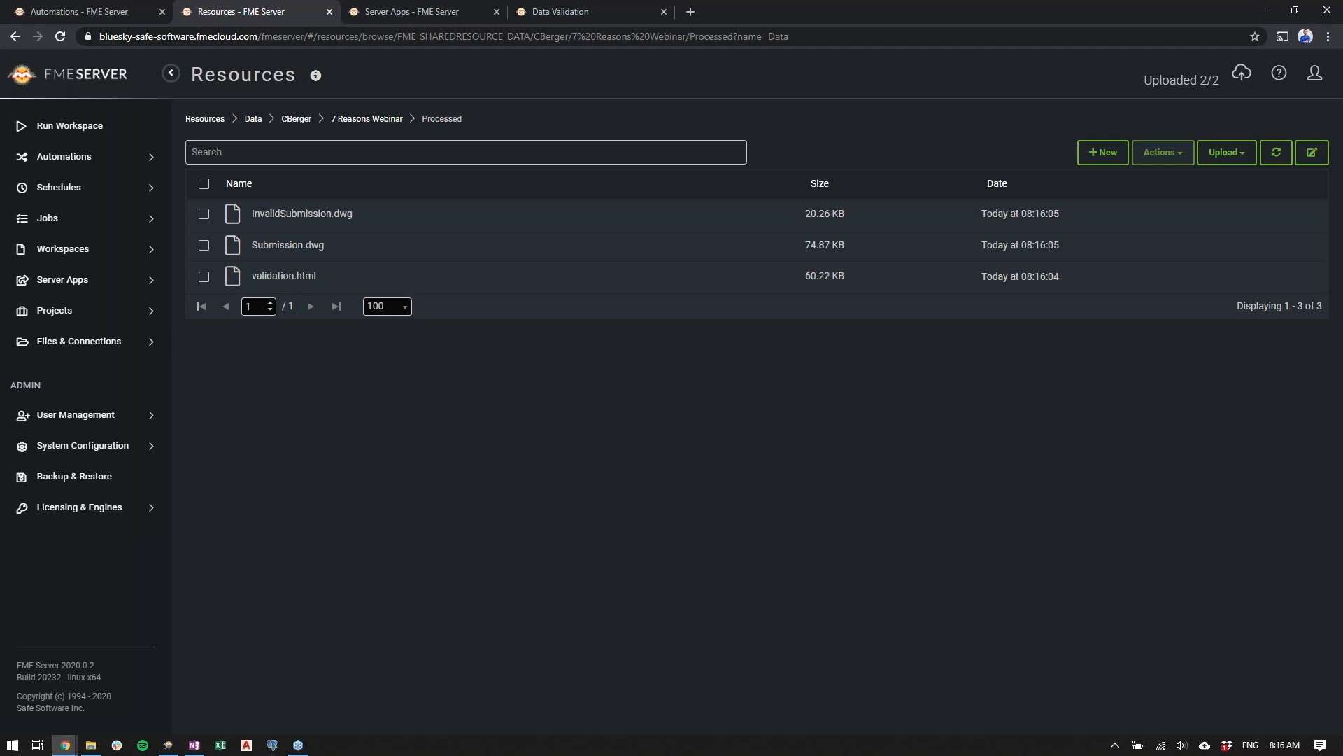
mouse_move(839, 64)
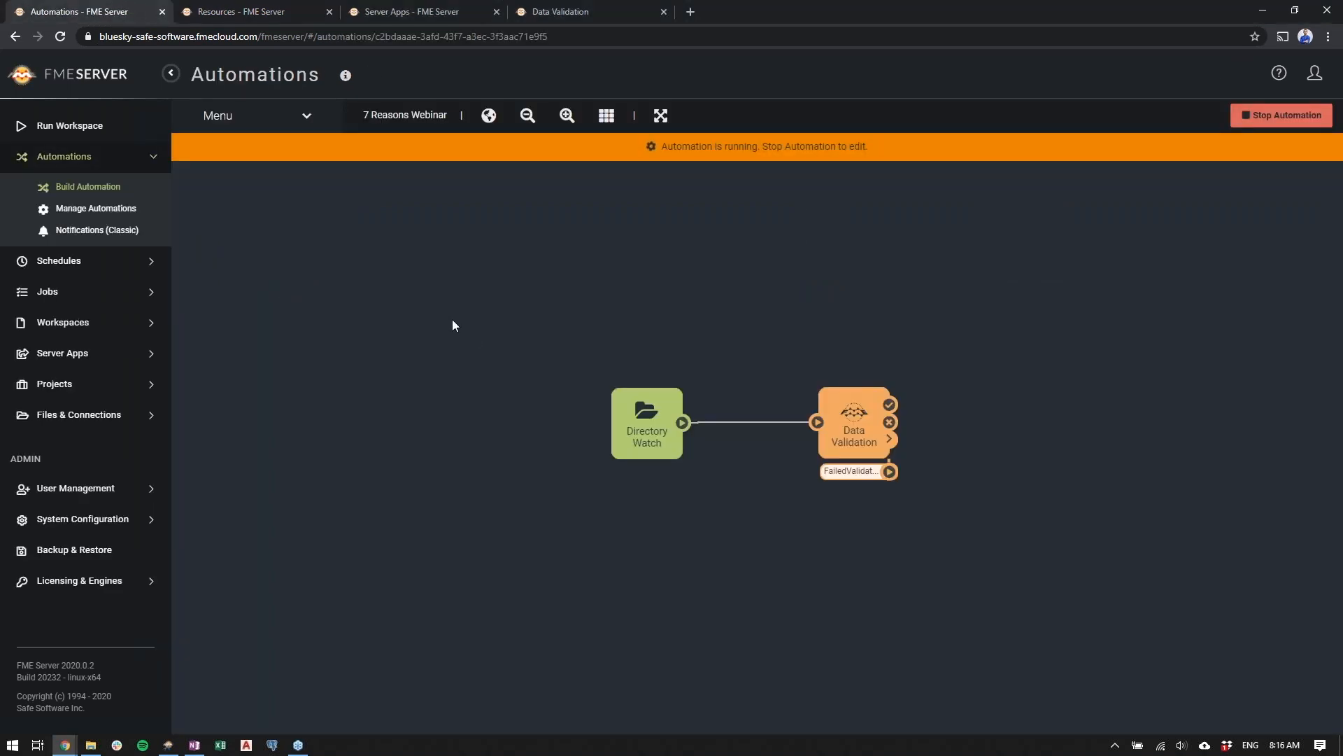
Stop the automation and browse the Directory Watch node's available trigger types
click(1280, 115)
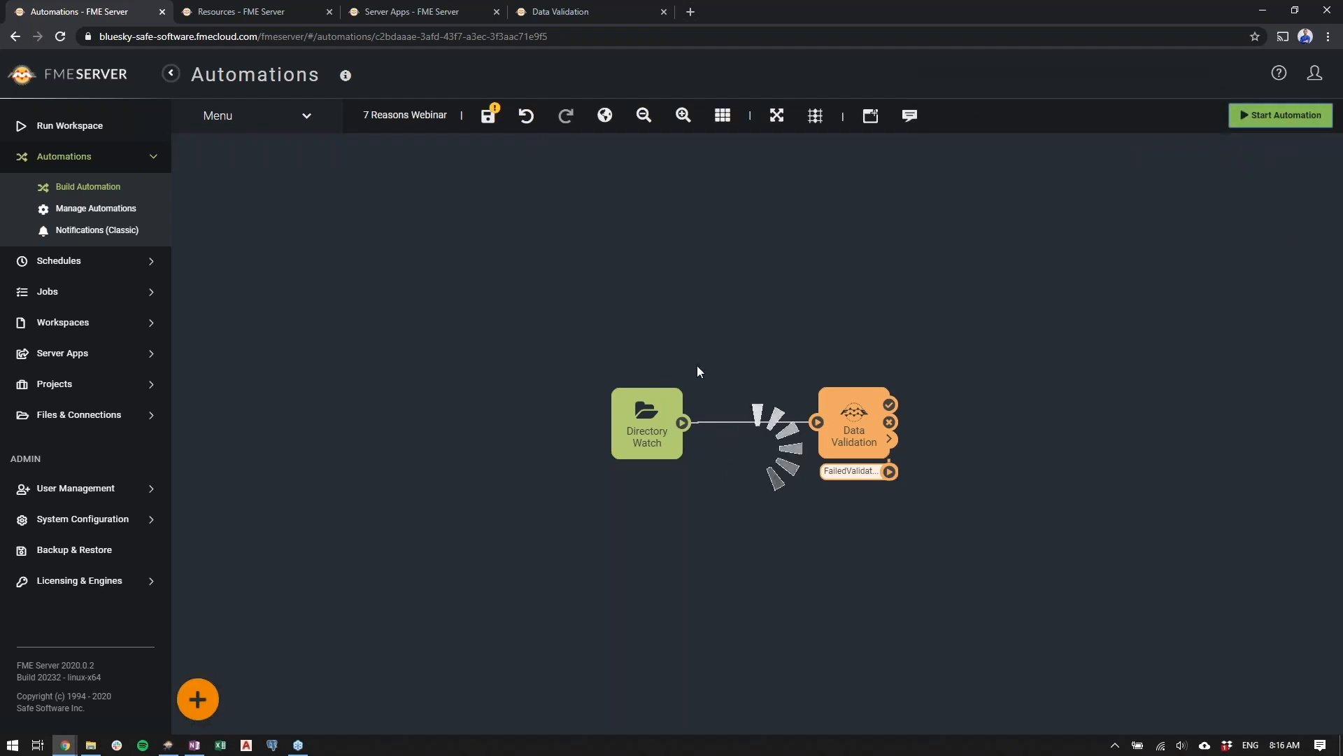
click(646, 423)
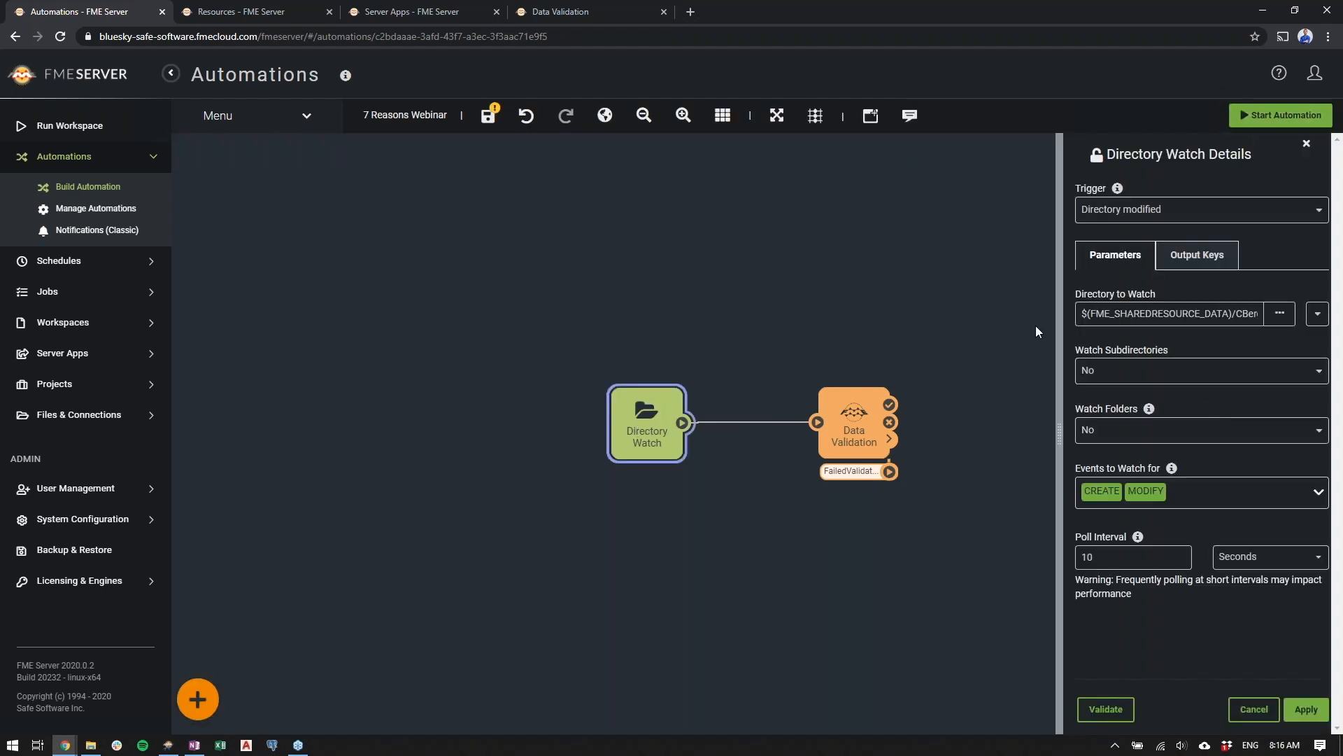
click(1199, 208)
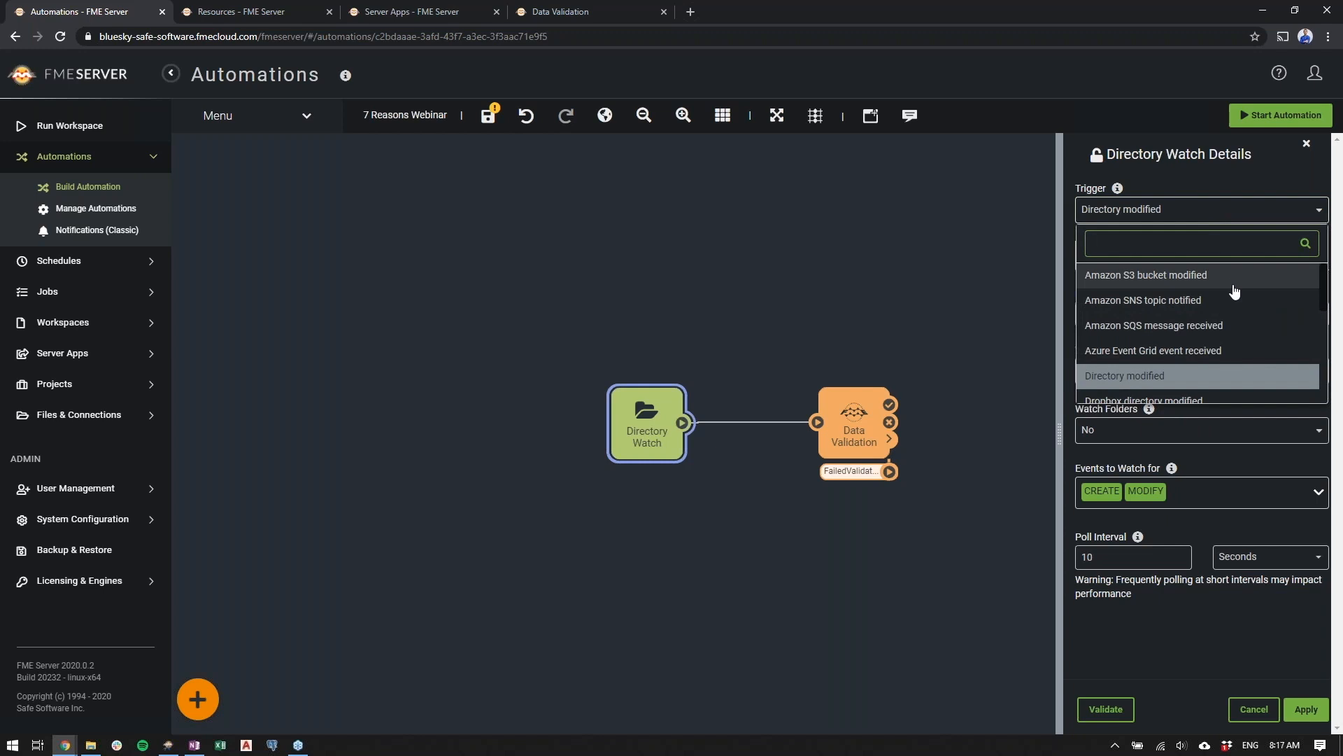
mouse_move(1238, 324)
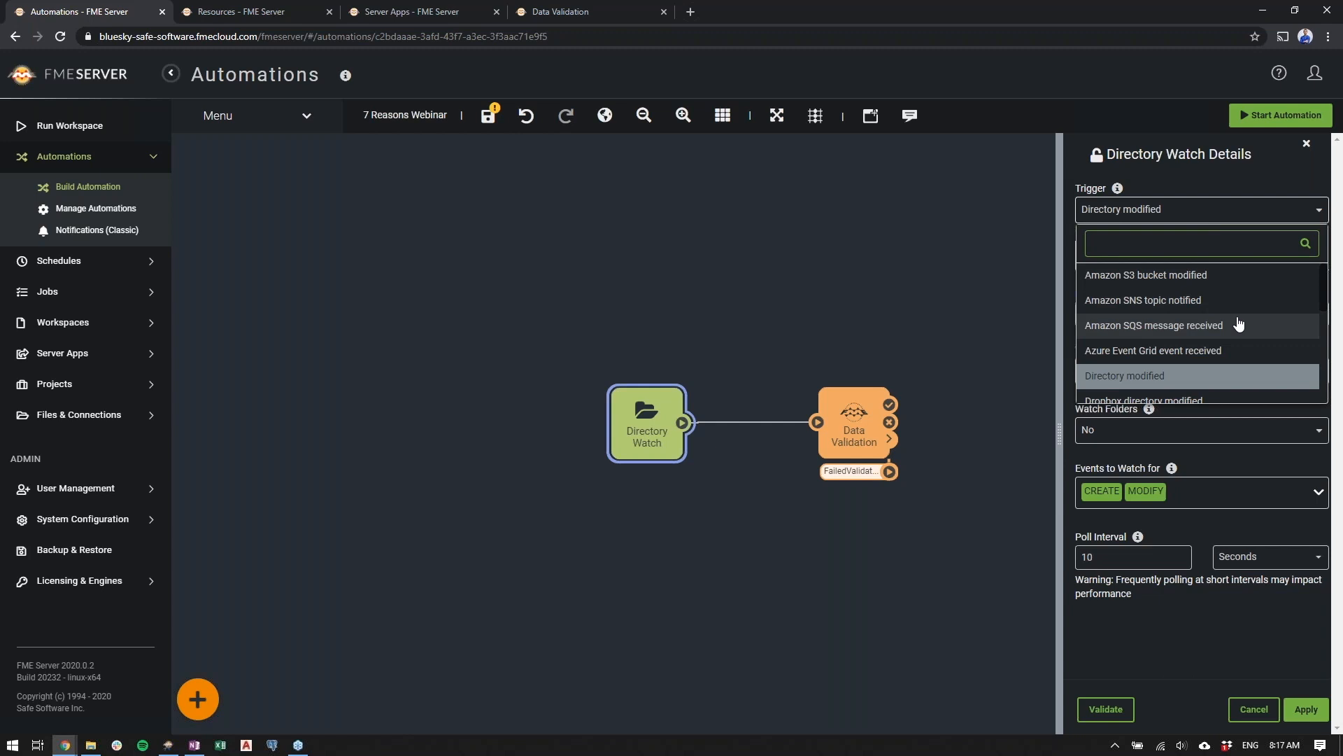
scroll(down, 3)
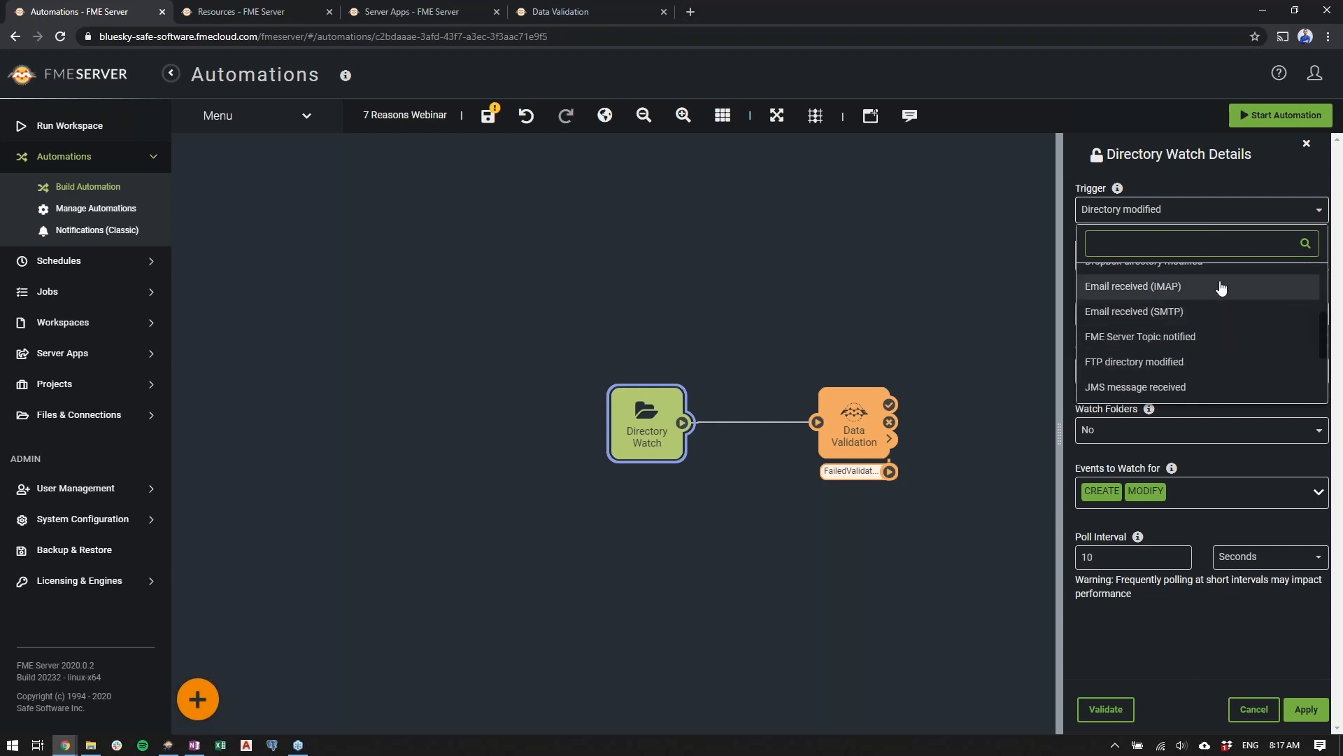
mouse_move(1218, 290)
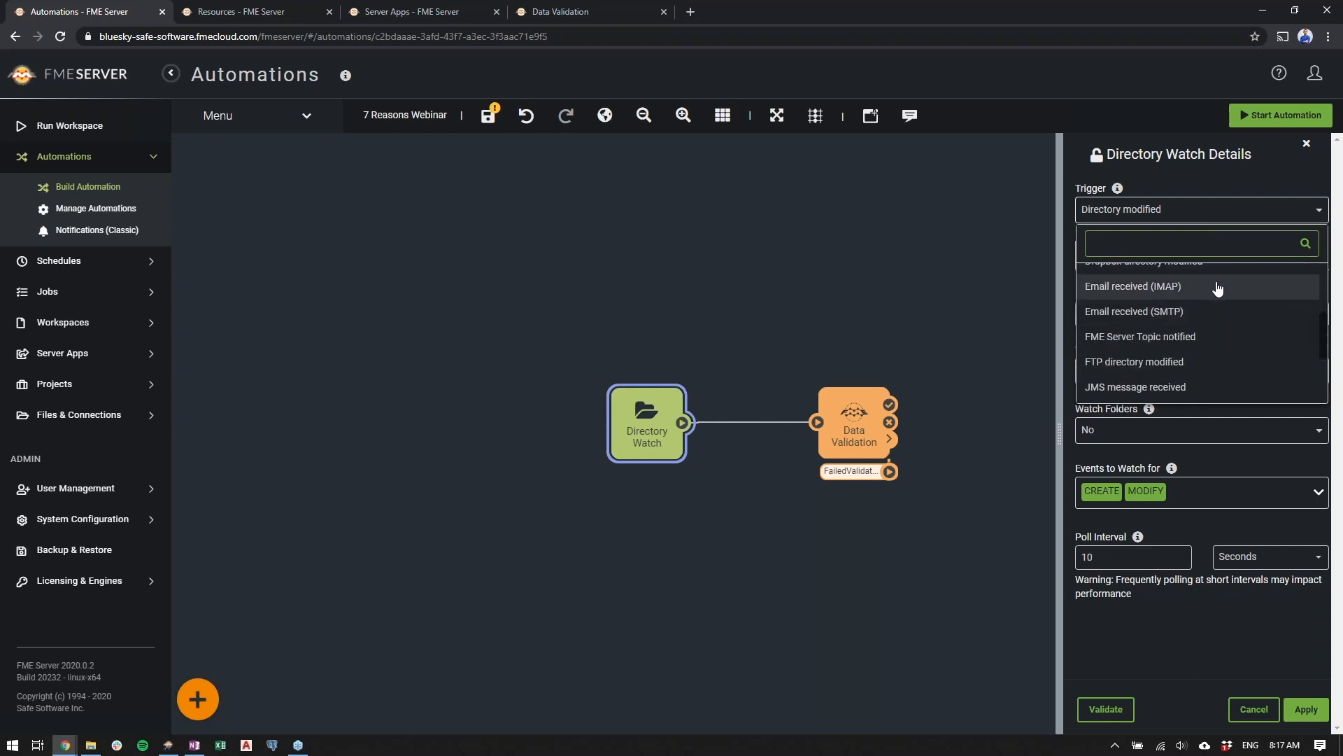